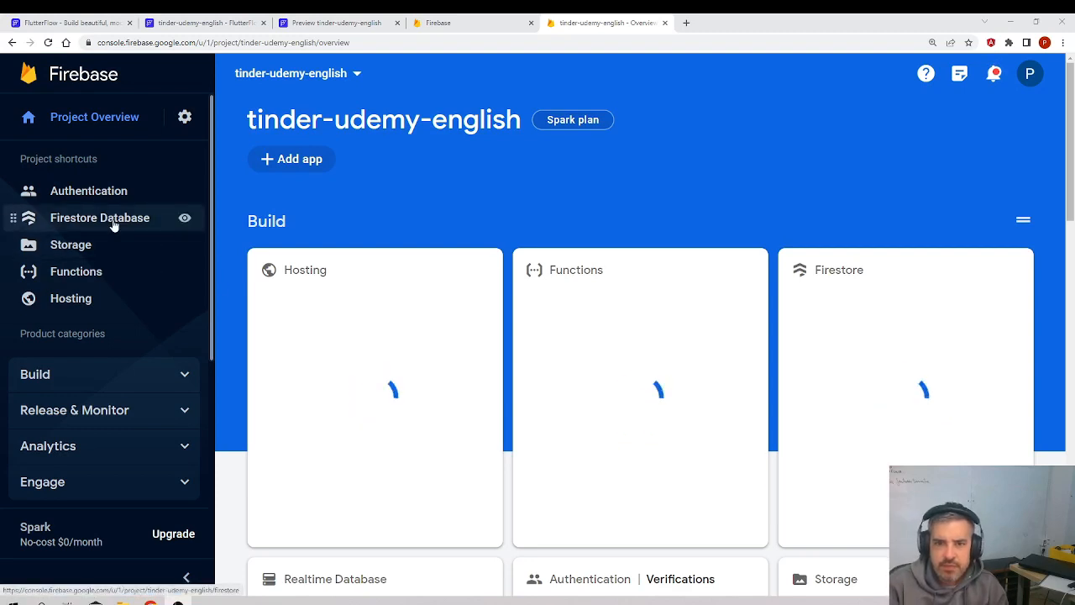
# - Visit Firestore Database, then the Authentication users page, which lists no users yet
pyautogui.click(99, 218)
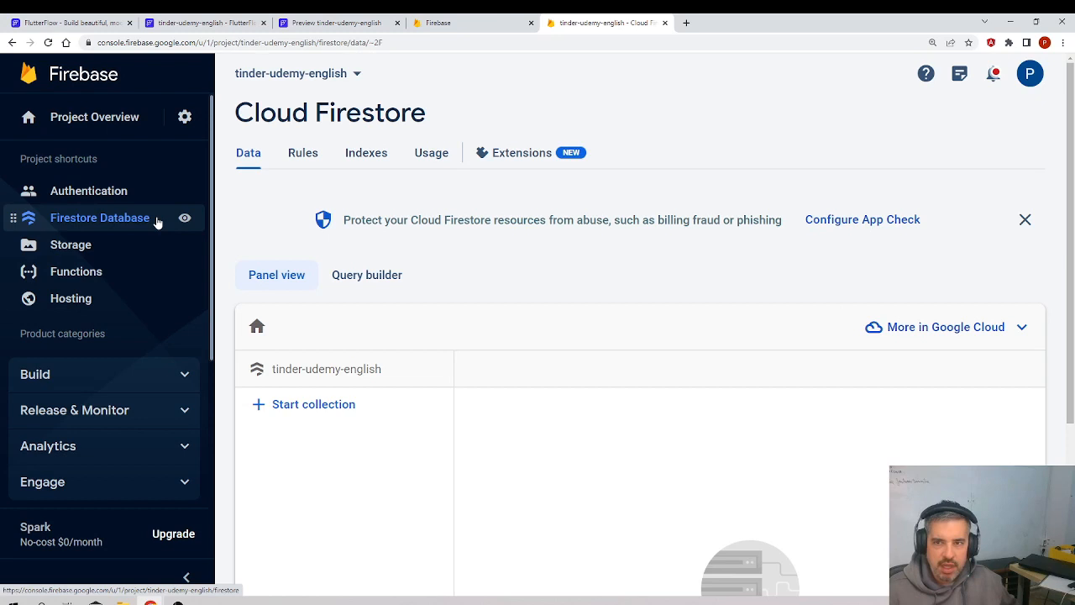
pyautogui.click(87, 191)
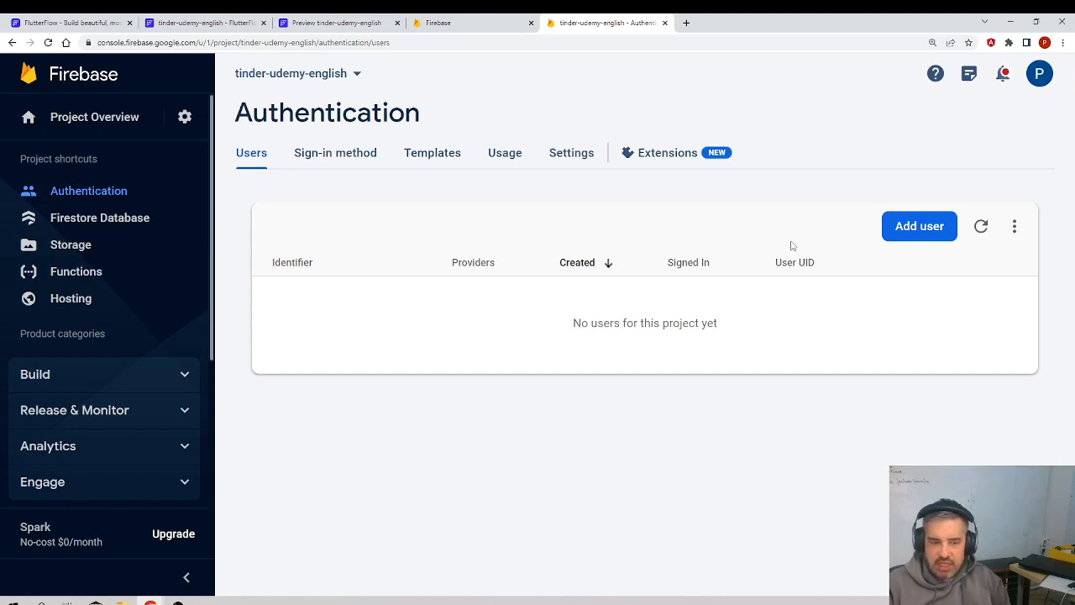
pyautogui.moveTo(862, 208)
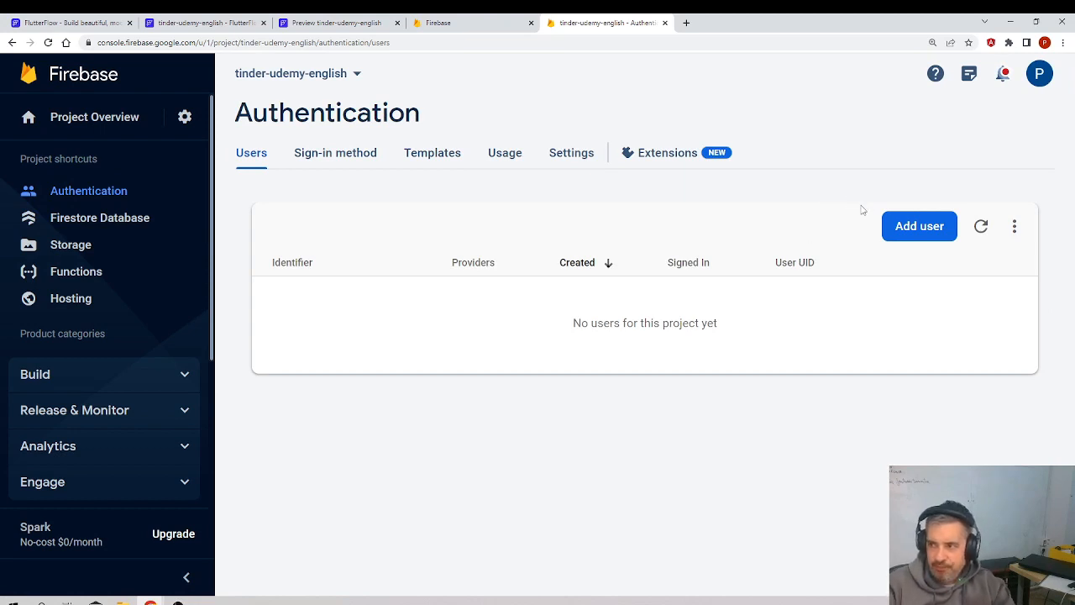
pyautogui.moveTo(857, 222)
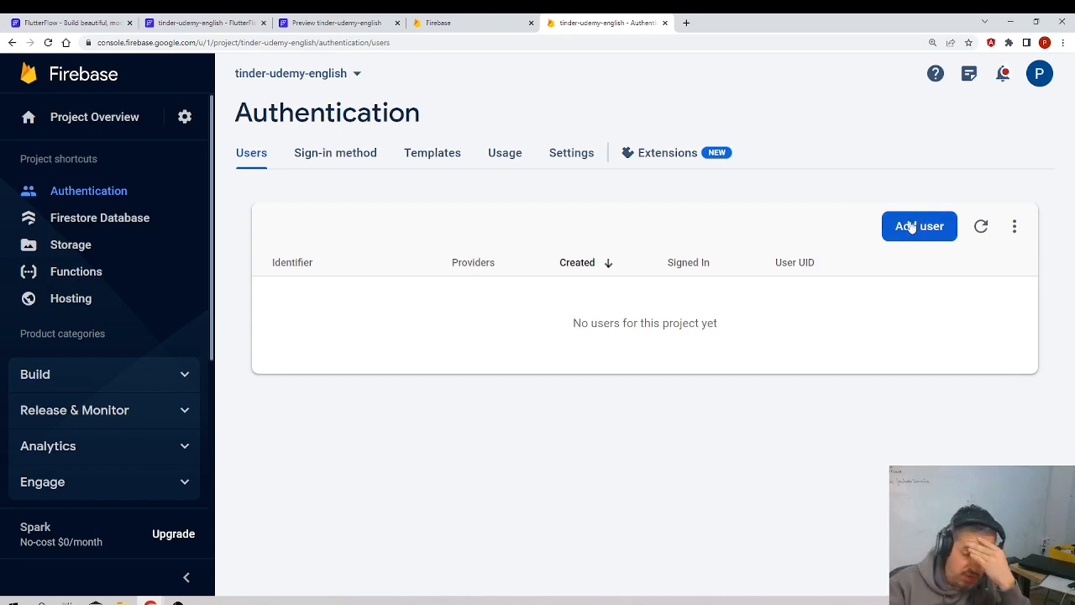
pyautogui.moveTo(756, 201)
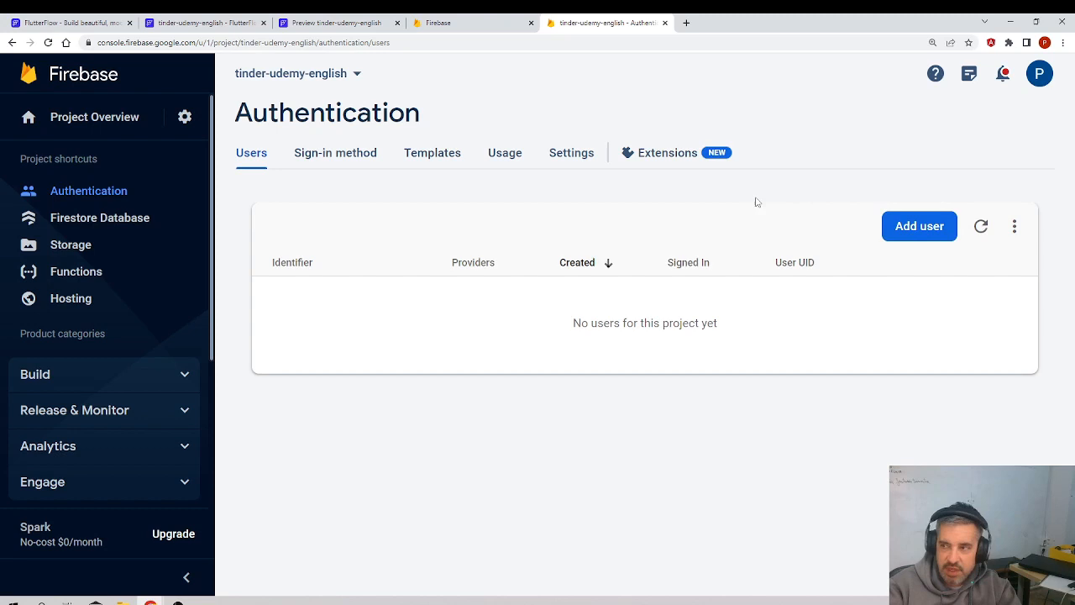
pyautogui.moveTo(618, 235)
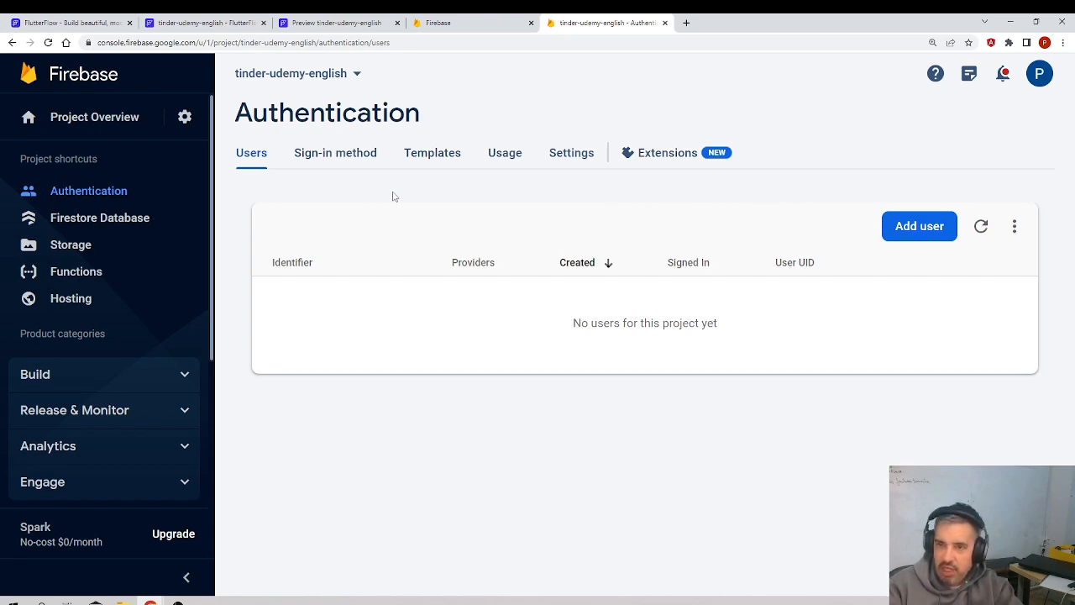
pyautogui.moveTo(107, 195)
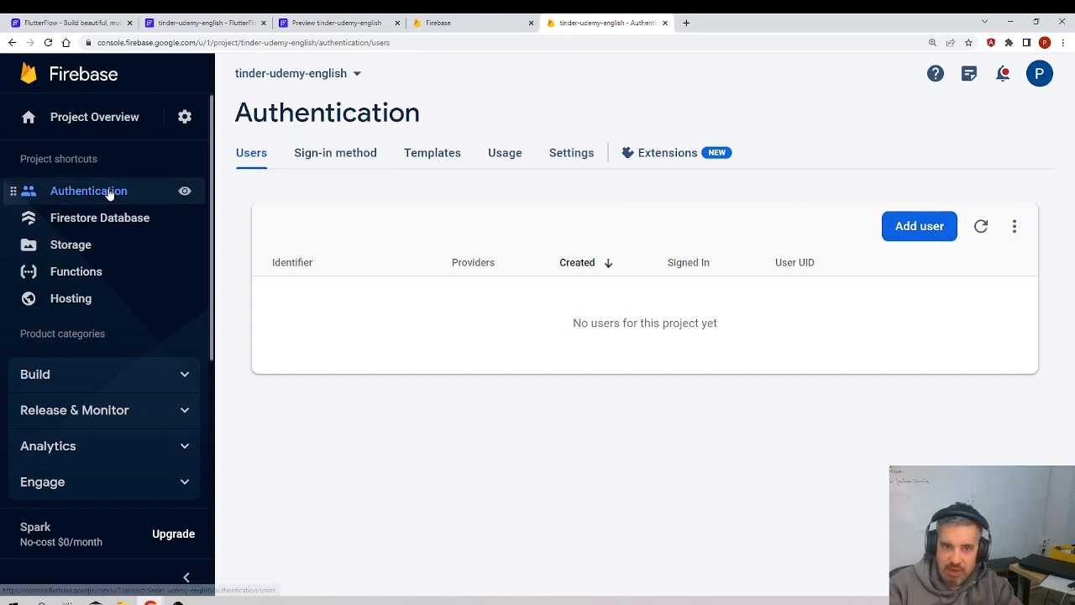
pyautogui.click(918, 225)
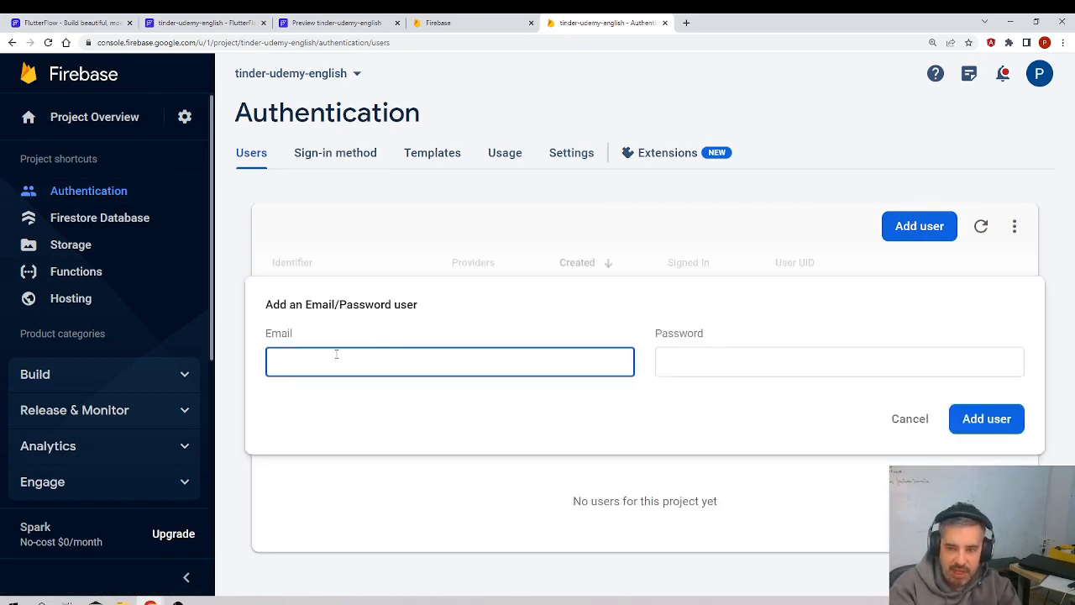
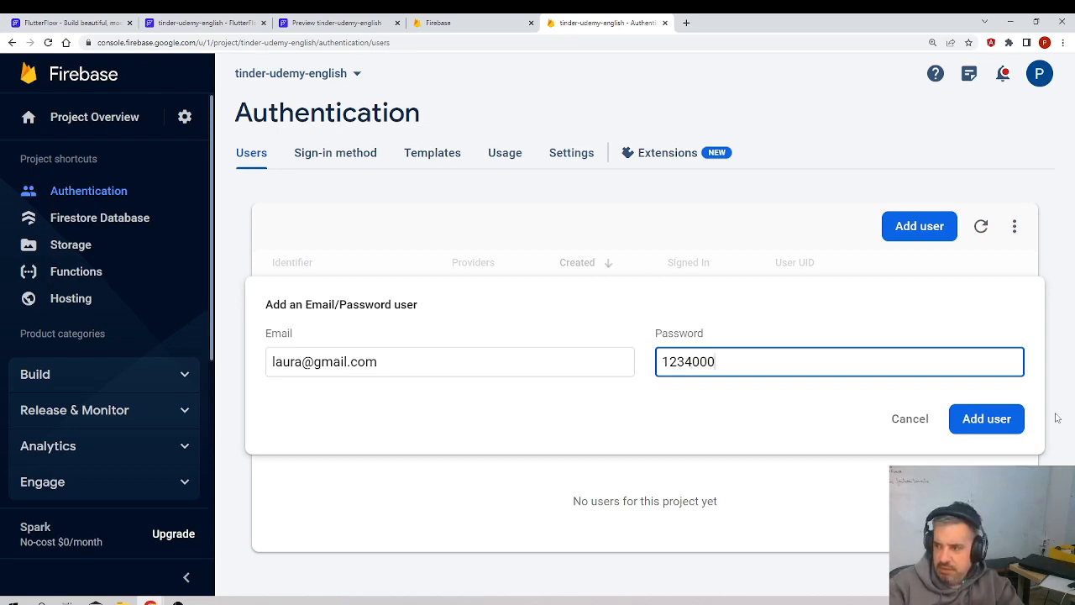
pyautogui.click(986, 418)
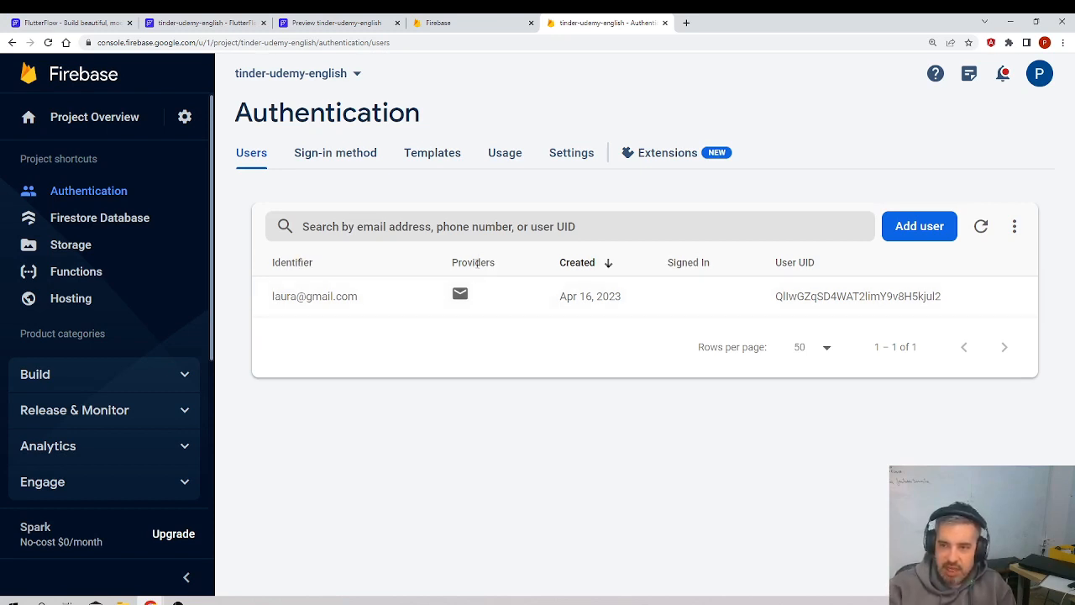
pyautogui.moveTo(334, 339)
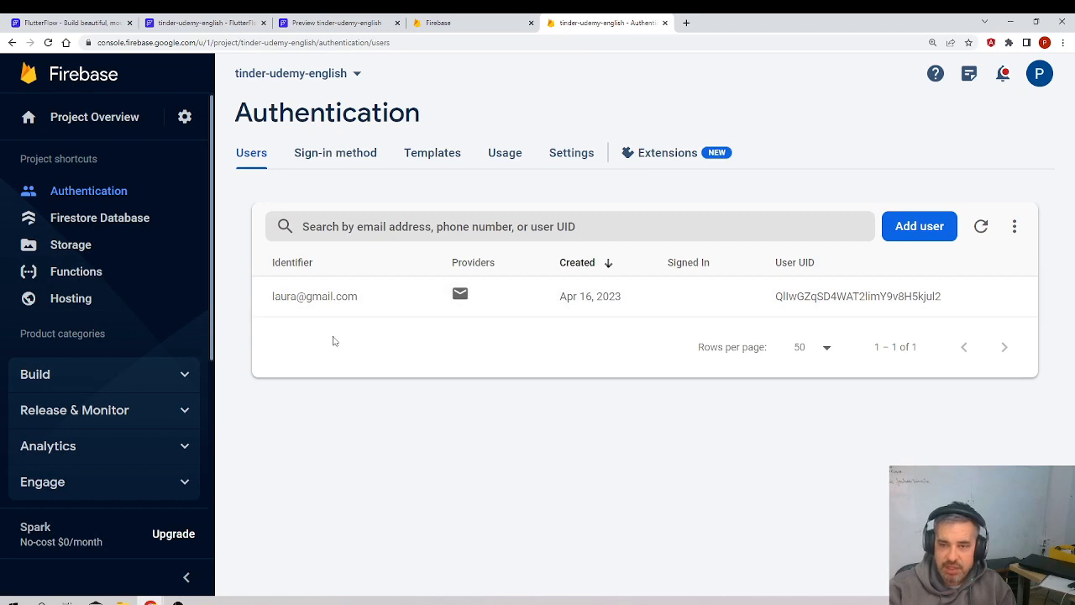
pyautogui.moveTo(490, 282)
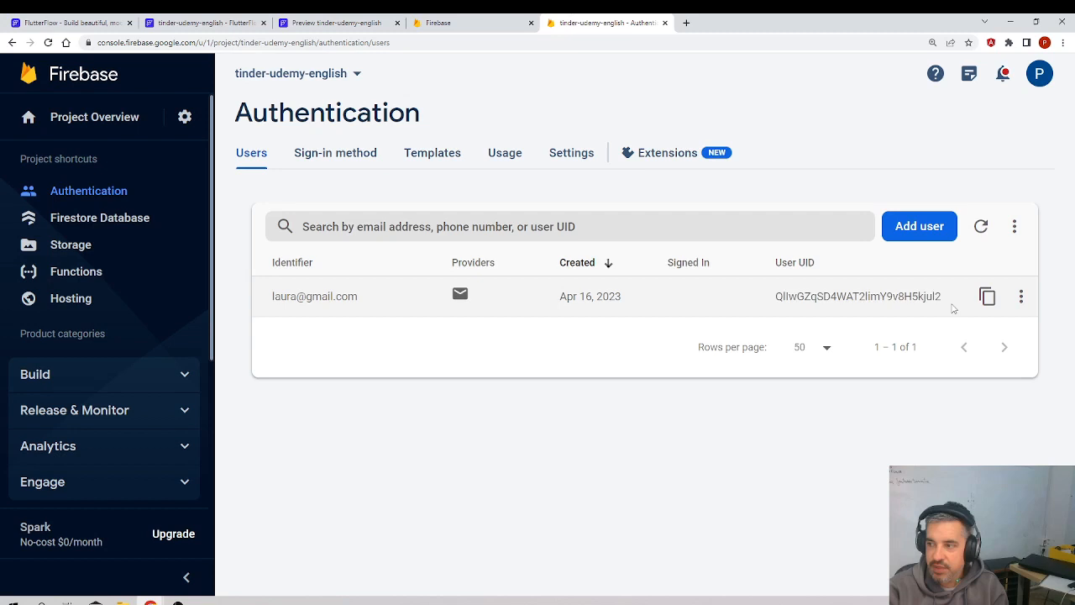
pyautogui.doubleClick(856, 296)
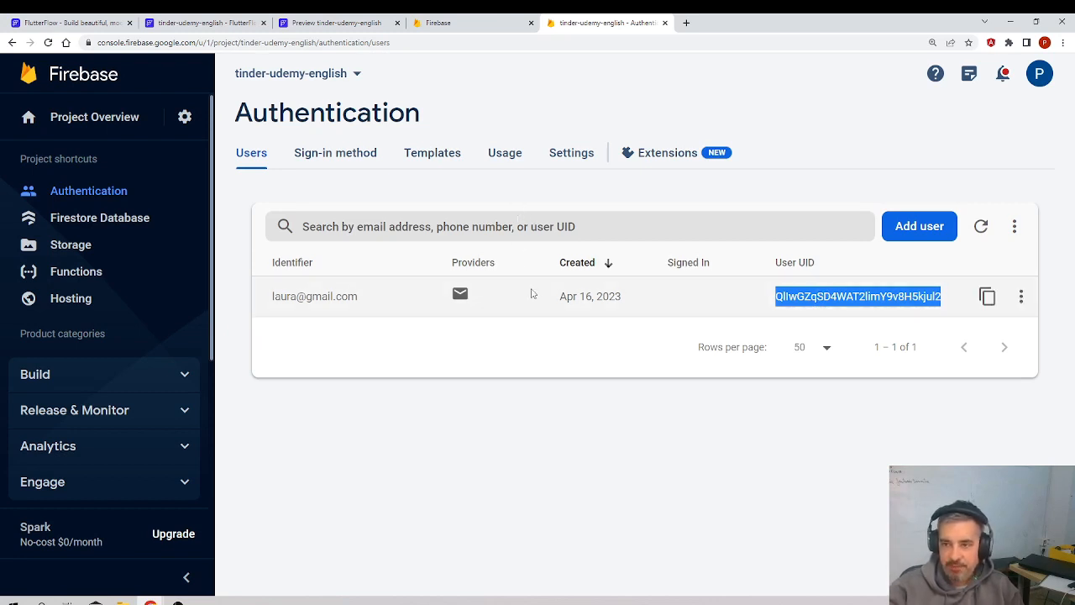
pyautogui.moveTo(457, 192)
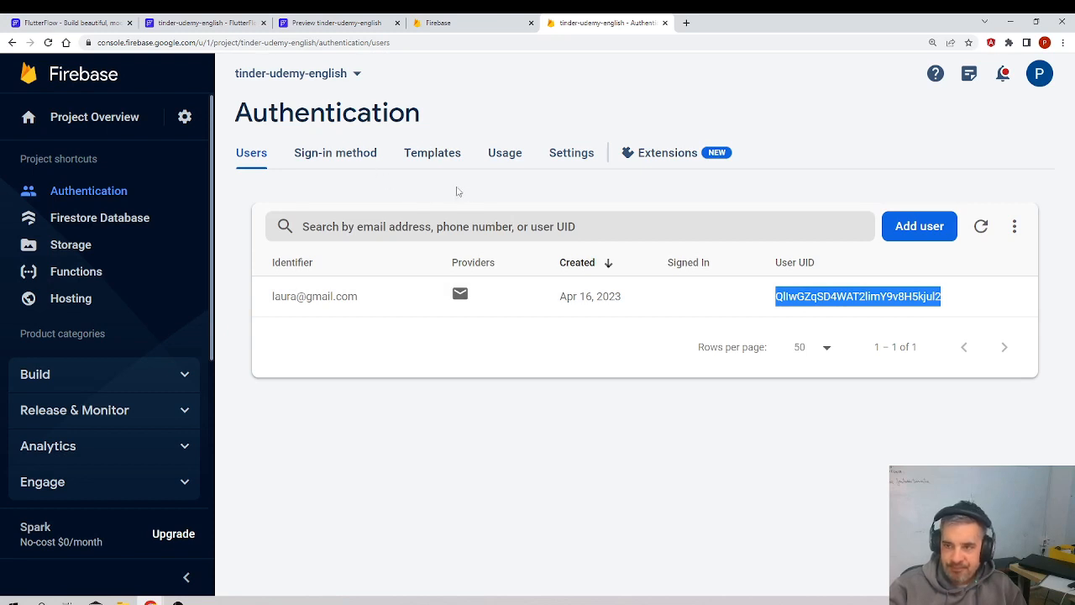
pyautogui.moveTo(336, 303)
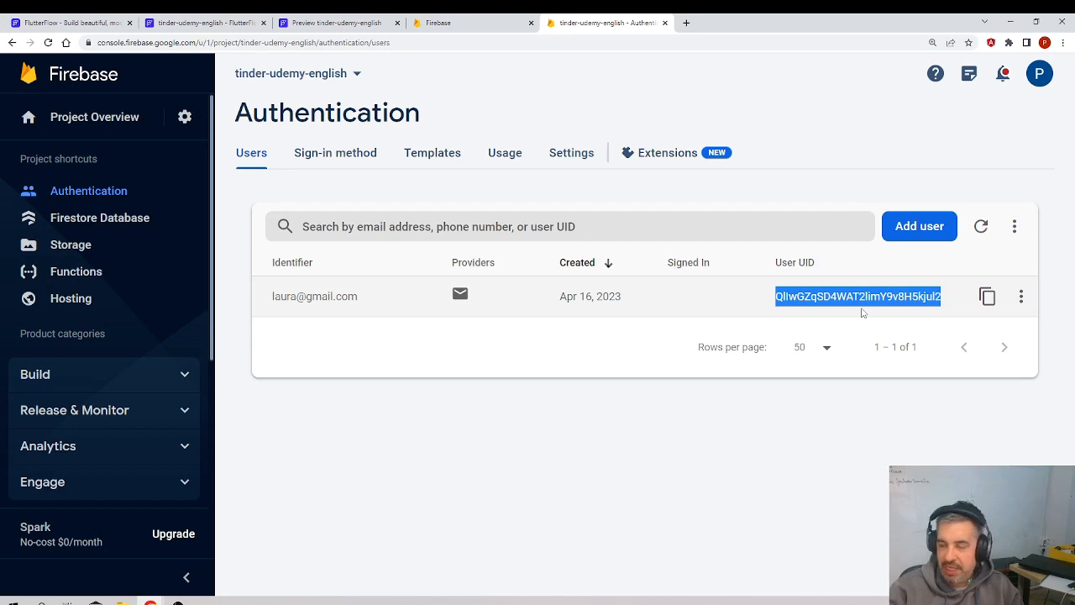
pyautogui.moveTo(636, 299)
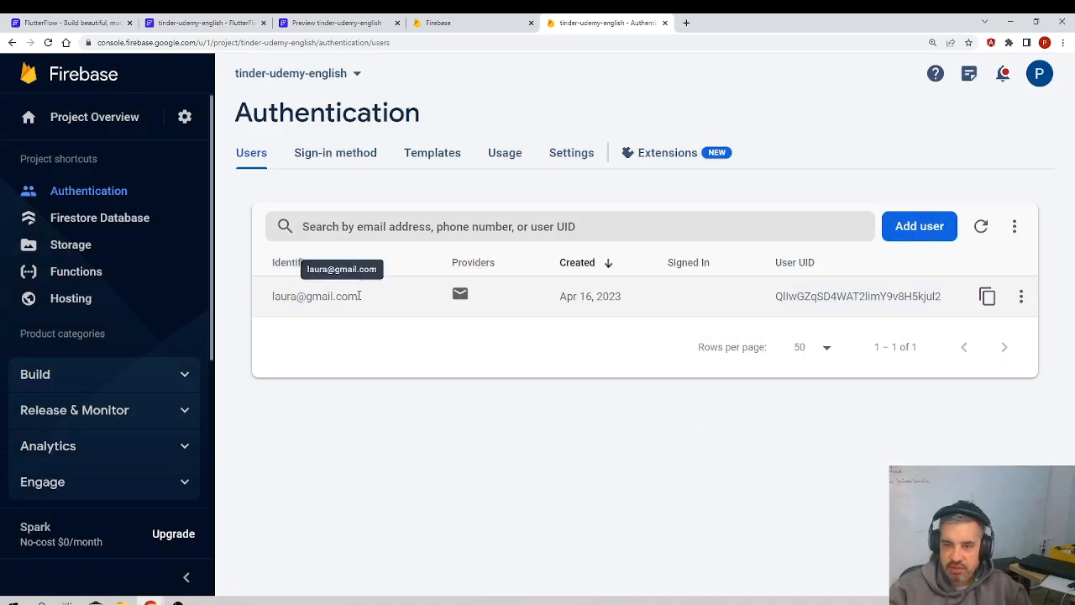
pyautogui.click(918, 225)
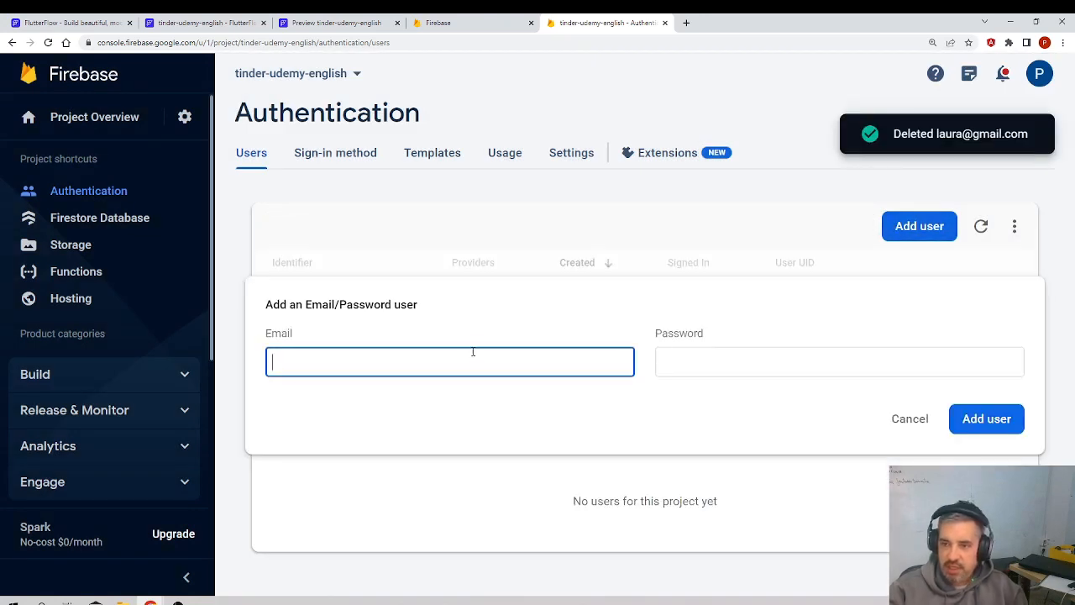
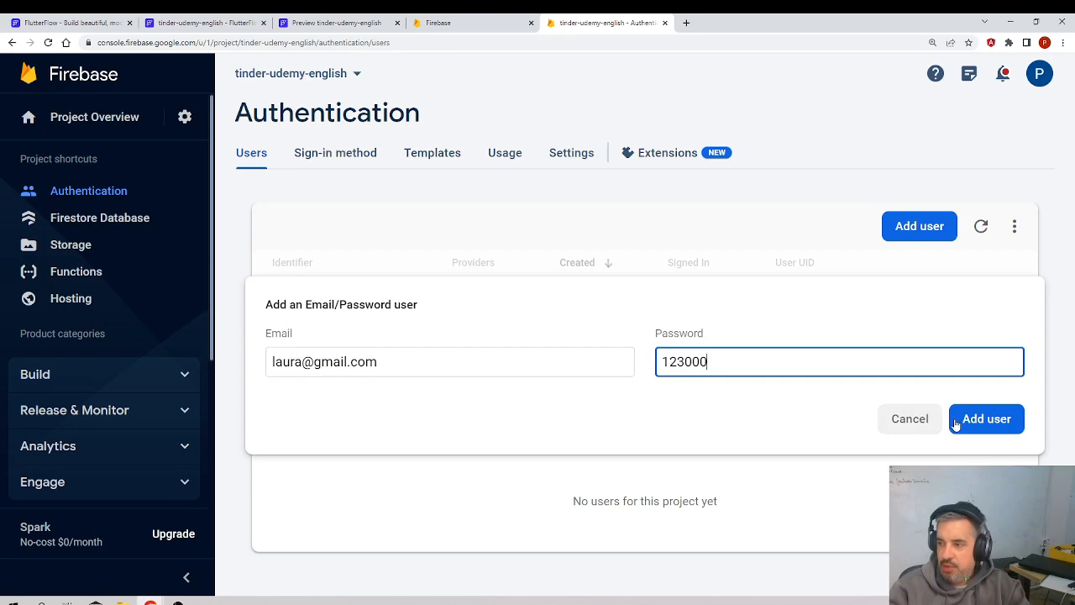
pyautogui.click(986, 418)
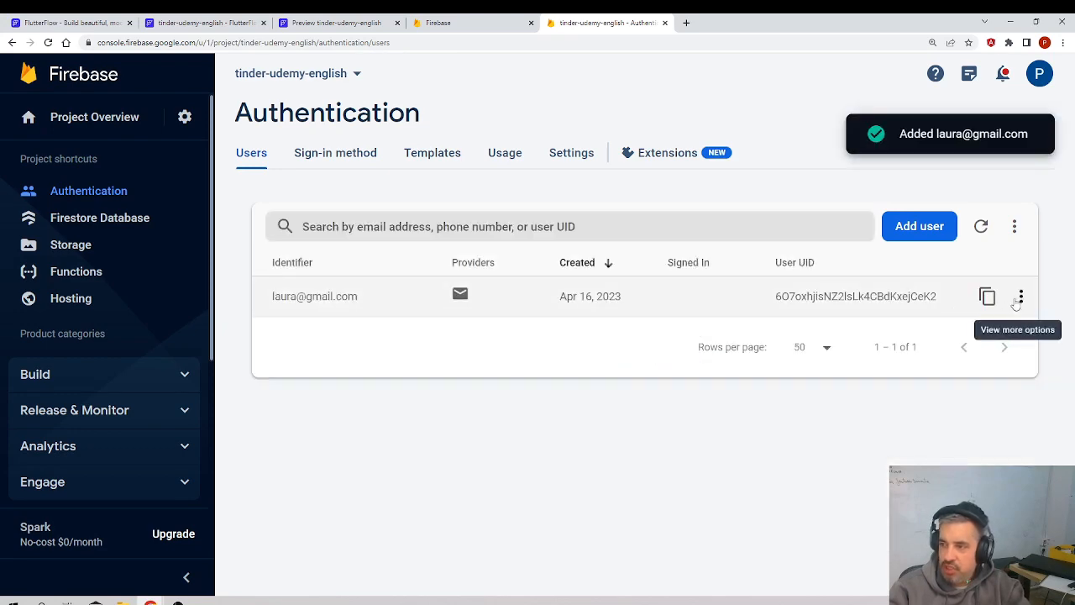
# - Disable the new account, then re-enable it from its options menu
pyautogui.click(1020, 295)
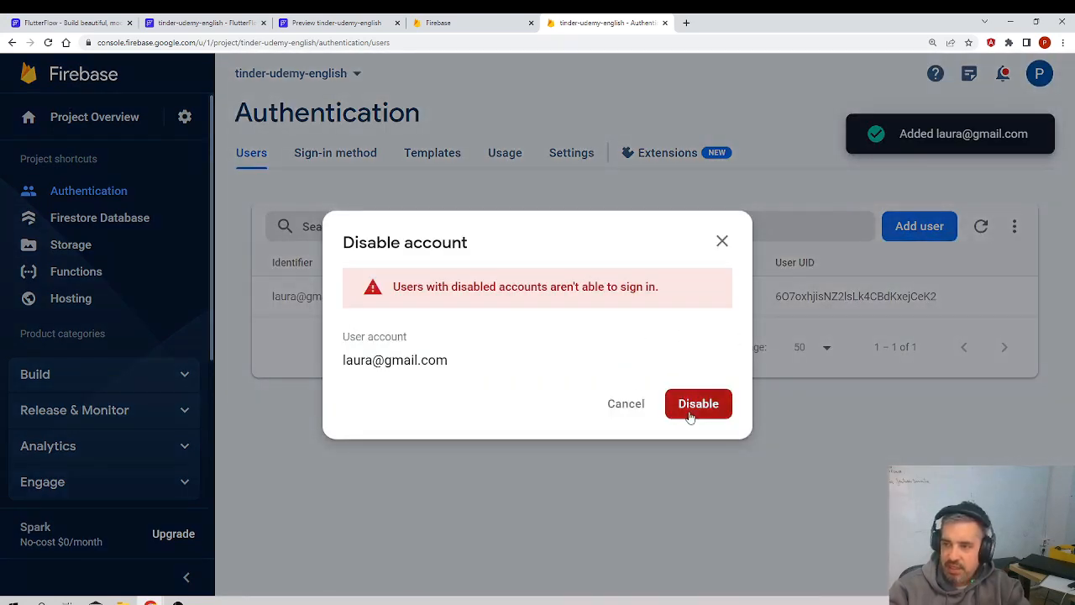
pyautogui.click(697, 403)
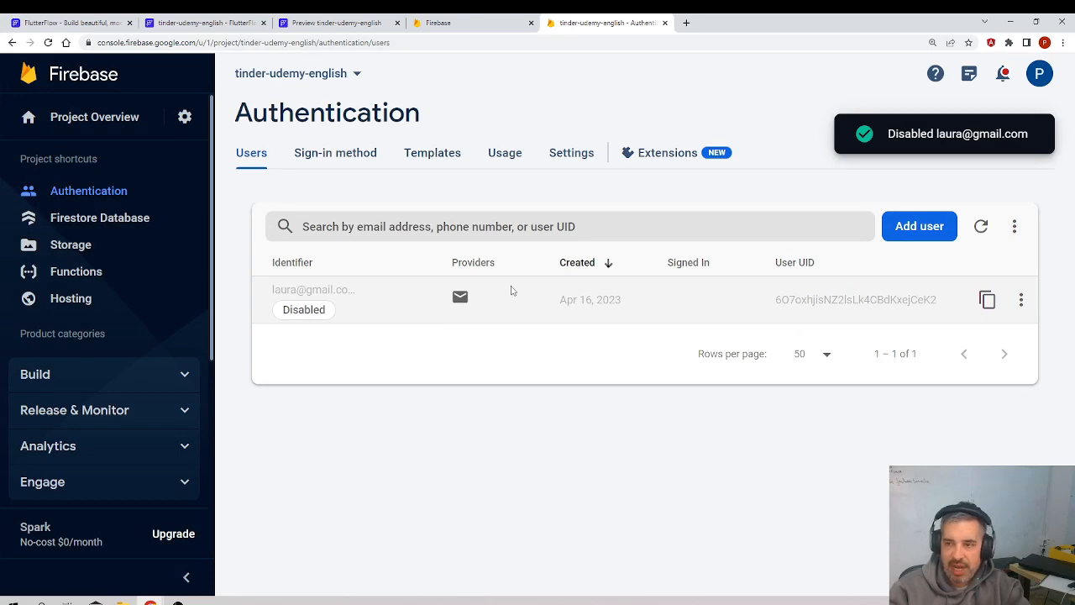
pyautogui.click(1021, 299)
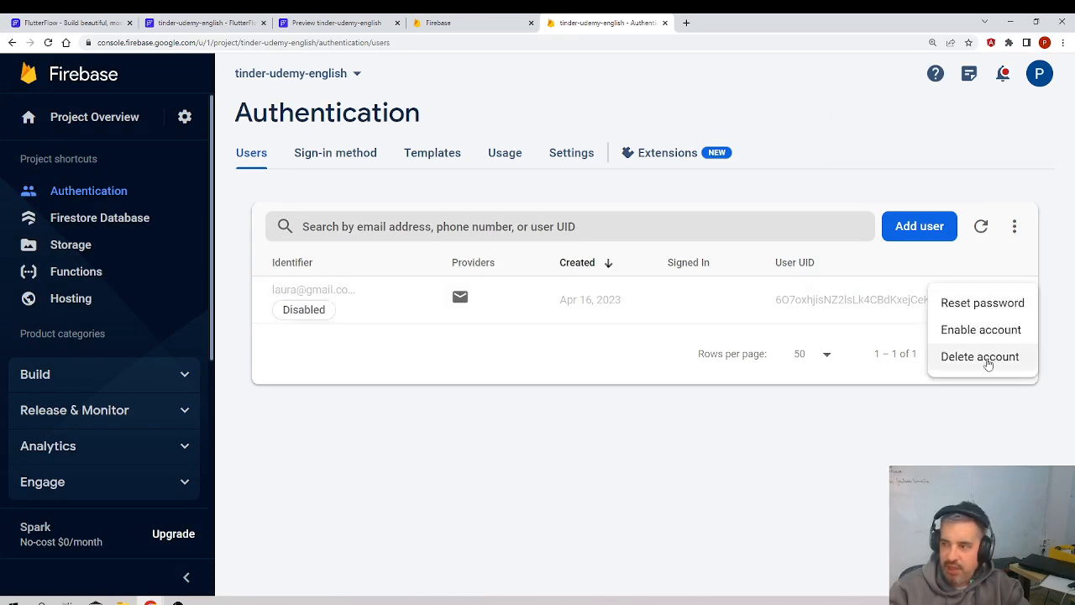
pyautogui.click(980, 329)
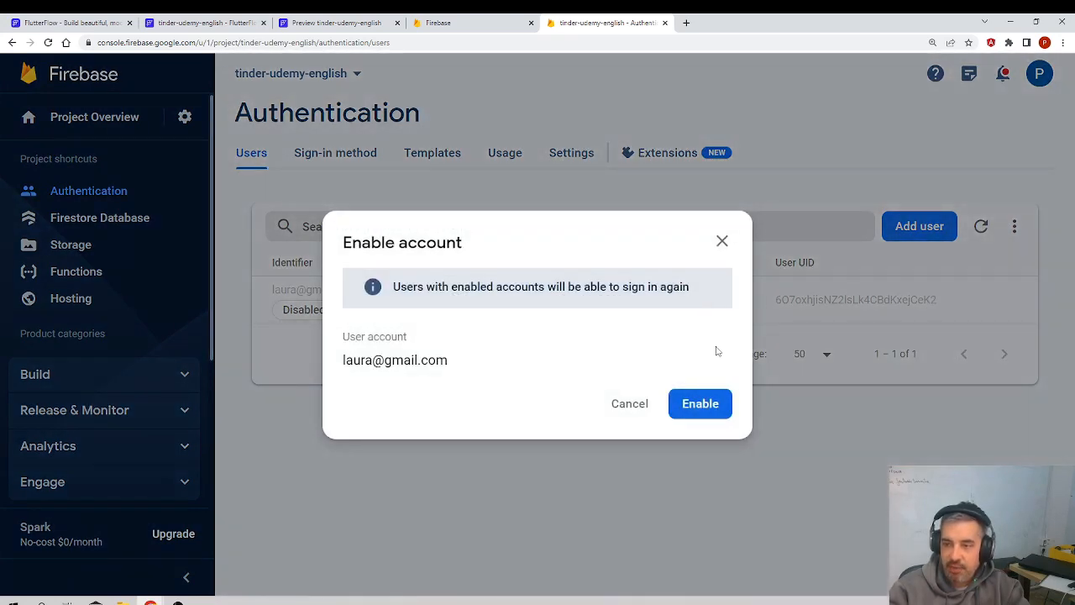
pyautogui.click(699, 403)
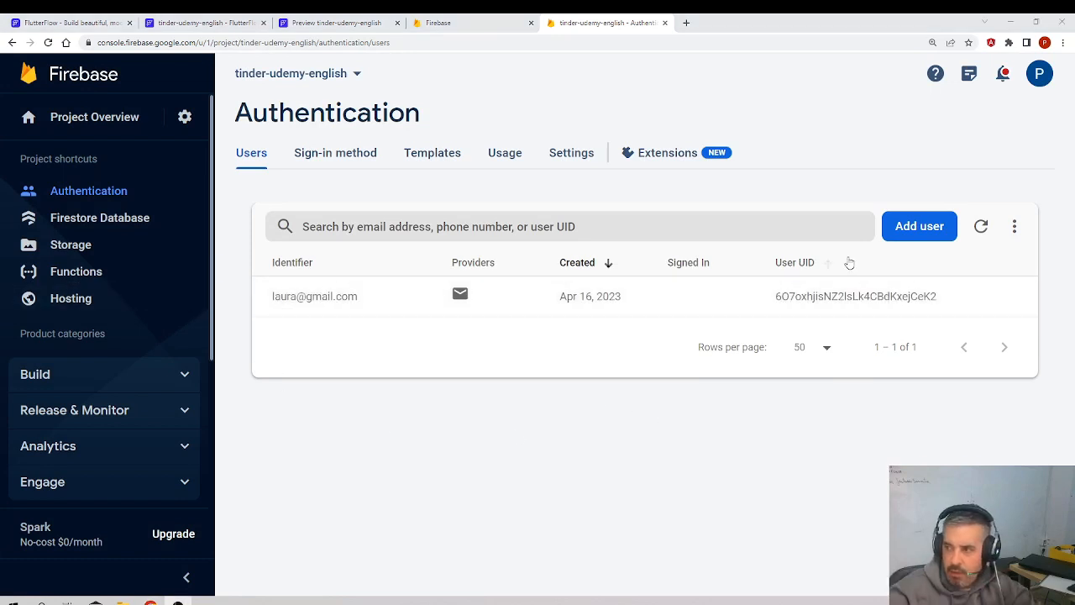
pyautogui.moveTo(566, 296)
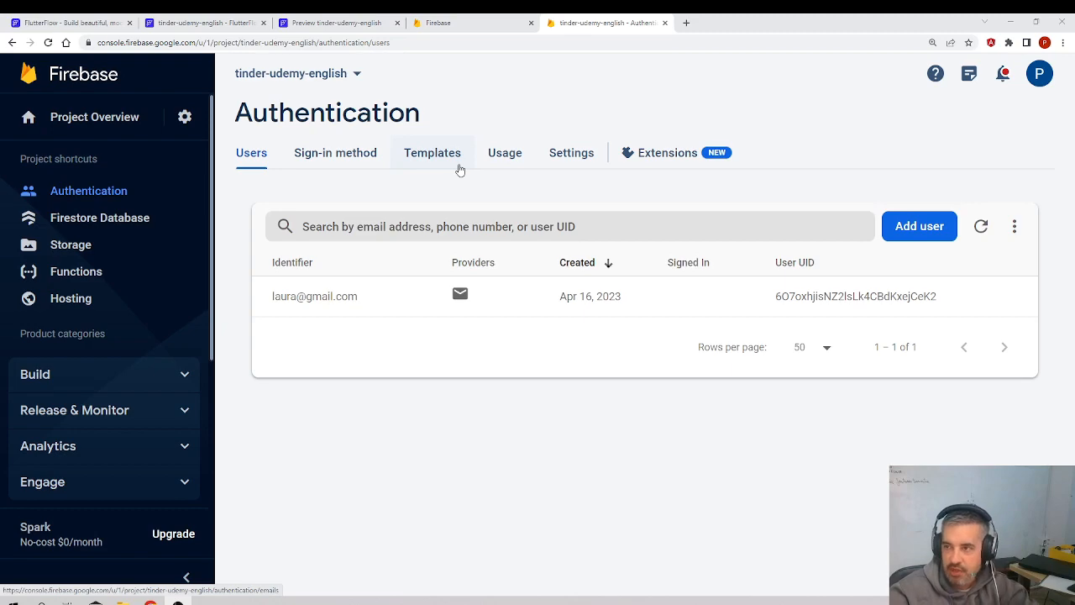
# - Browse the email templates, previewing Email address change and Multi-factor enrollment notification
pyautogui.click(431, 152)
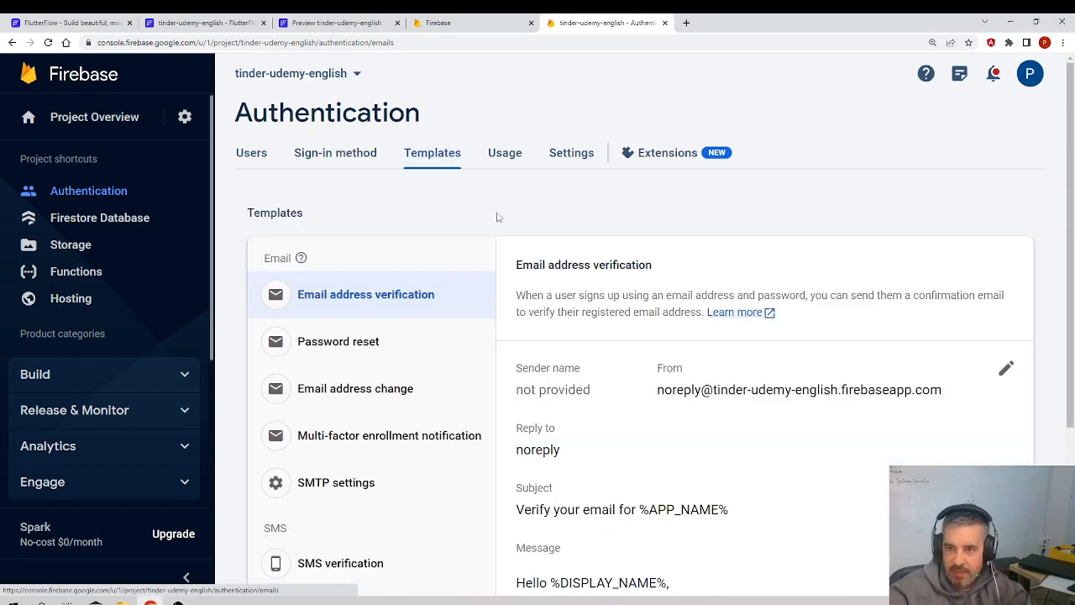
pyautogui.moveTo(497, 342)
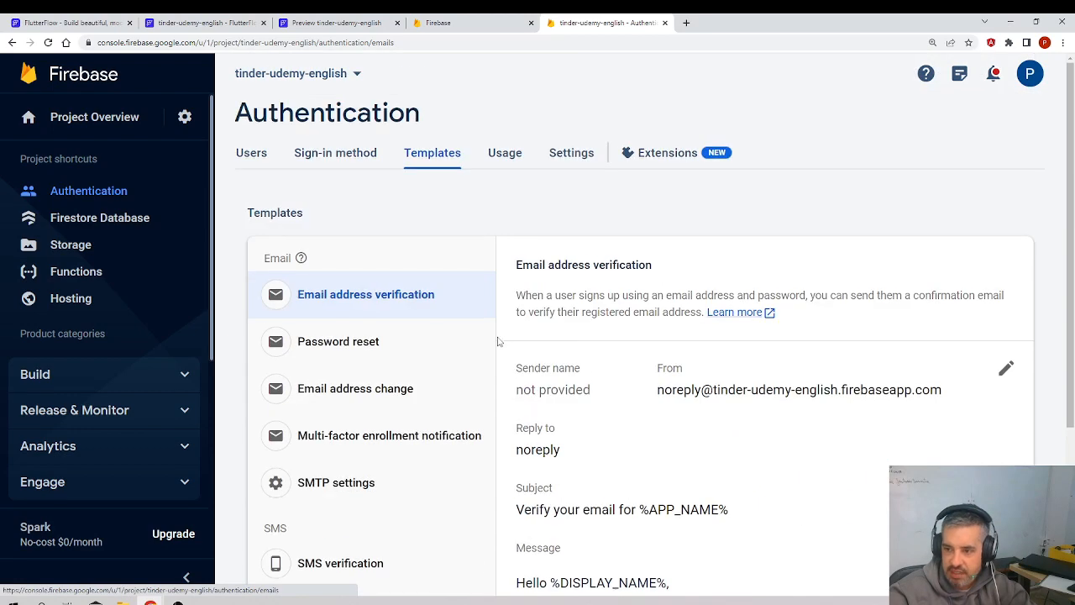
pyautogui.moveTo(418, 309)
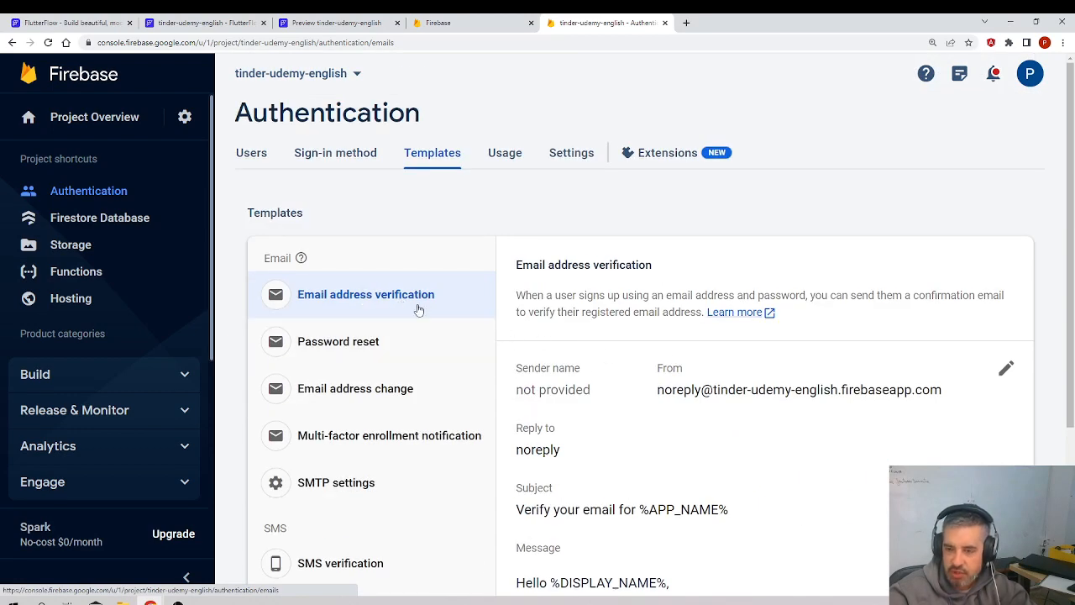
pyautogui.moveTo(393, 329)
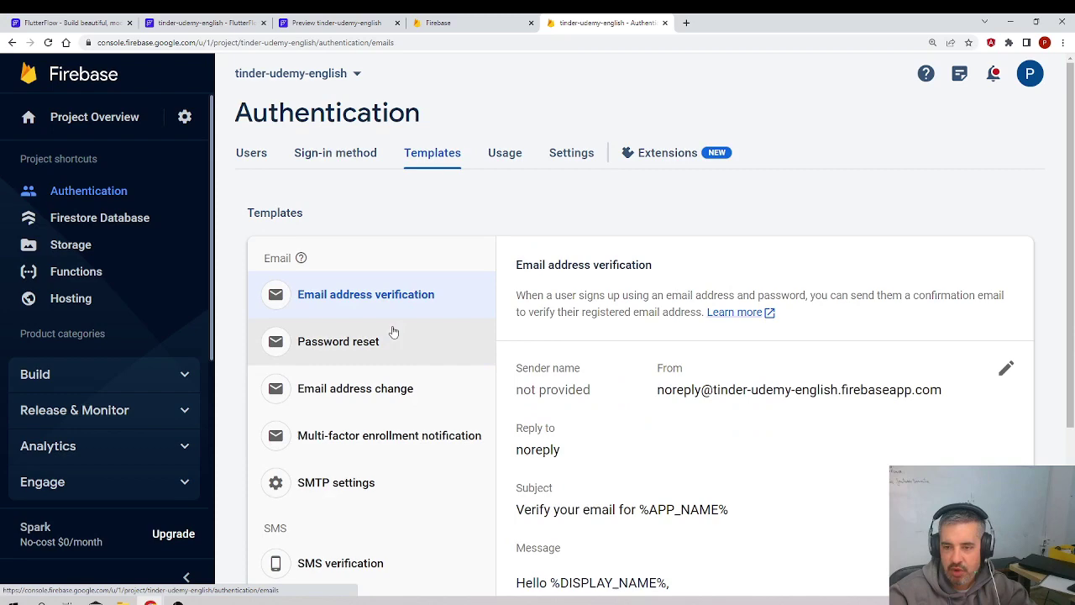
pyautogui.scroll(-3)
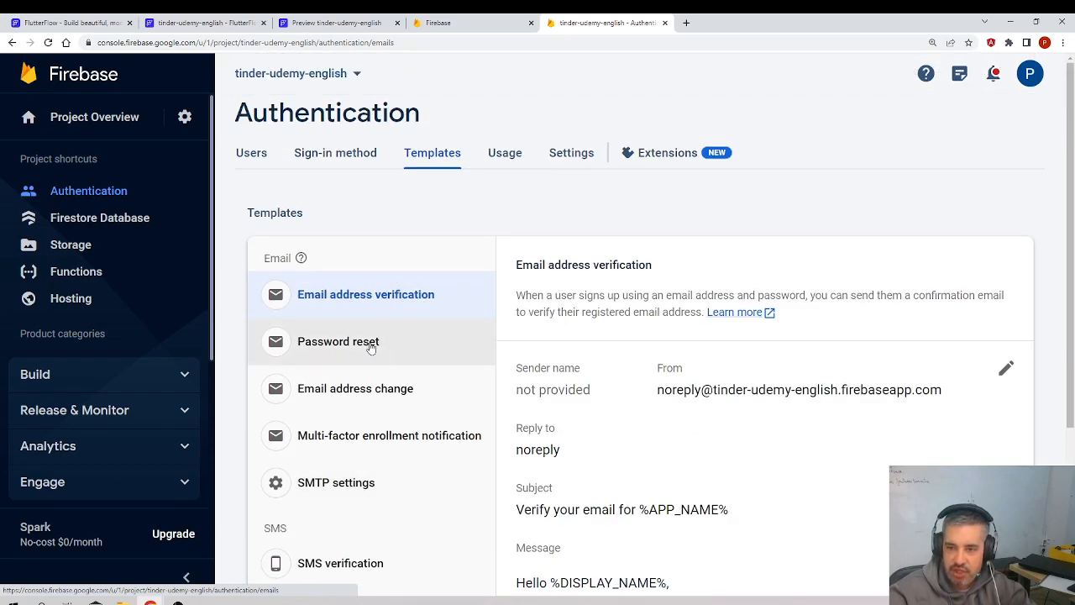
pyautogui.click(356, 387)
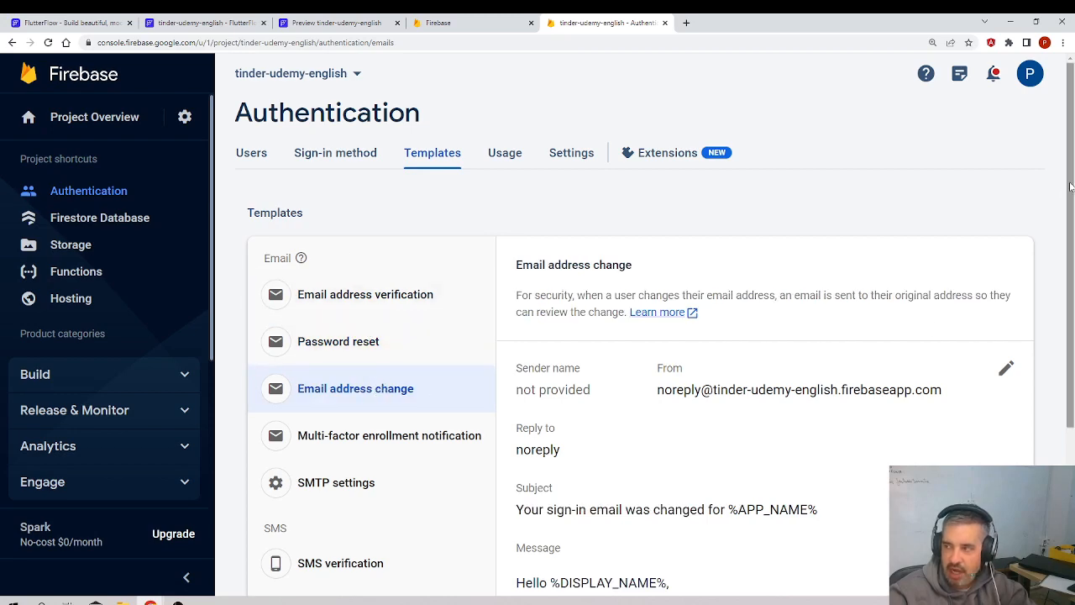
pyautogui.scroll(-3)
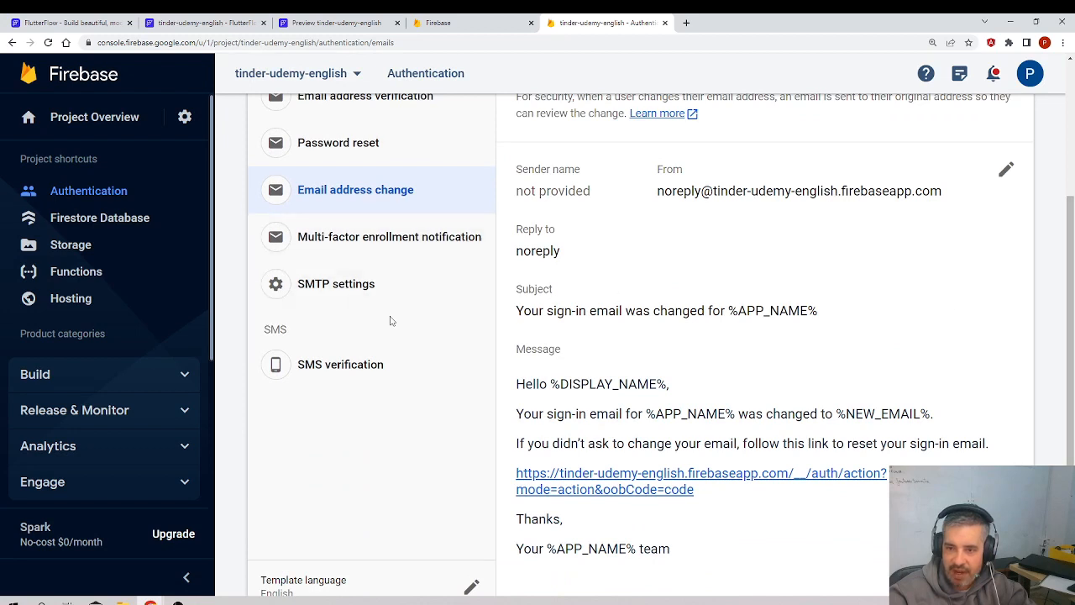
pyautogui.moveTo(366, 289)
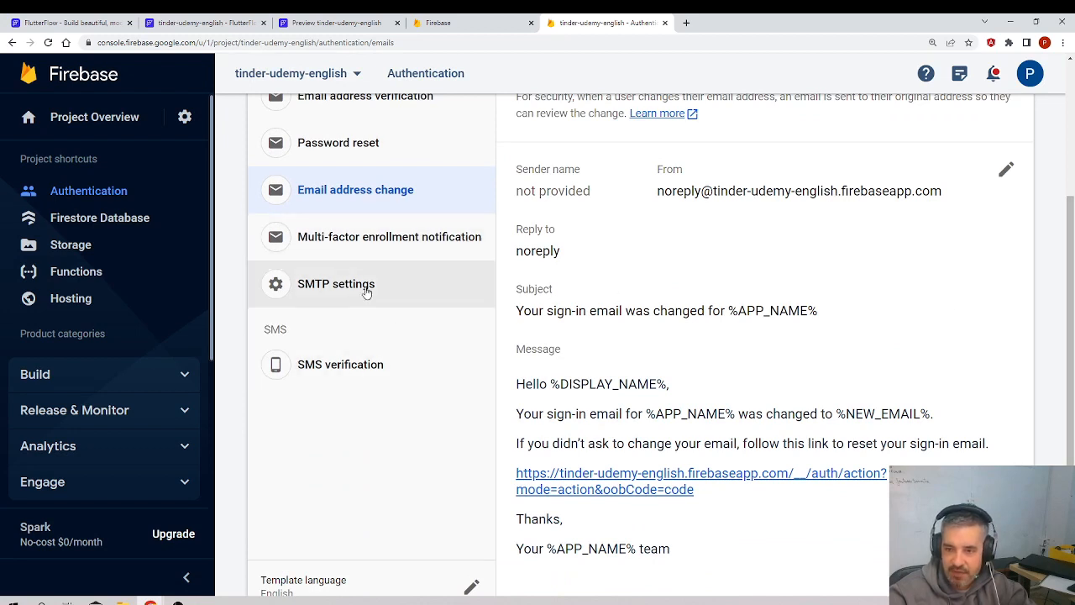
pyautogui.click(390, 235)
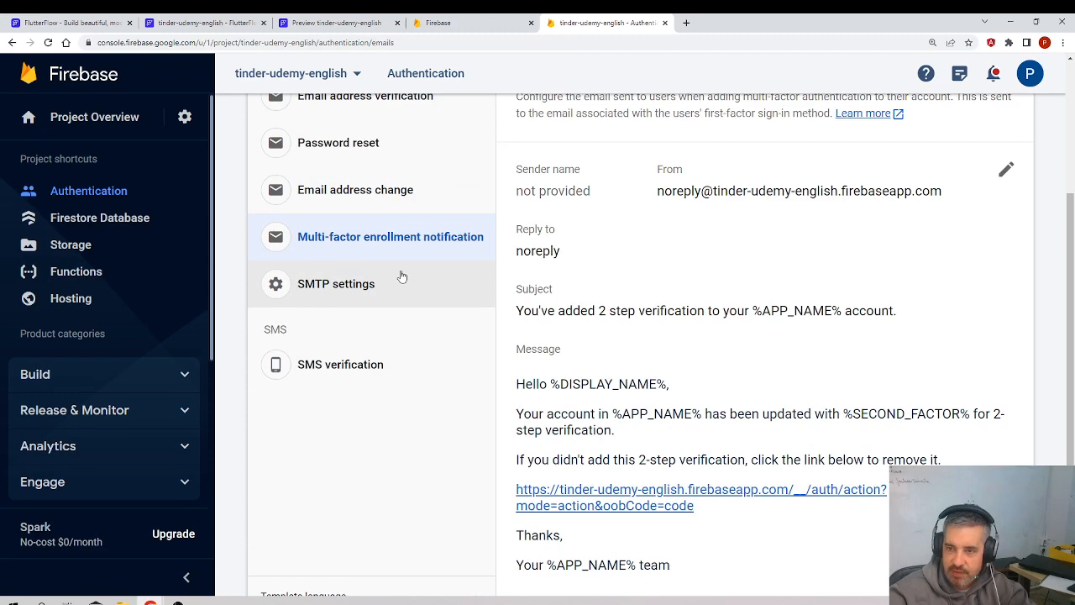
pyautogui.moveTo(81, 192)
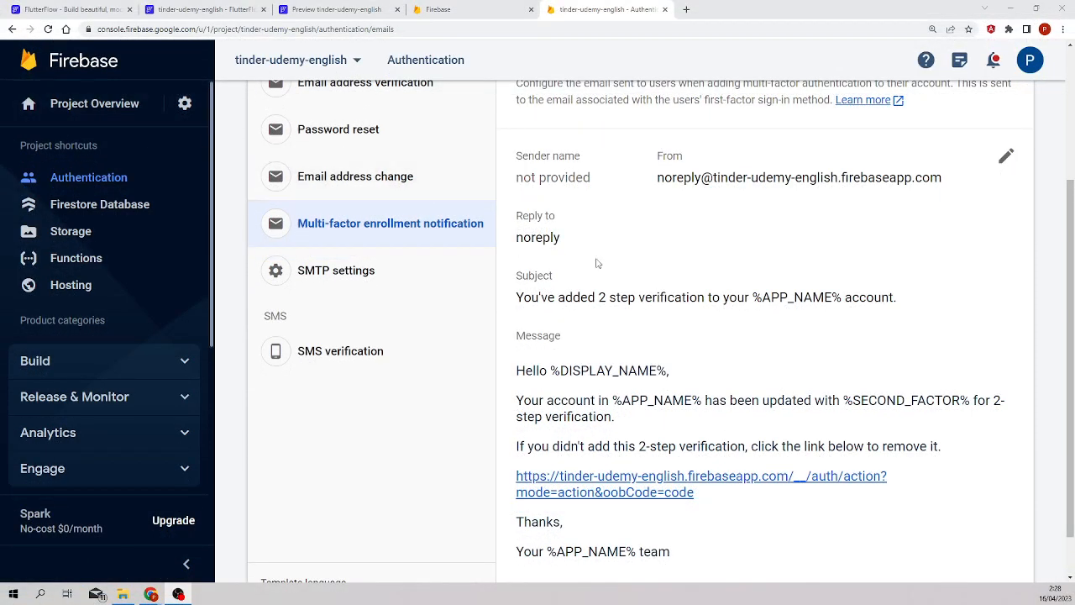
pyautogui.scroll(3)
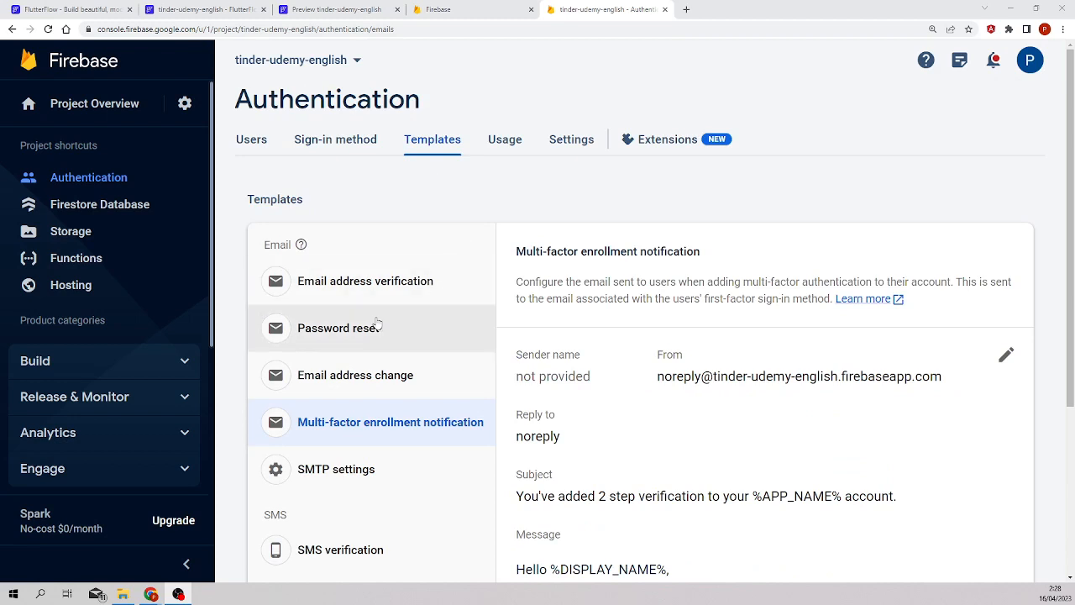
pyautogui.moveTo(409, 339)
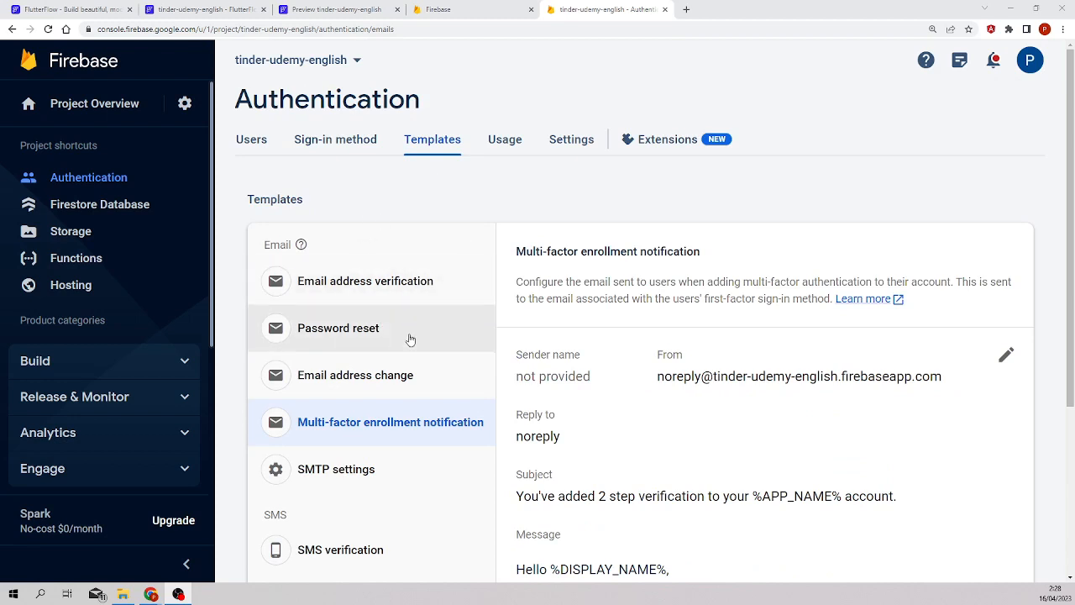
pyautogui.moveTo(430, 295)
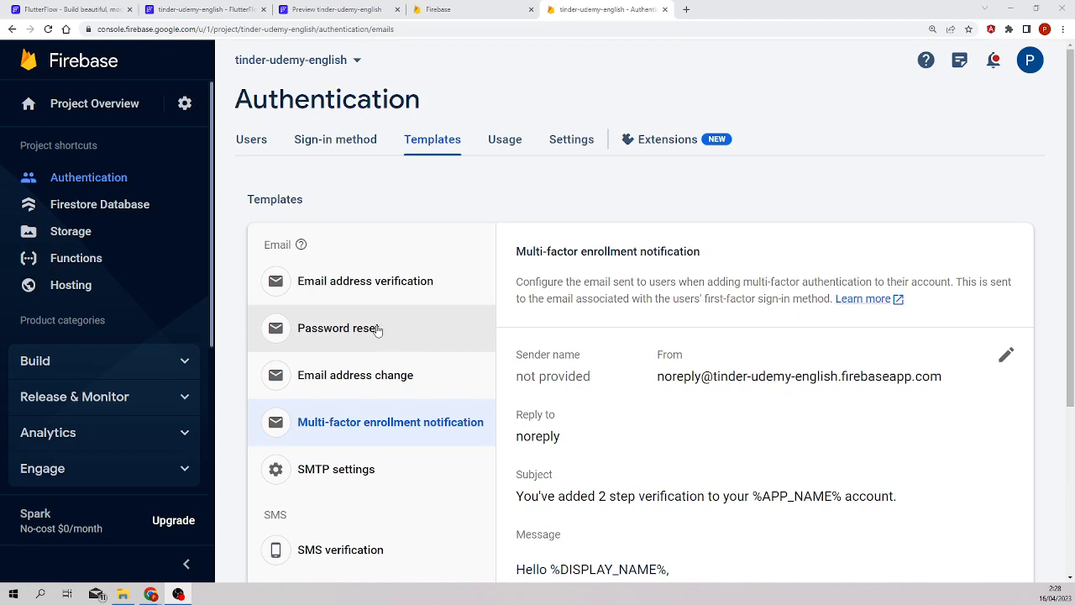
pyautogui.moveTo(453, 173)
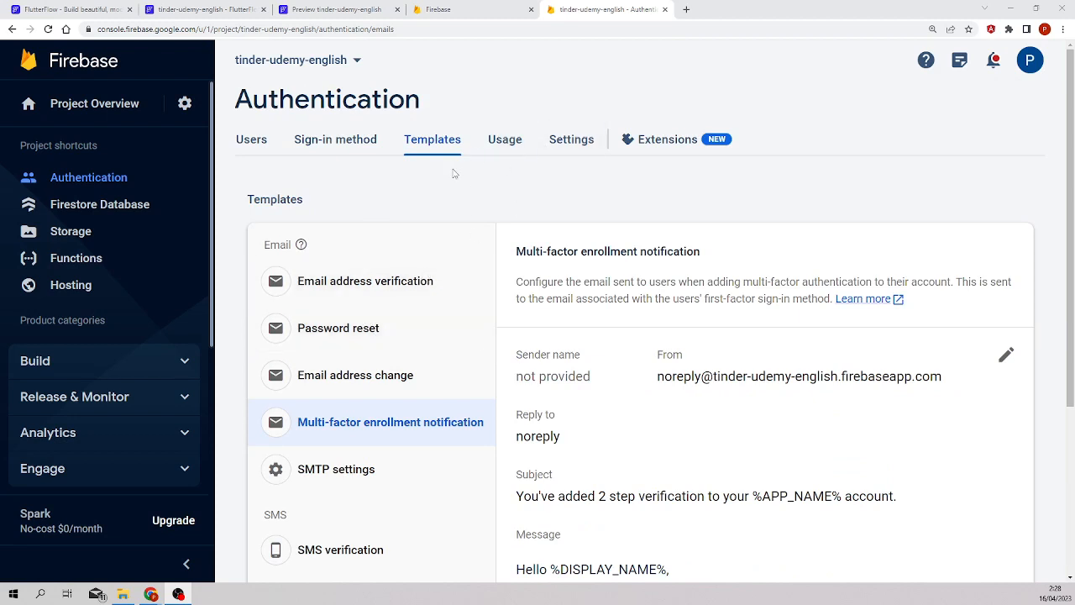
pyautogui.moveTo(357, 314)
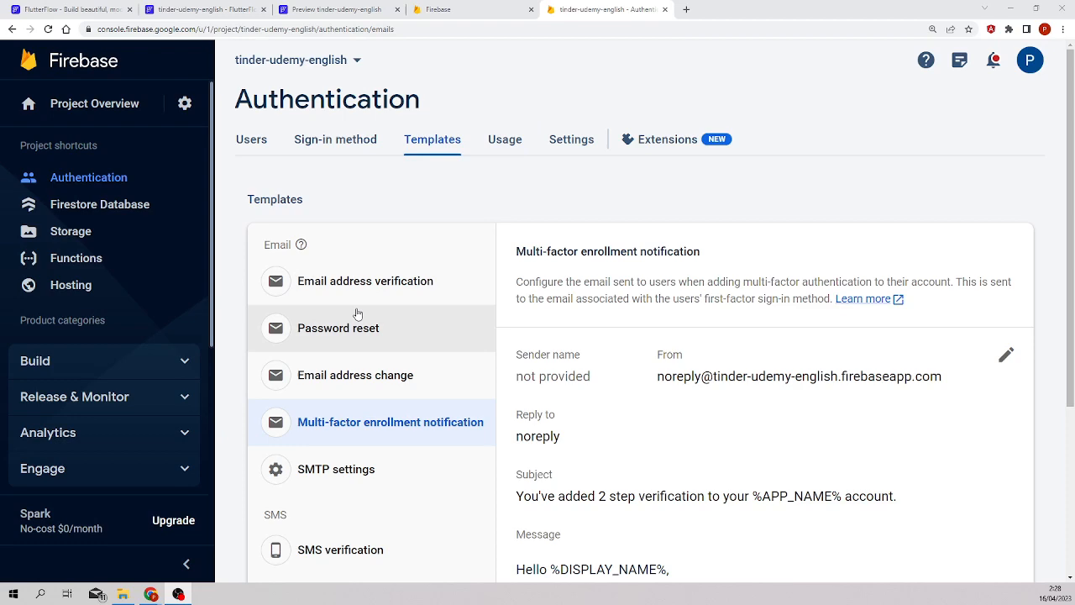
pyautogui.moveTo(369, 316)
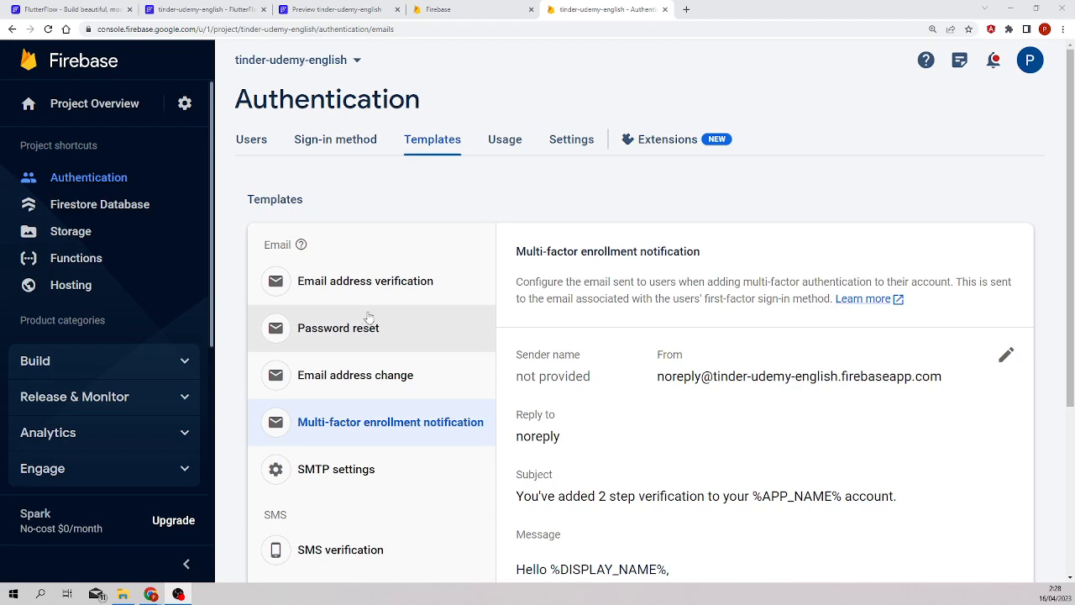
pyautogui.scroll(-3)
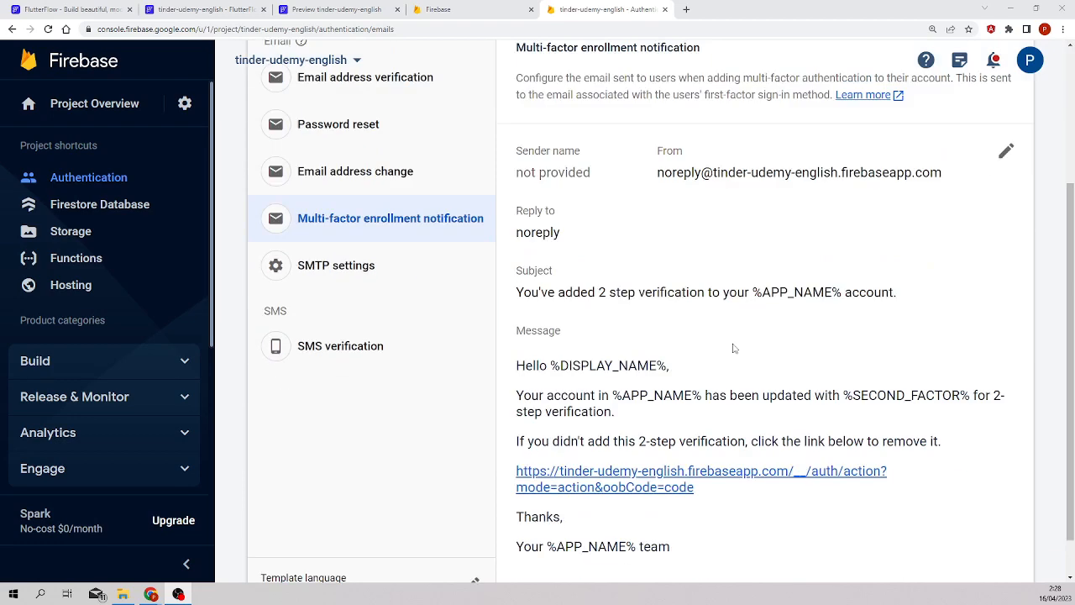
pyautogui.scroll(-3)
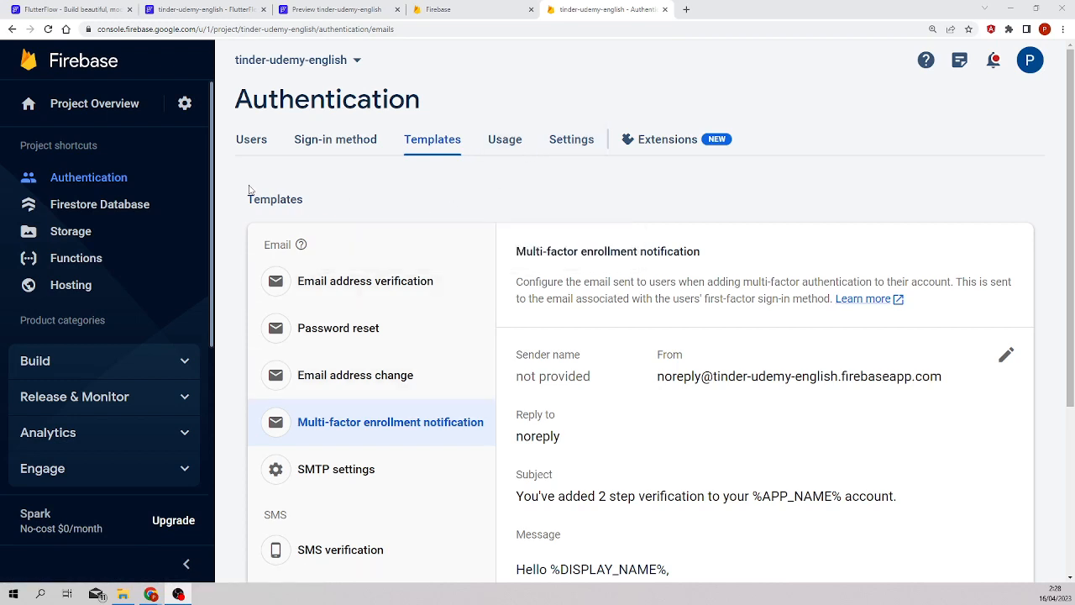
# - Return to the Firestore Database data view, still empty of collections
pyautogui.click(99, 204)
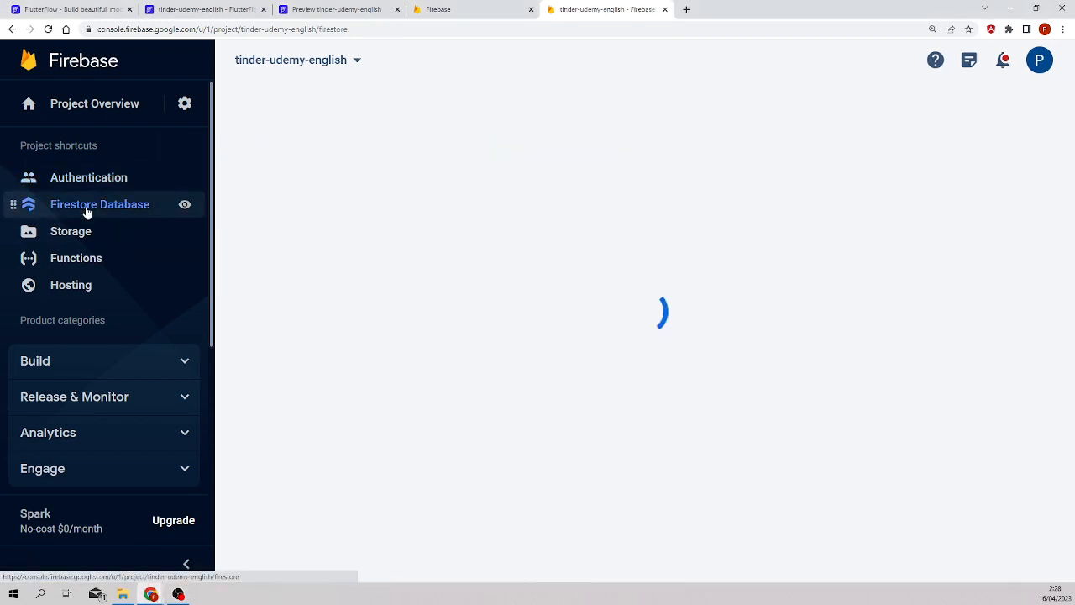
pyautogui.click(99, 204)
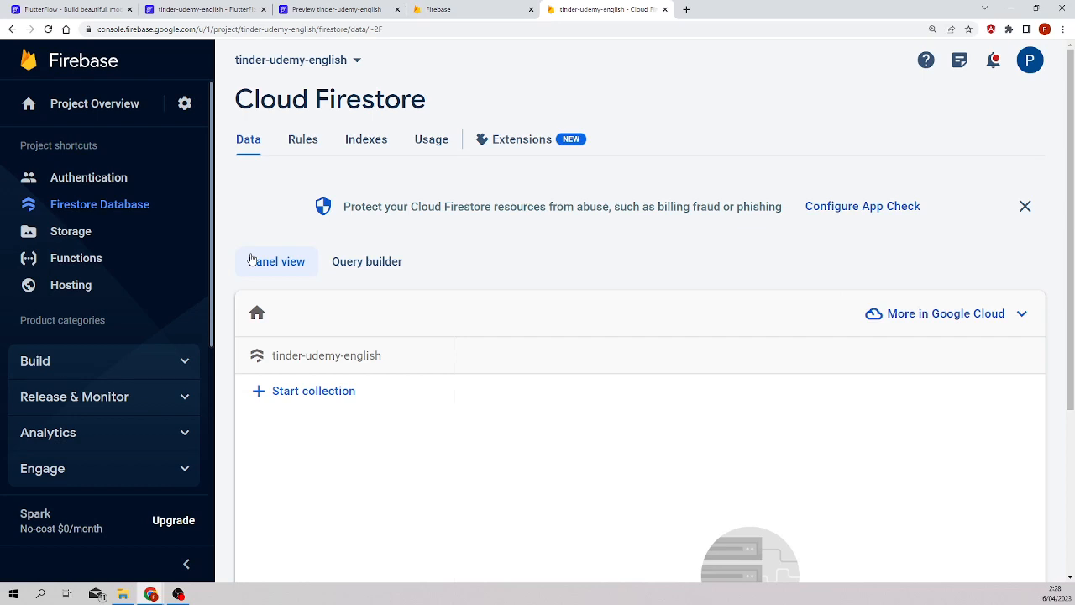
pyautogui.moveTo(393, 188)
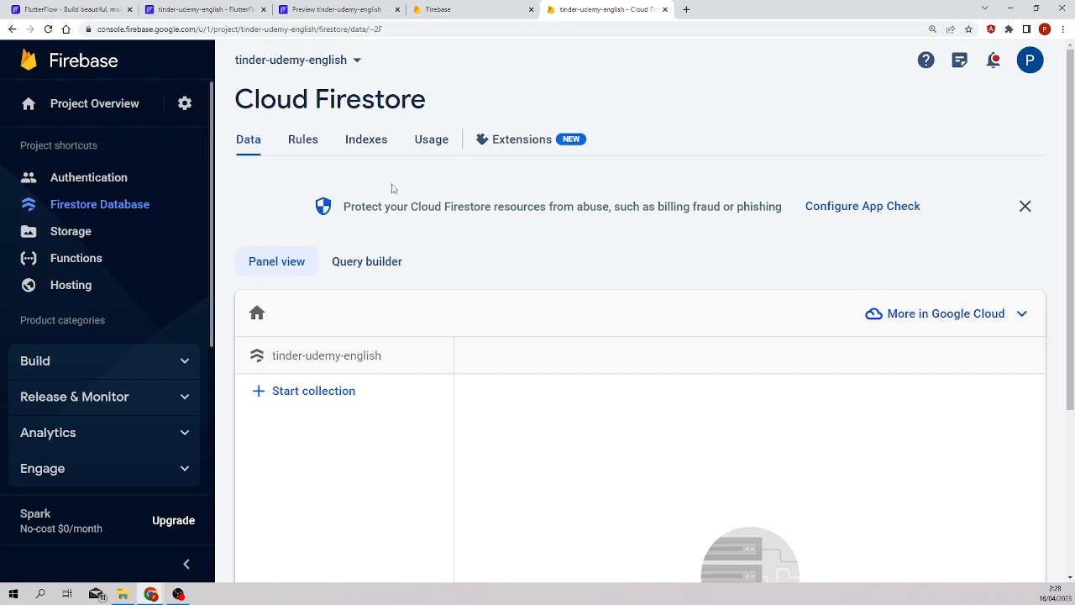
pyautogui.moveTo(500, 228)
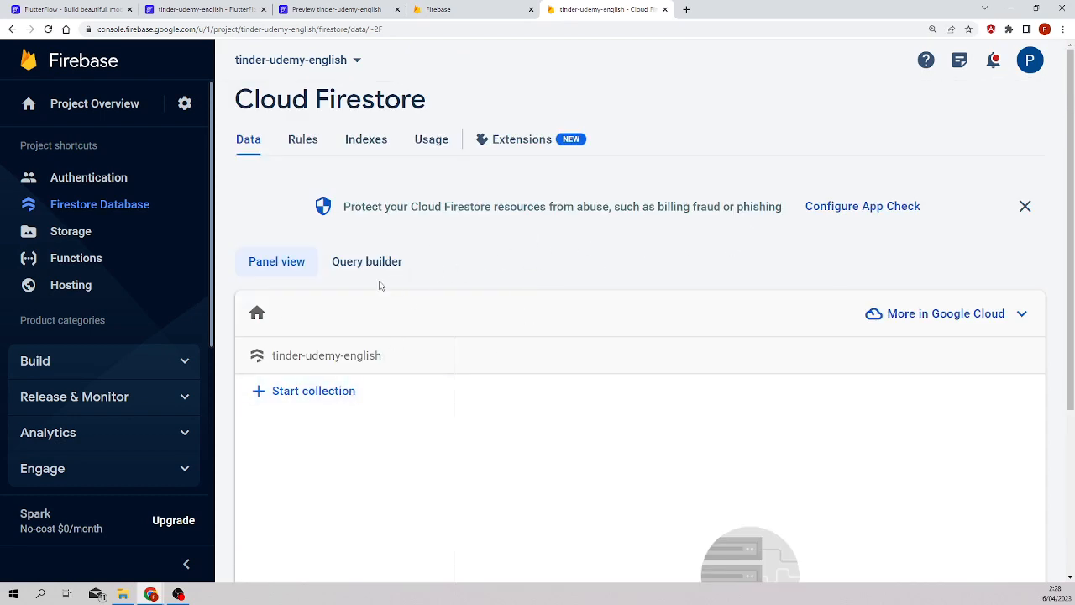
pyautogui.moveTo(326, 389)
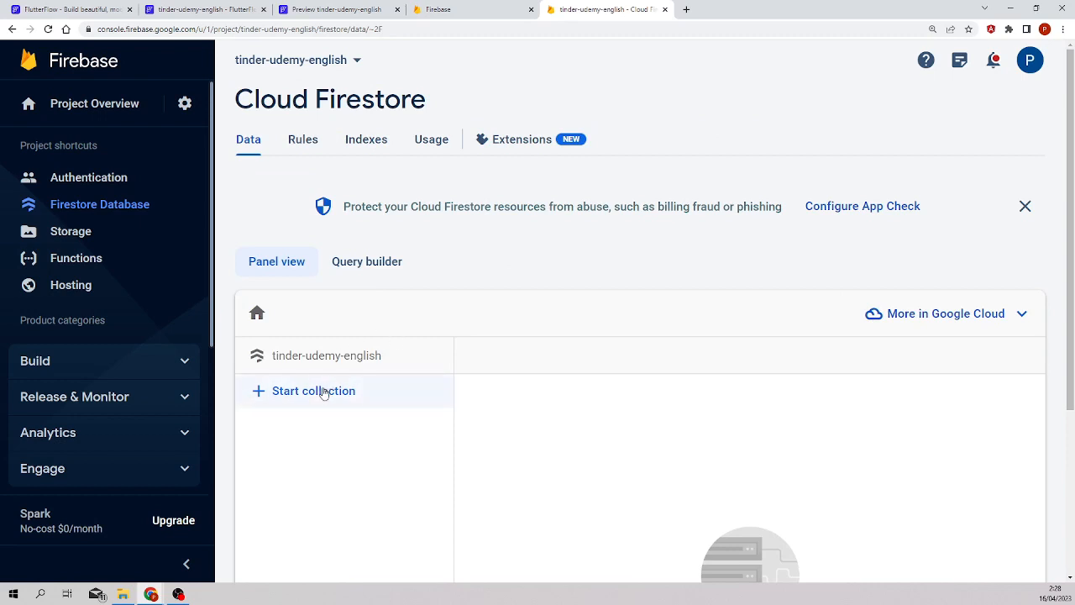
pyautogui.moveTo(518, 409)
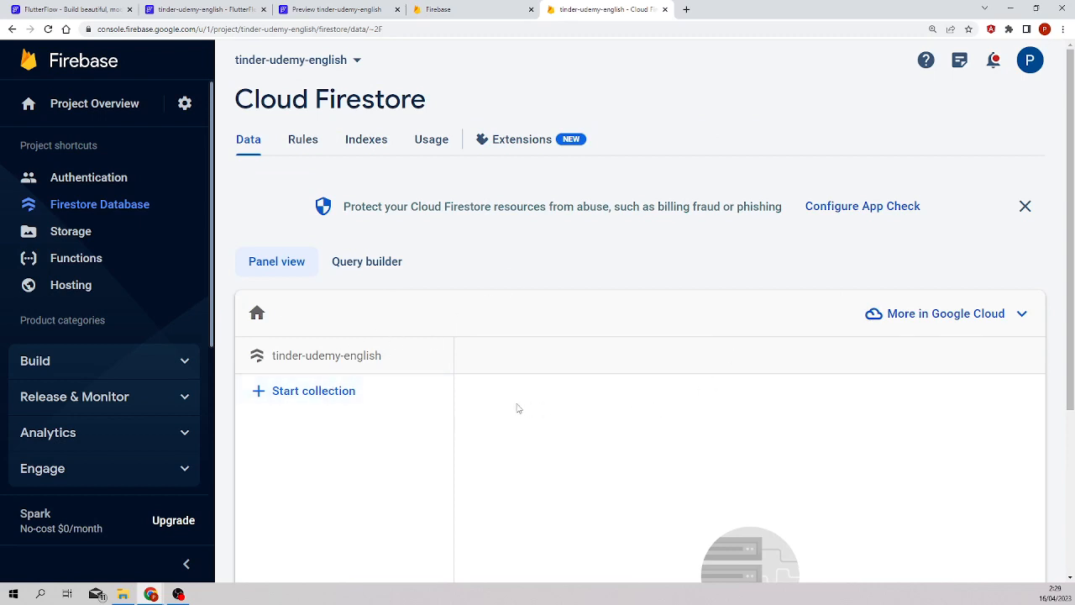
pyautogui.moveTo(353, 382)
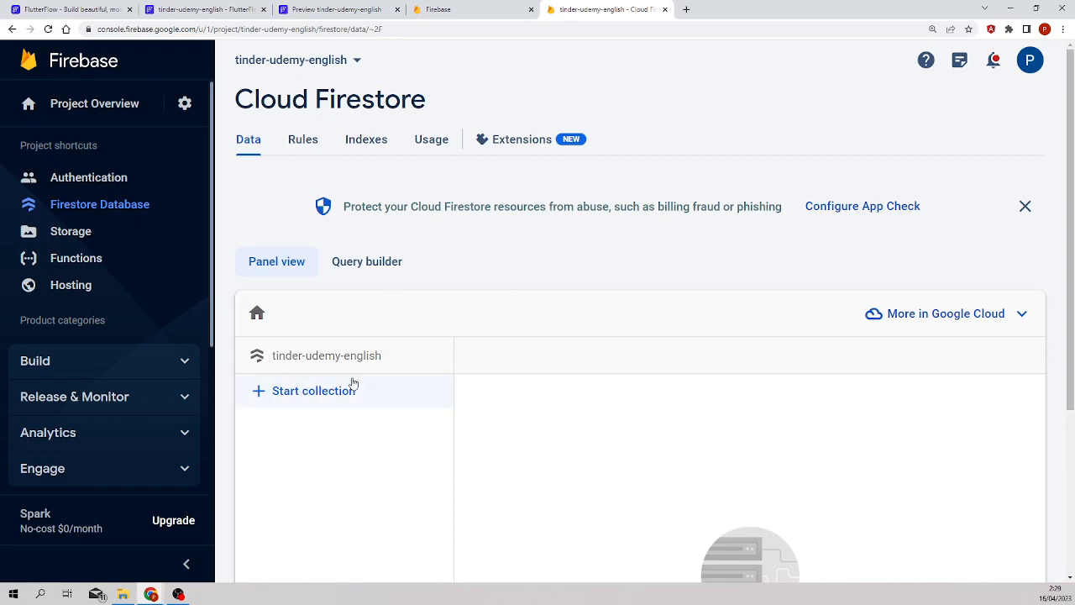
pyautogui.moveTo(76, 258)
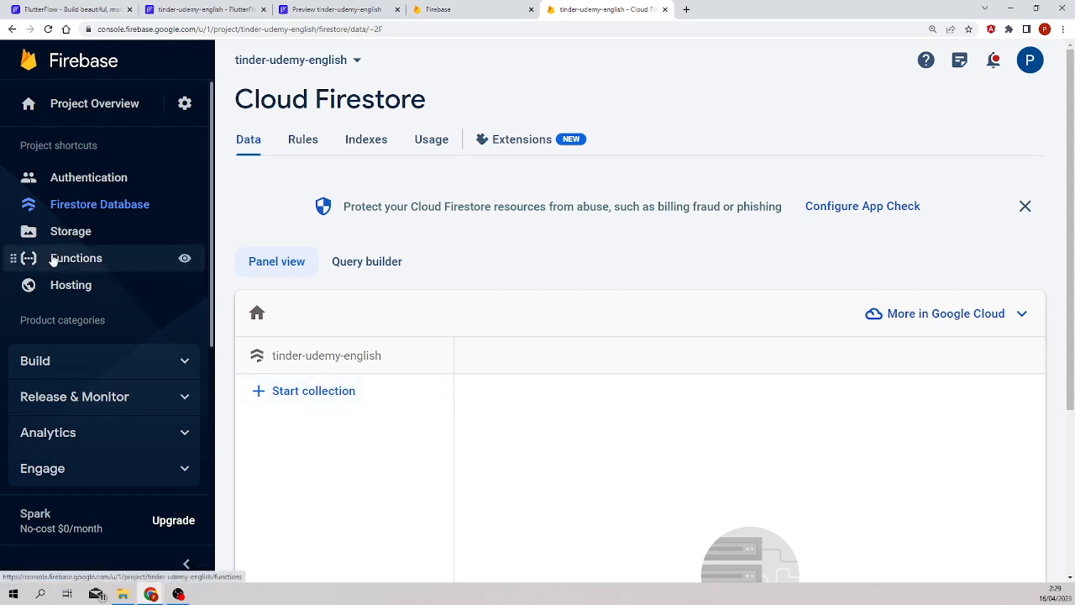
pyautogui.moveTo(298, 362)
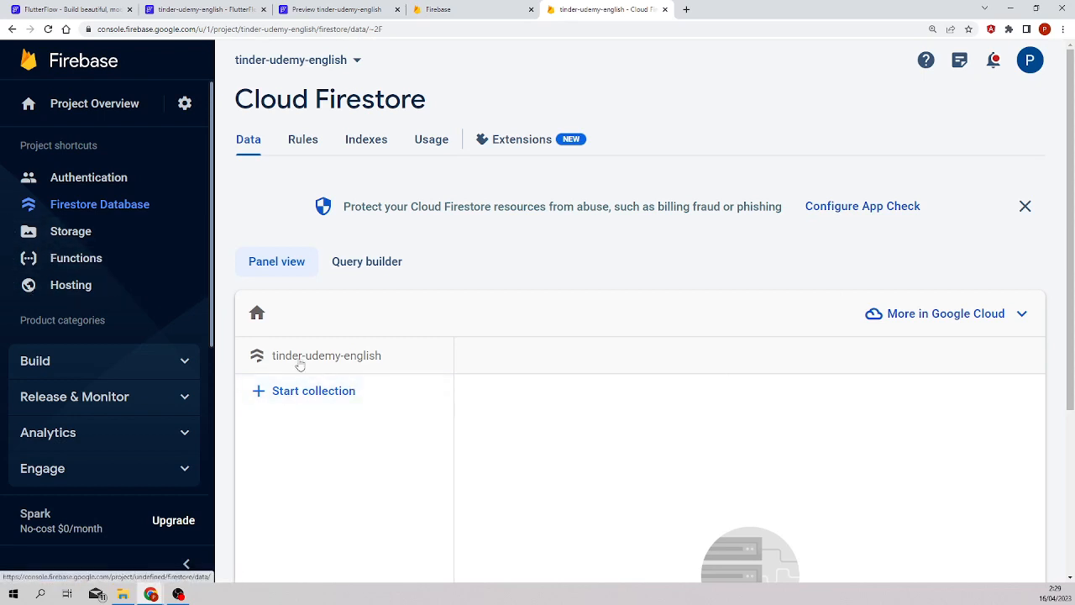
pyautogui.moveTo(315, 417)
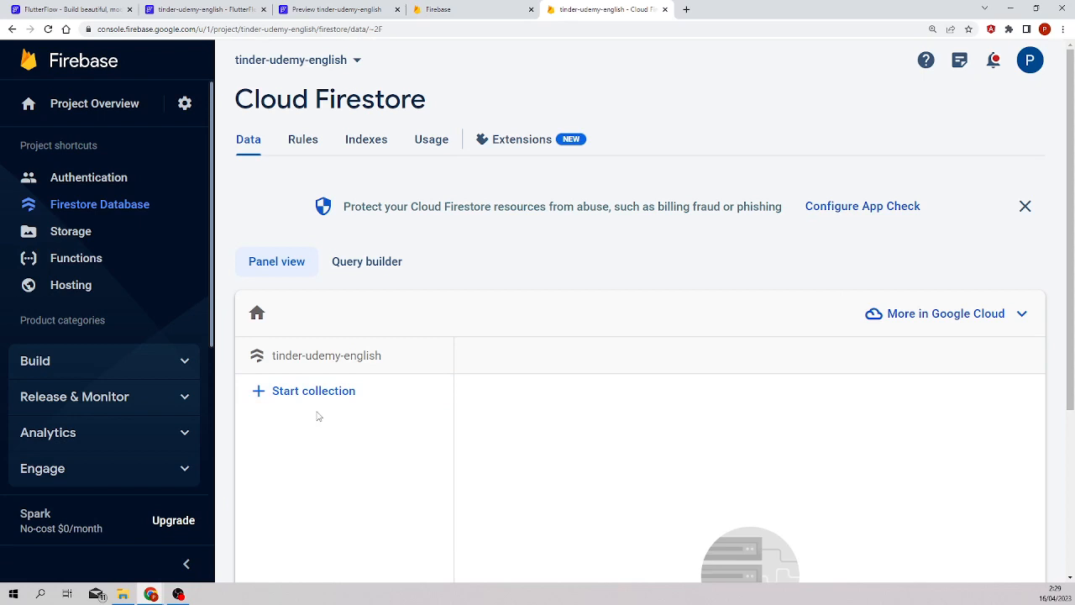
# - Start a new top-level collection named users
pyautogui.click(312, 390)
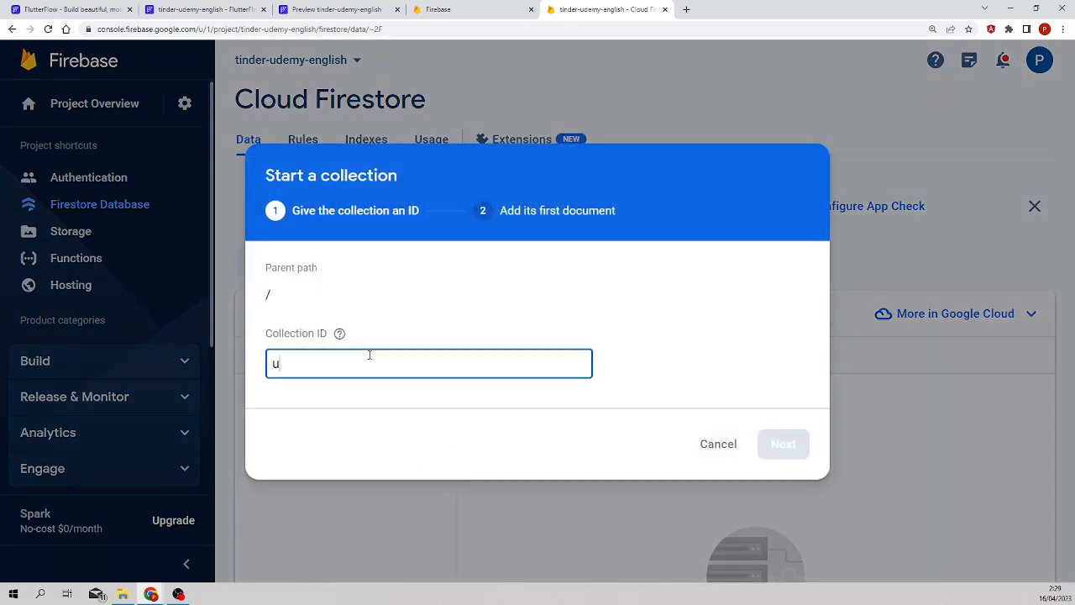
pyautogui.write('sers')
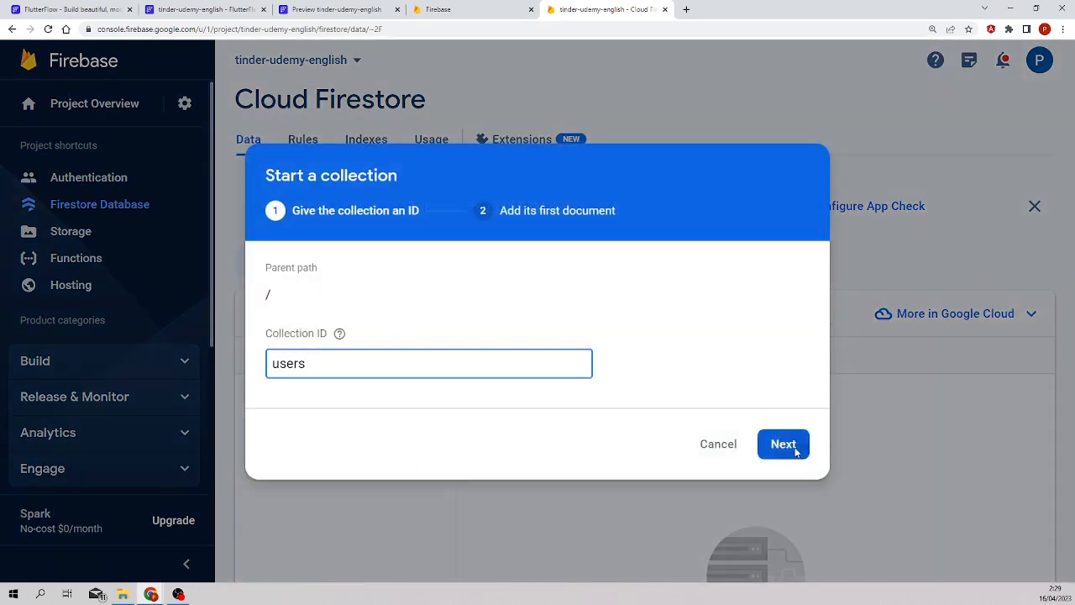
pyautogui.click(782, 444)
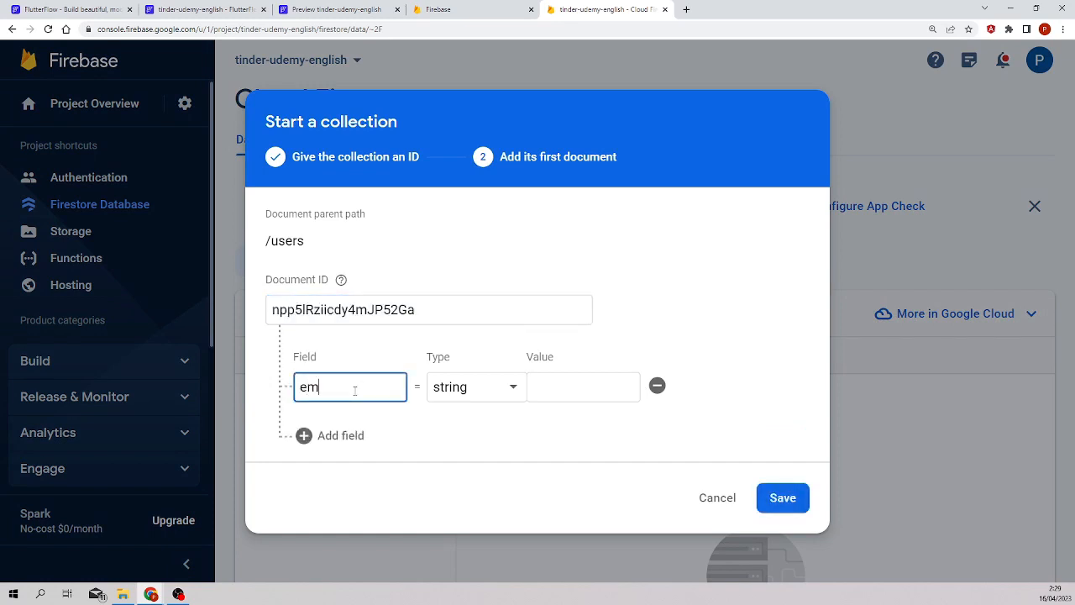
pyautogui.write('alu')
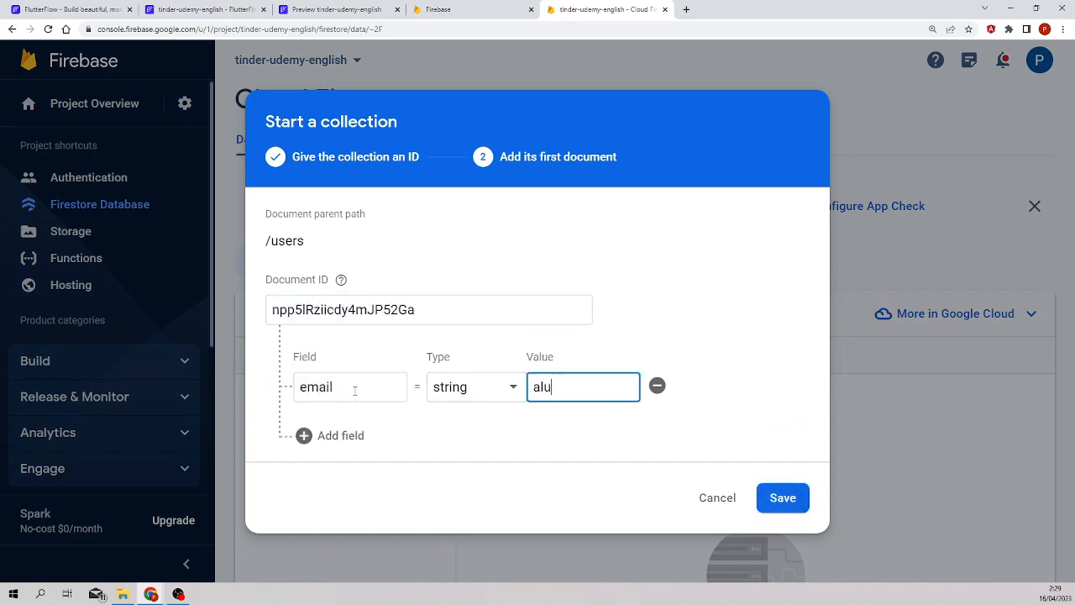
pyautogui.write('laura2')
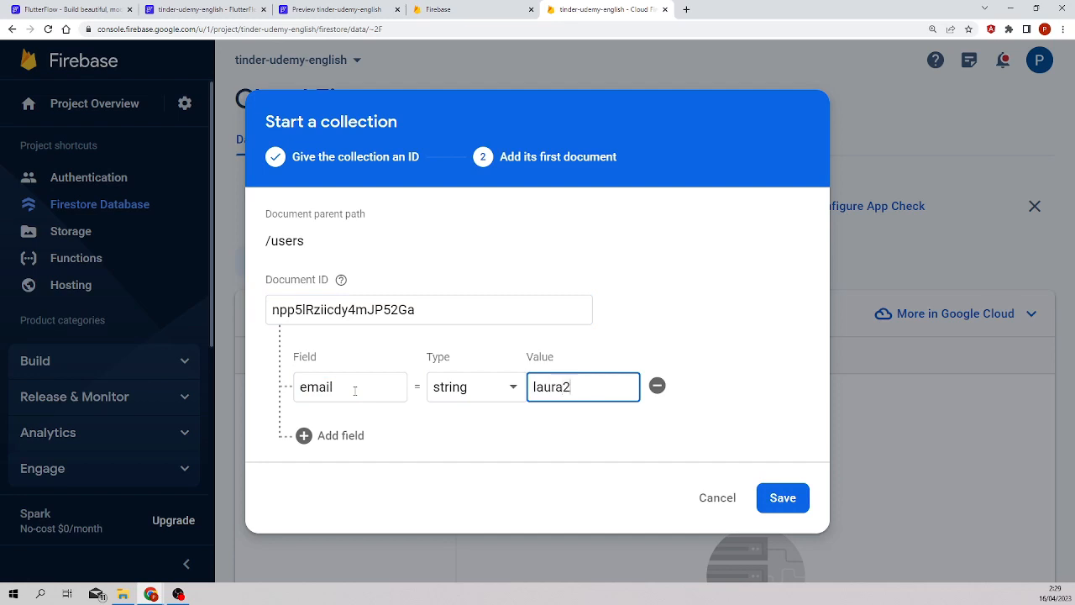
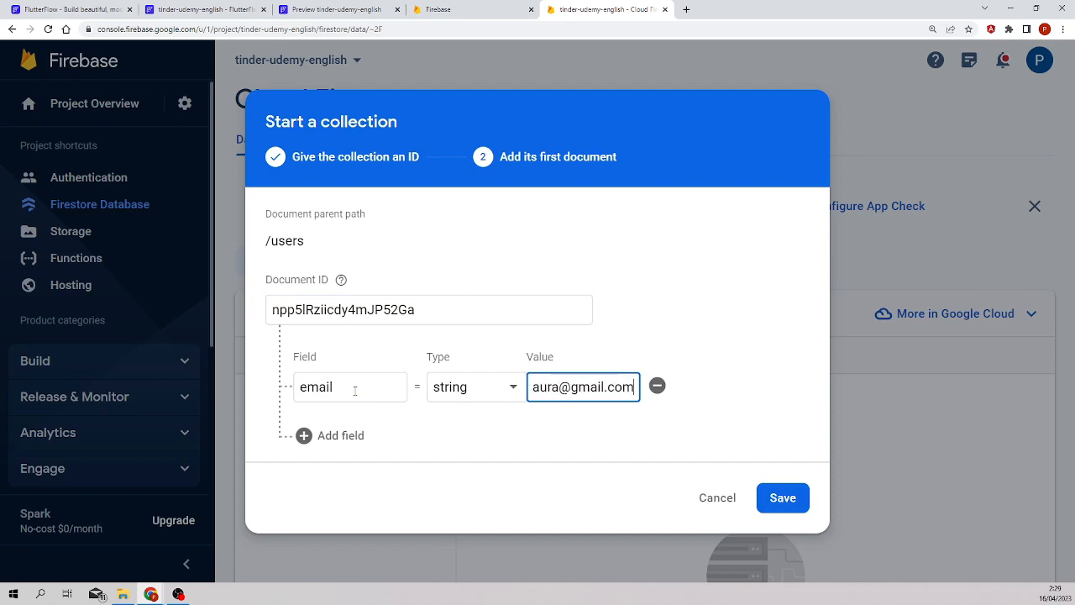
pyautogui.click(302, 435)
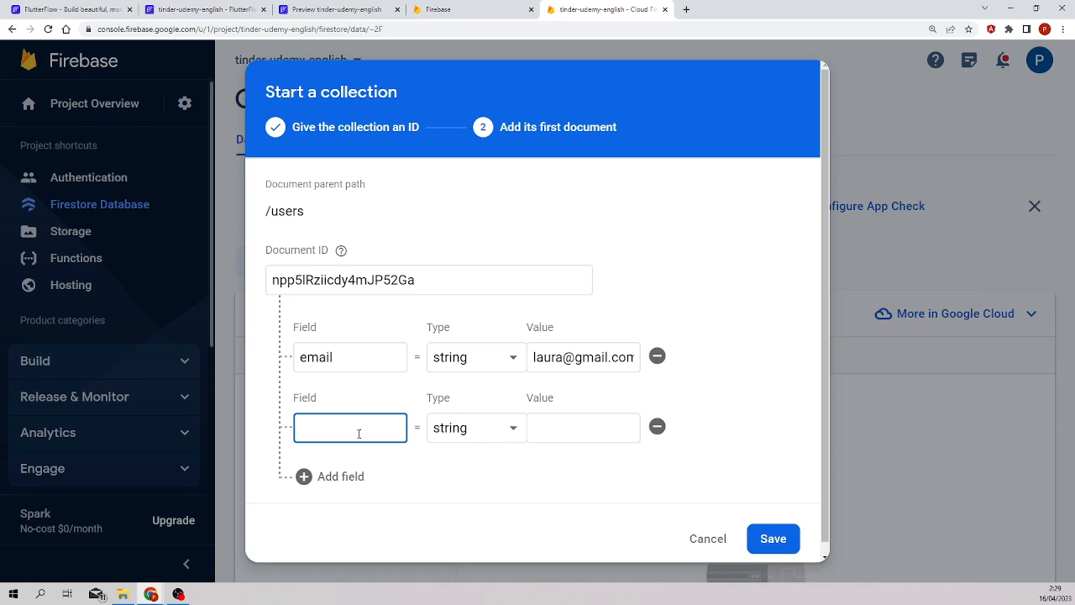
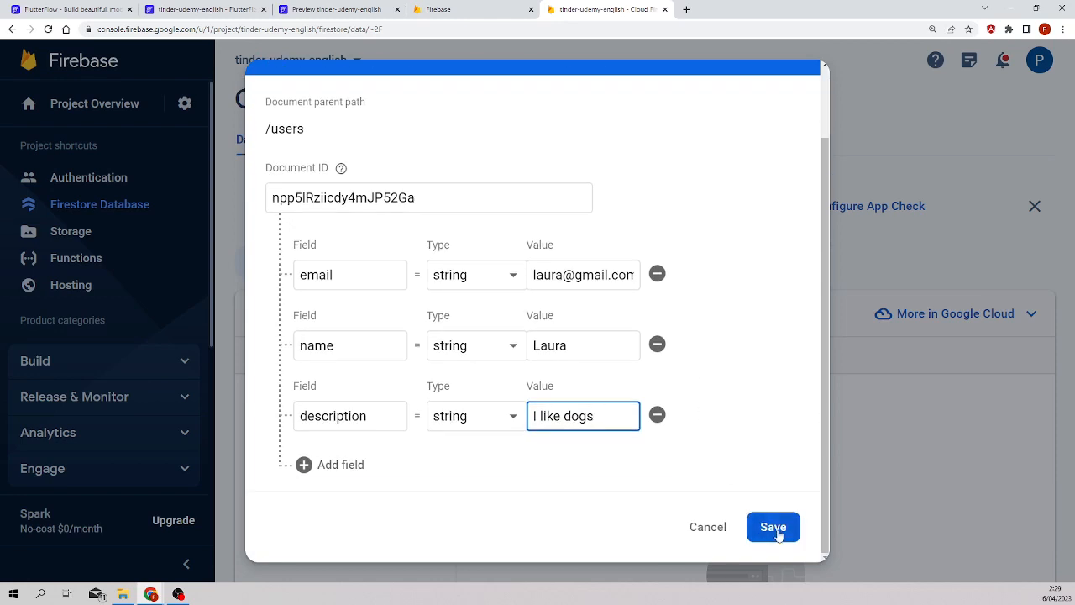
pyautogui.click(772, 527)
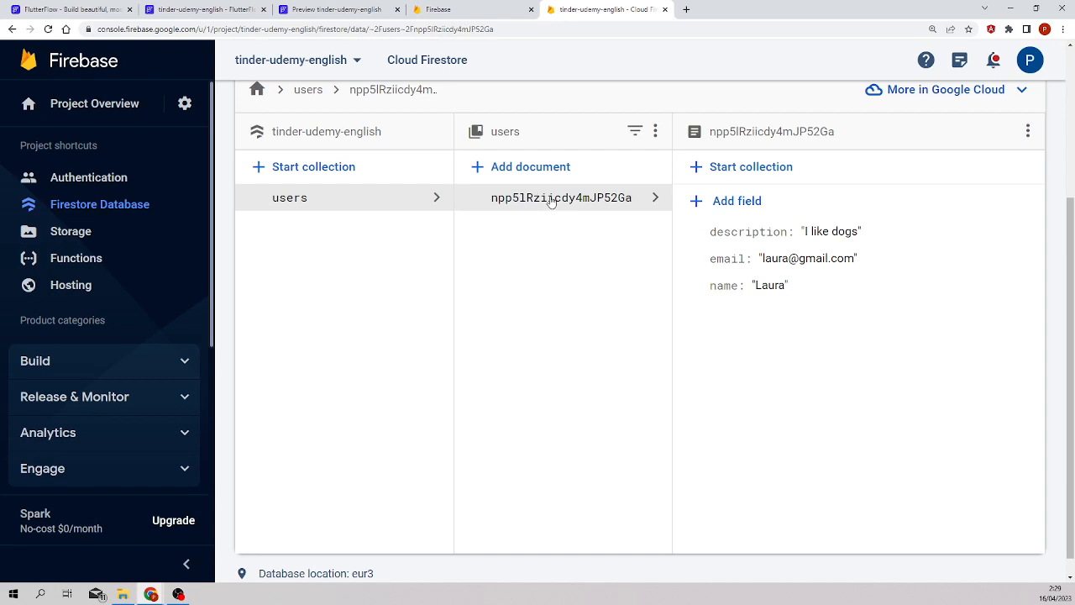
pyautogui.moveTo(782, 266)
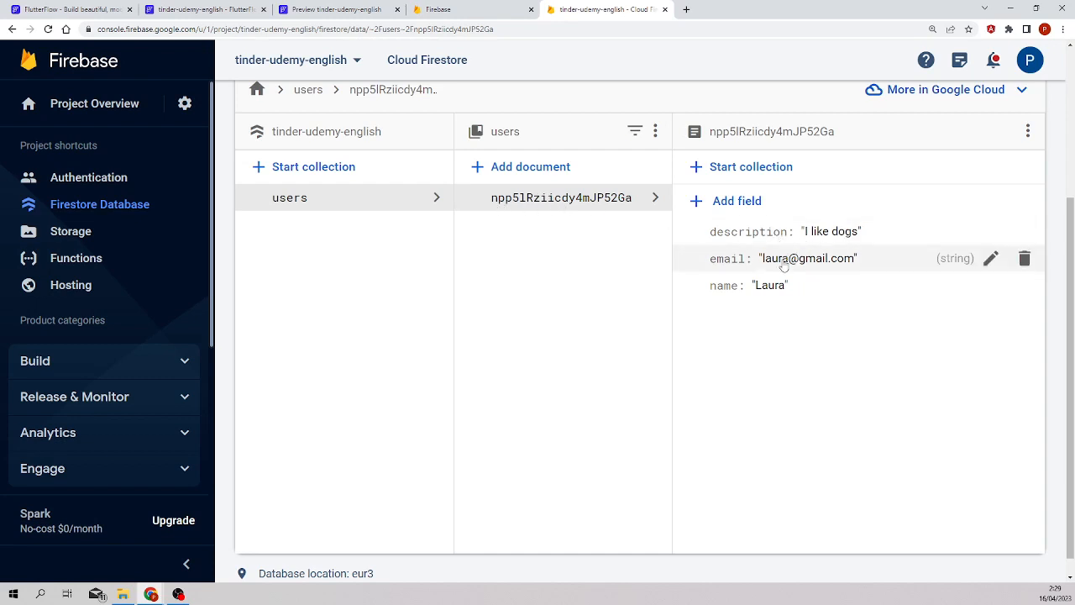
pyautogui.click(517, 166)
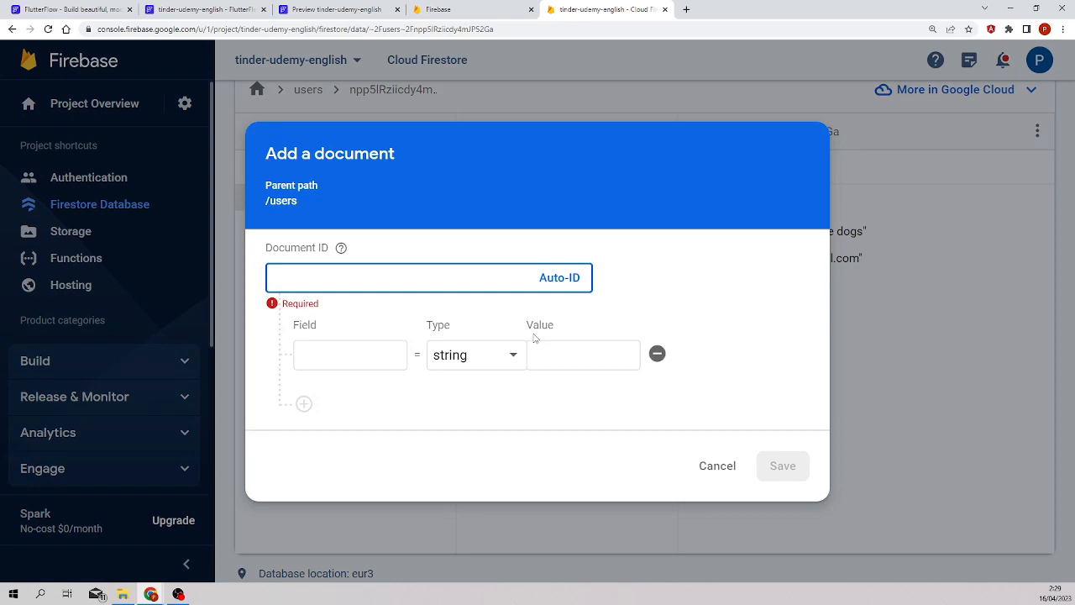
# - Give the second document ID pedro and an email field, trying the map and array types
pyautogui.write('pe')
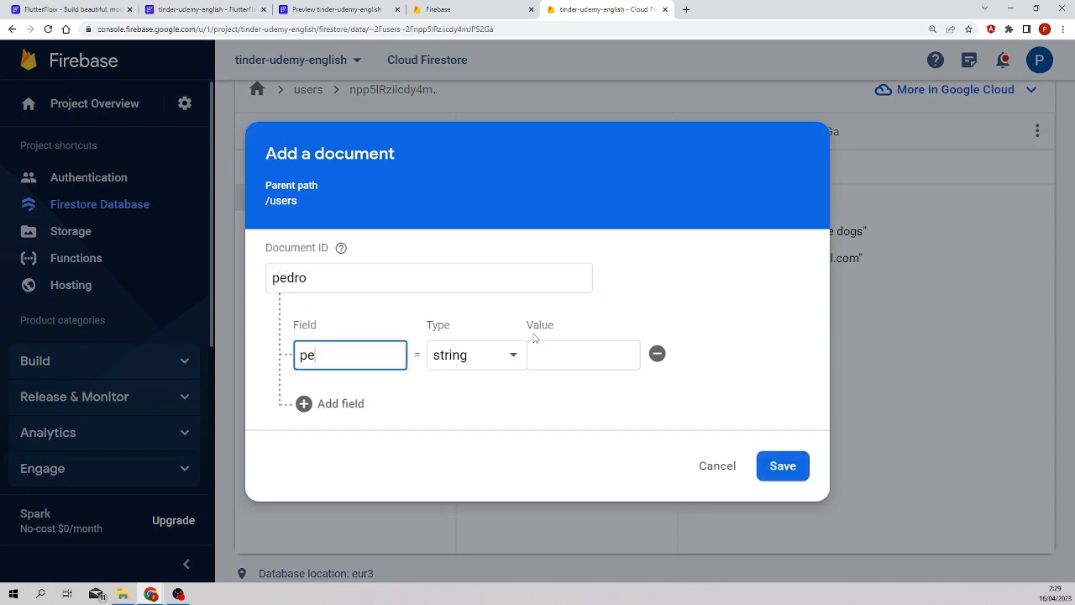
pyautogui.write('email')
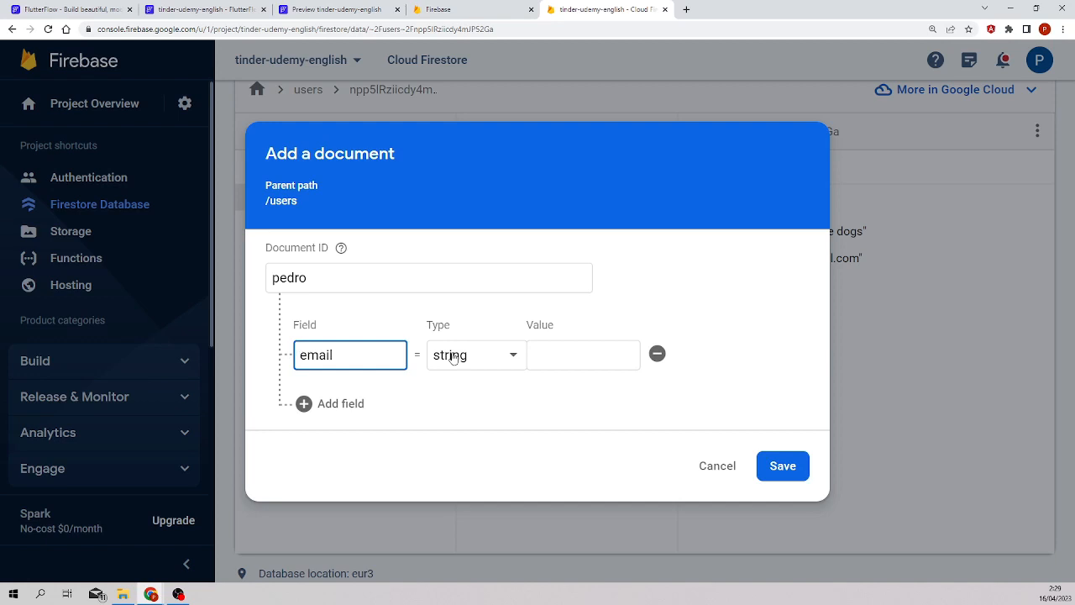
pyautogui.click(474, 355)
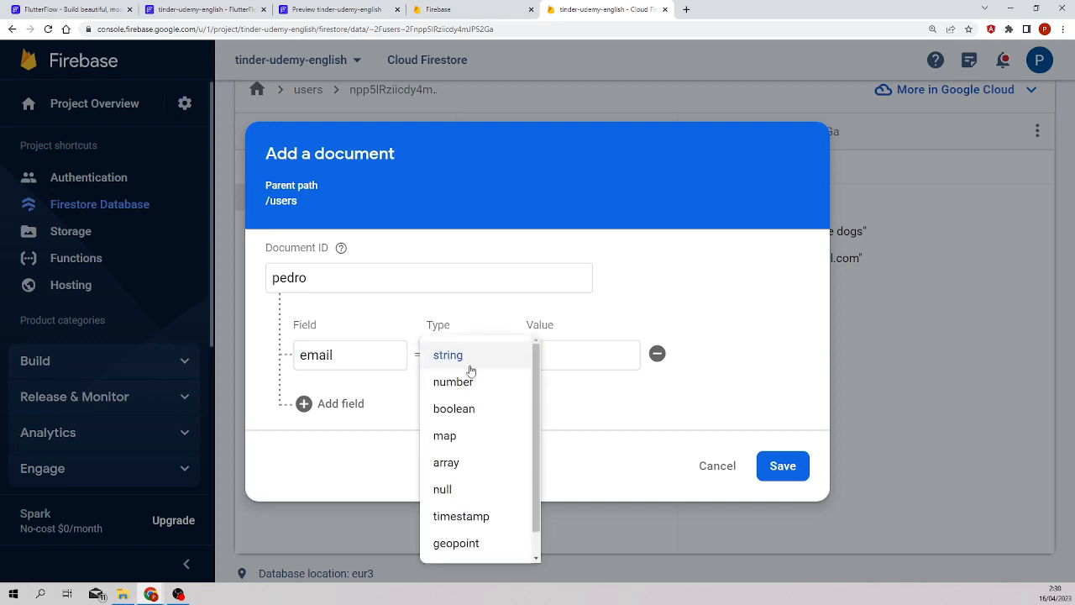
pyautogui.moveTo(485, 388)
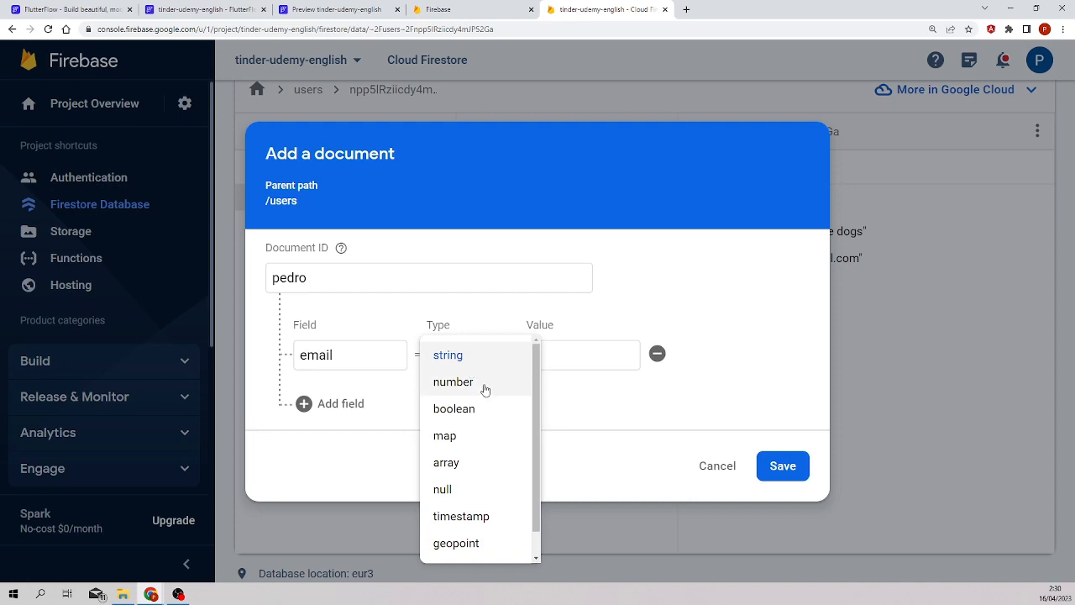
pyautogui.moveTo(469, 410)
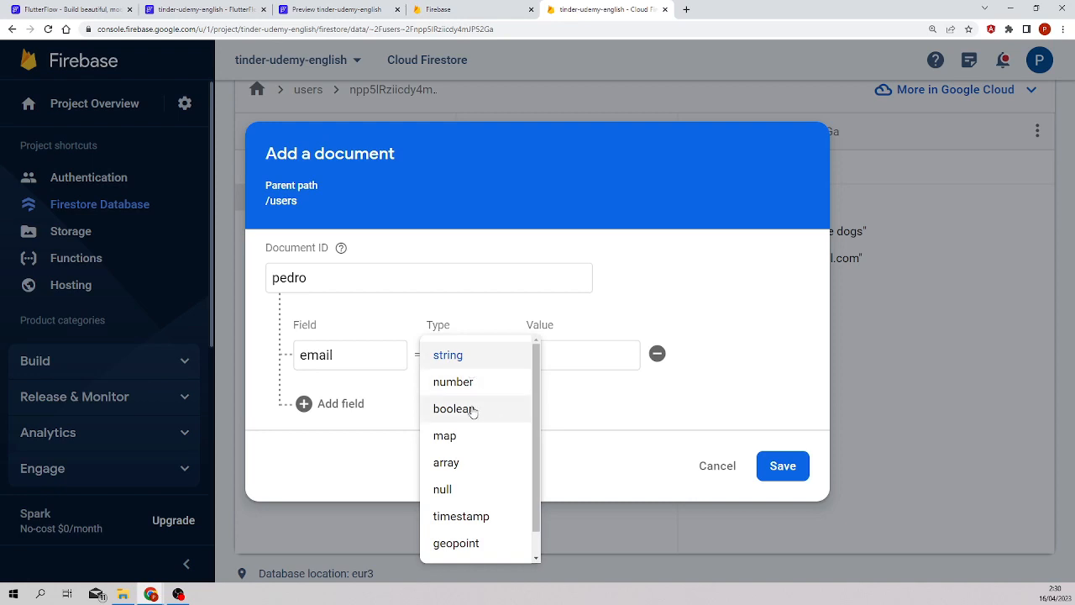
pyautogui.click(443, 435)
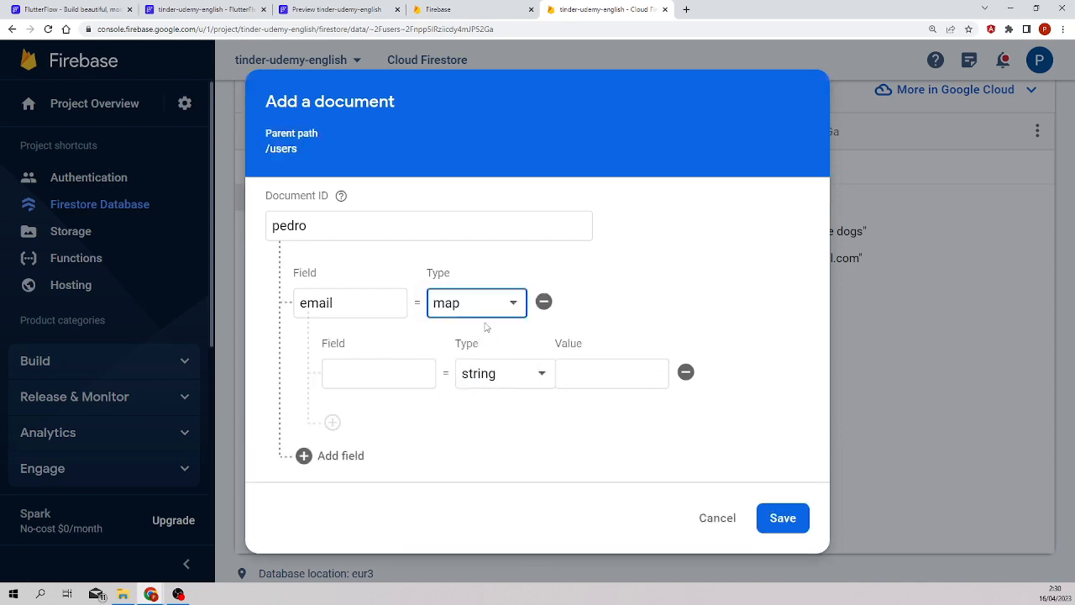
pyautogui.click(378, 373)
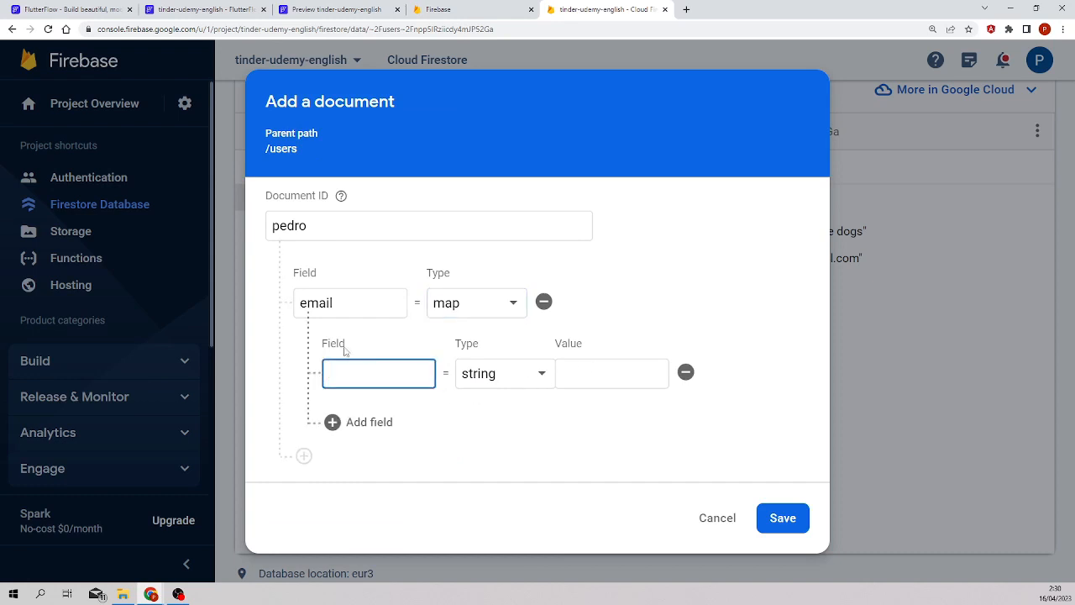
pyautogui.moveTo(325, 326)
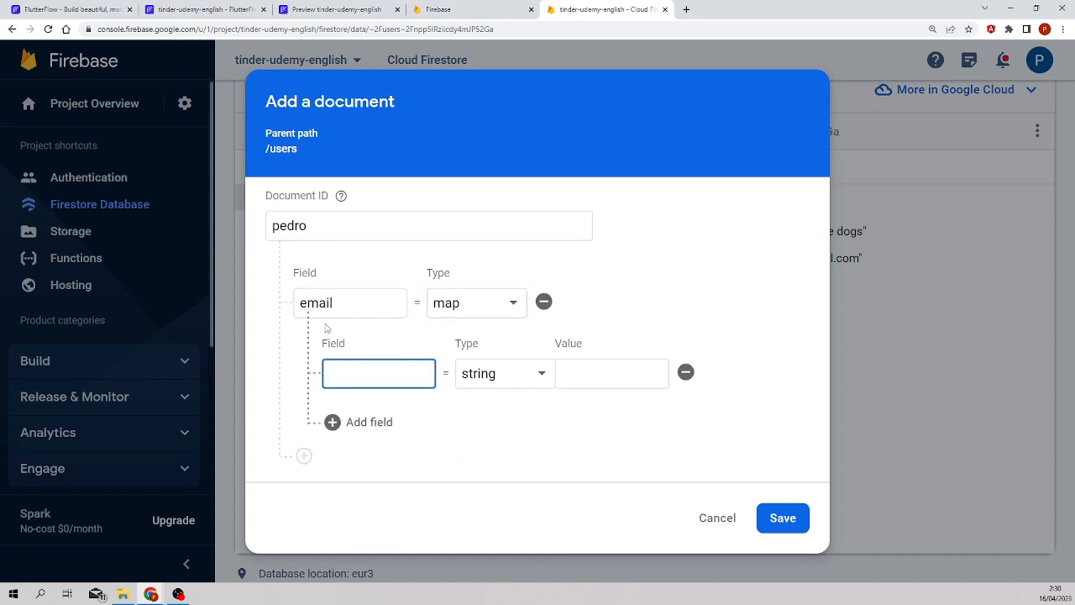
pyautogui.moveTo(371, 349)
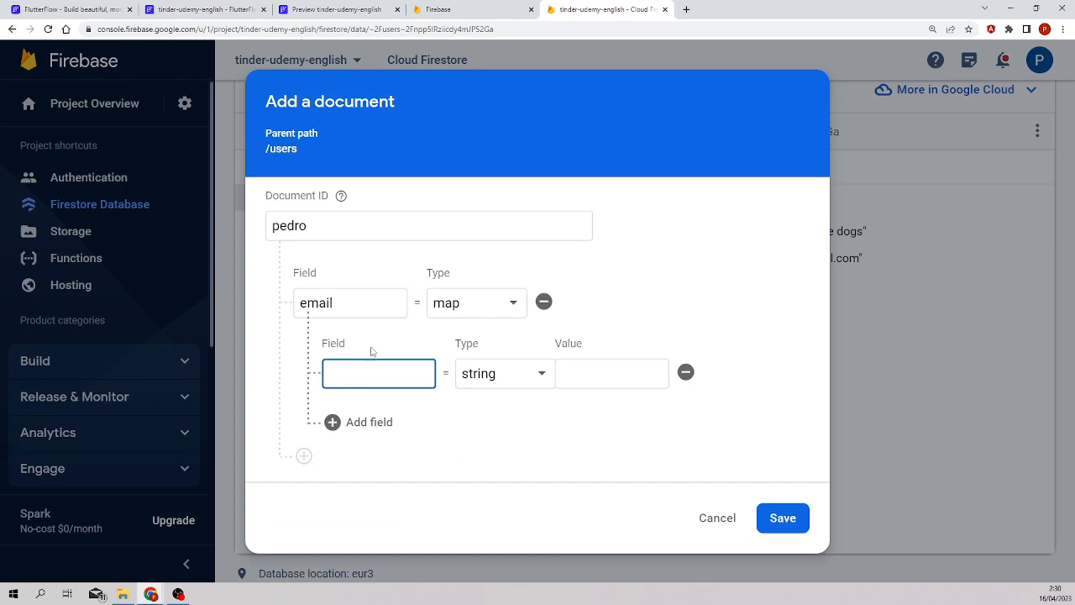
pyautogui.click(504, 373)
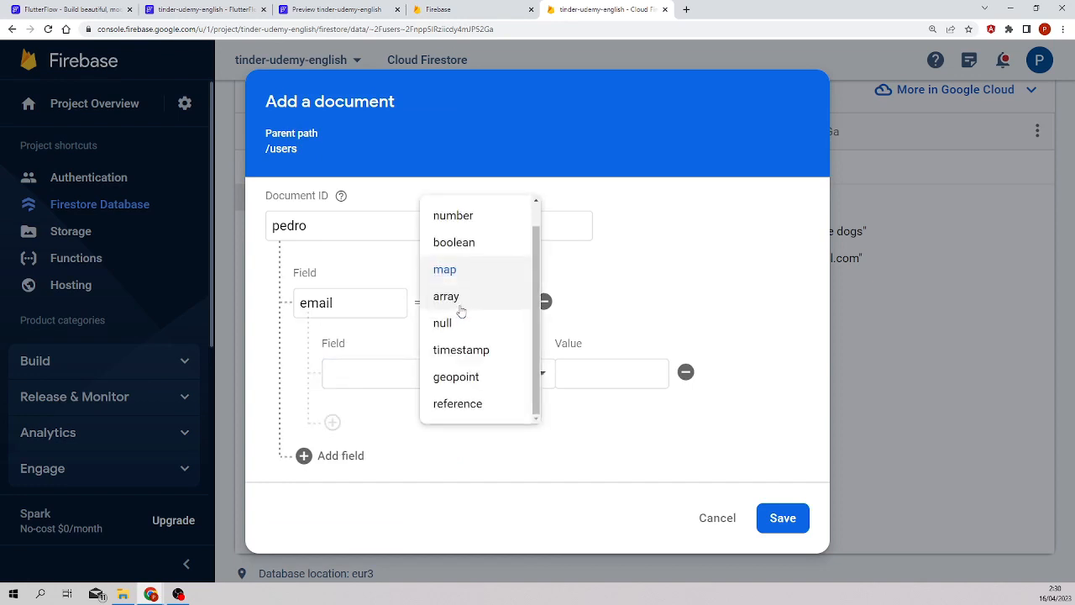
pyautogui.click(447, 296)
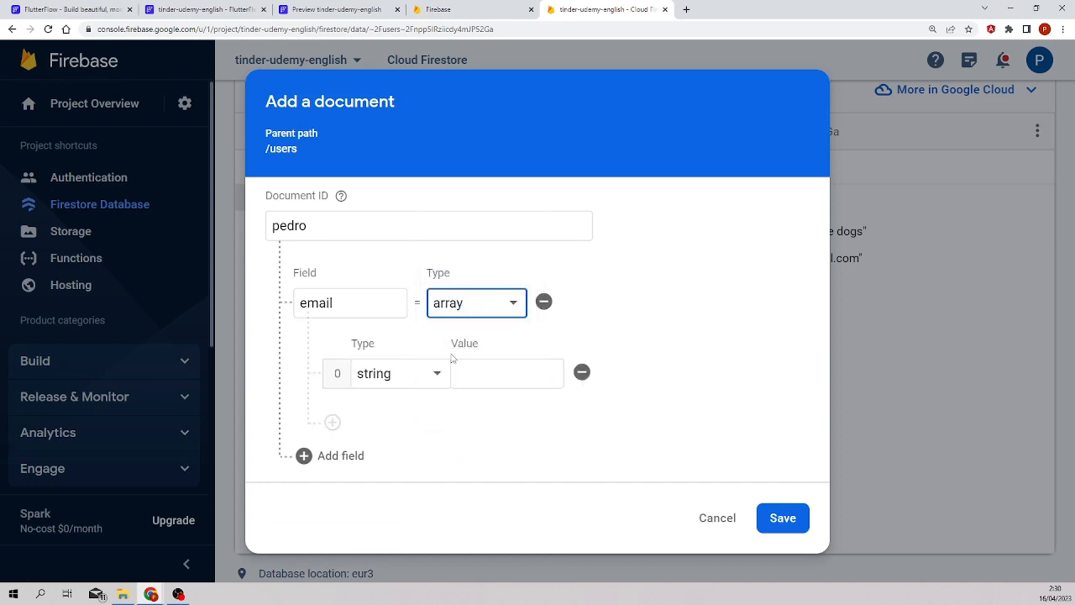
pyautogui.moveTo(376, 364)
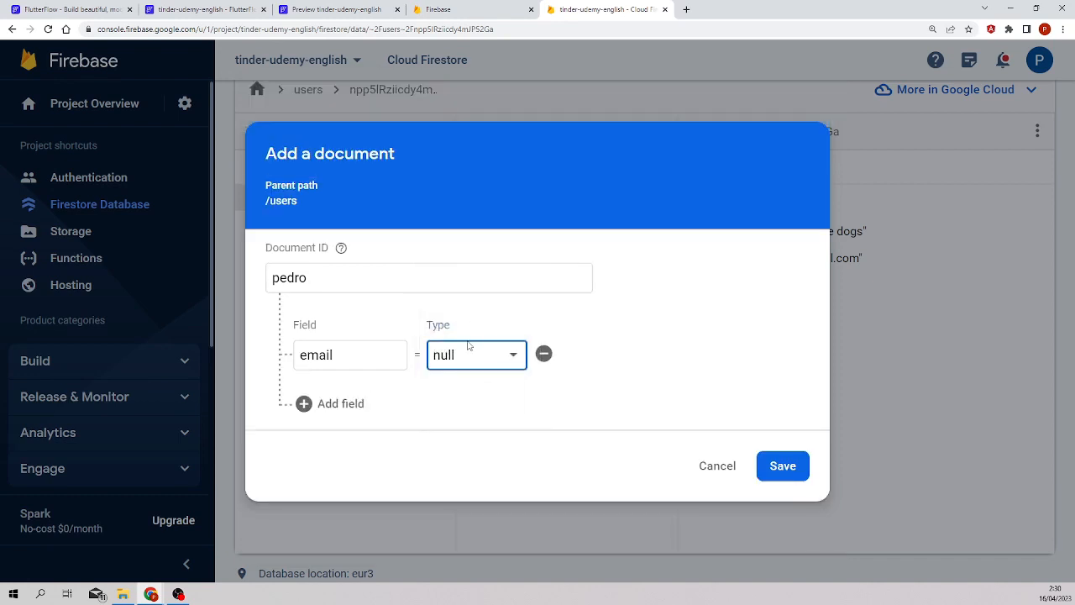
pyautogui.click(477, 355)
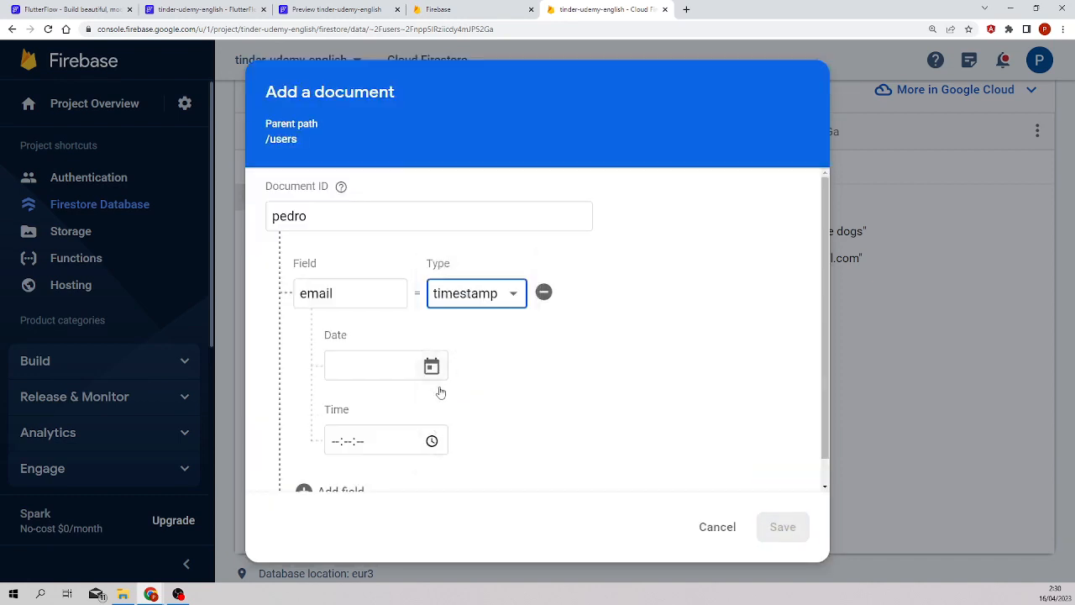
pyautogui.click(473, 292)
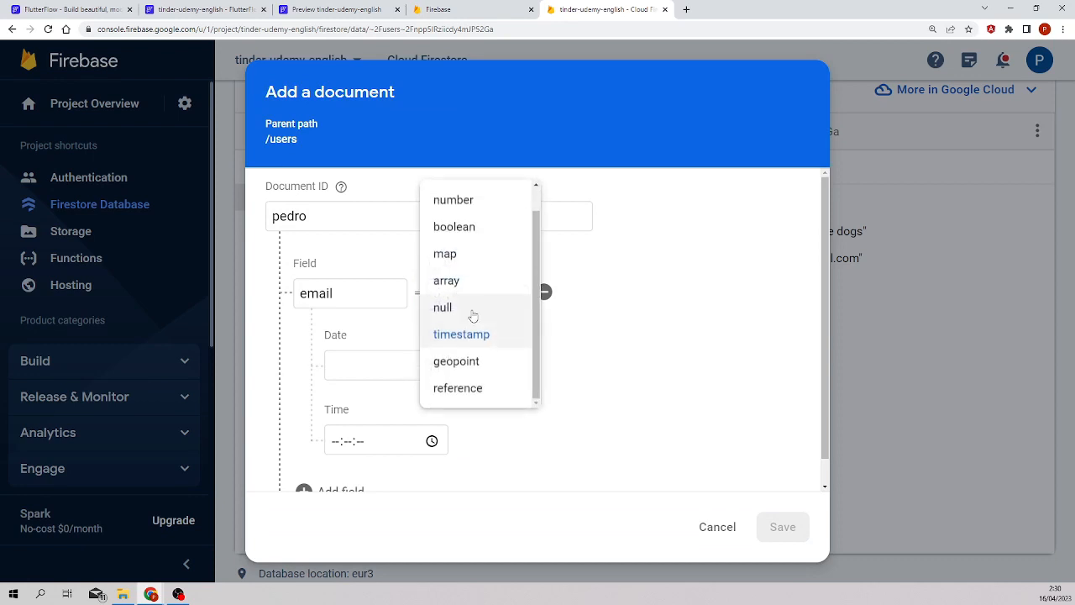
pyautogui.moveTo(470, 363)
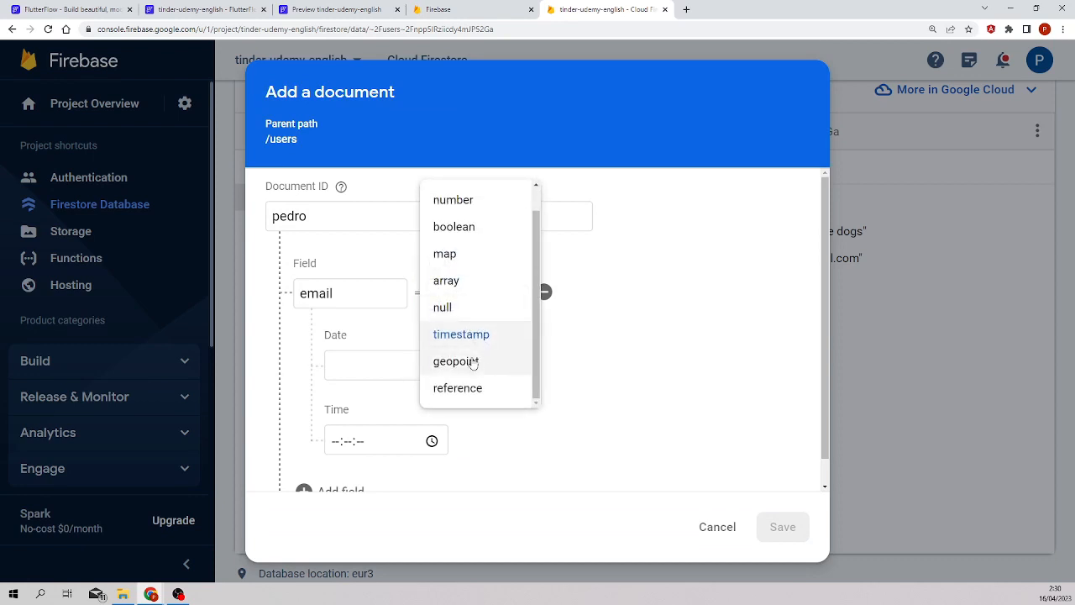
pyautogui.moveTo(463, 390)
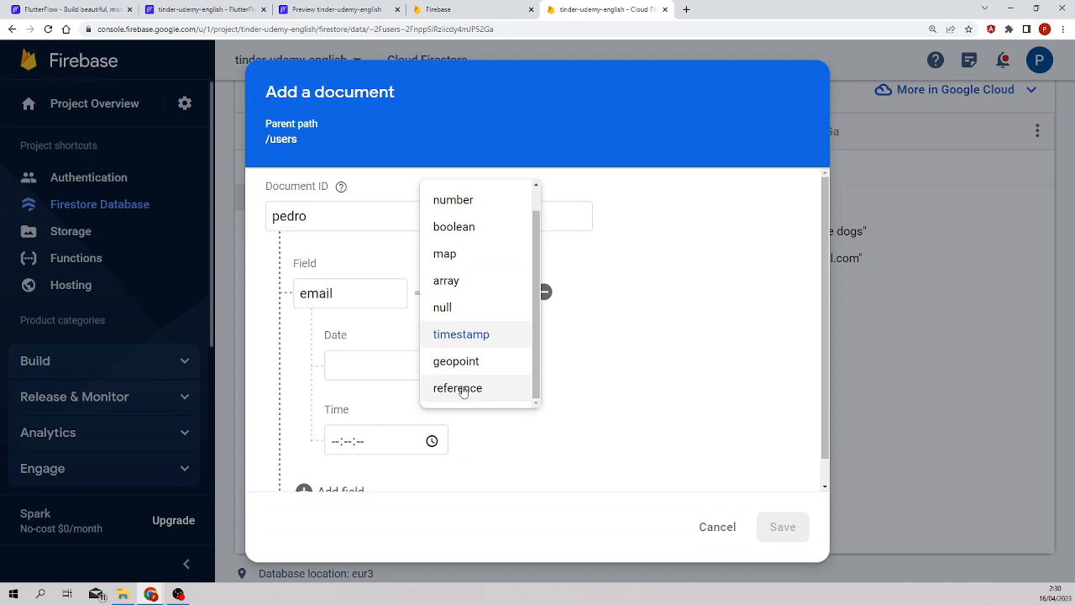
pyautogui.click(457, 388)
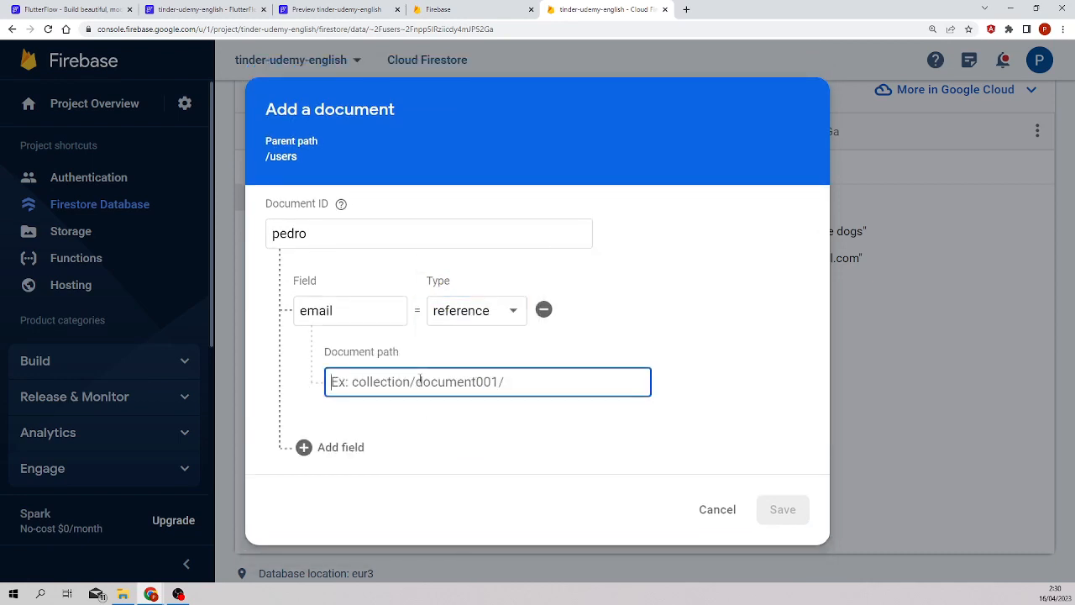
pyautogui.moveTo(413, 361)
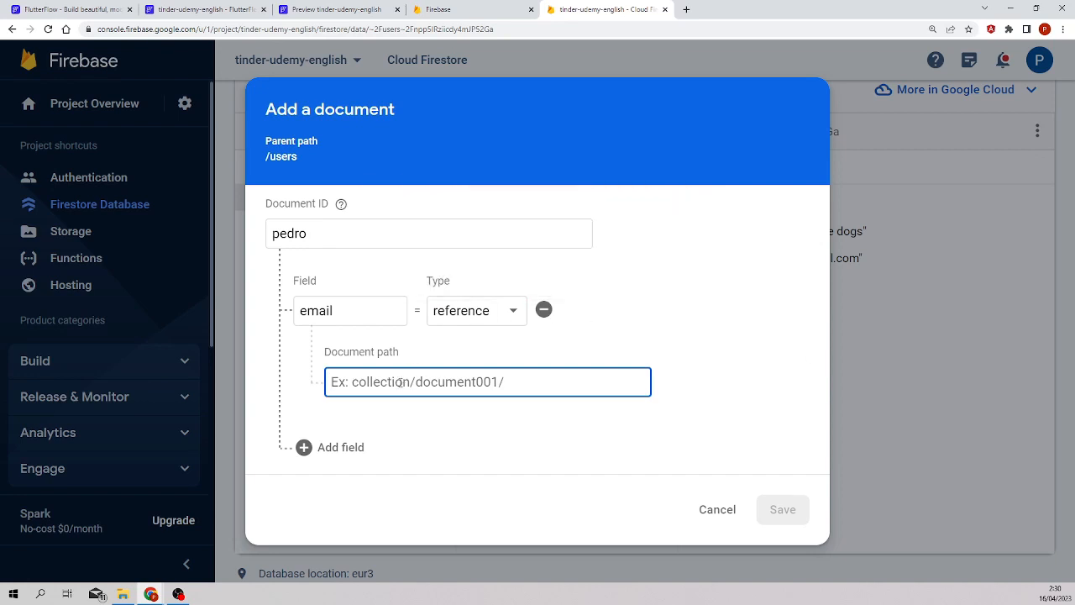
pyautogui.moveTo(544, 437)
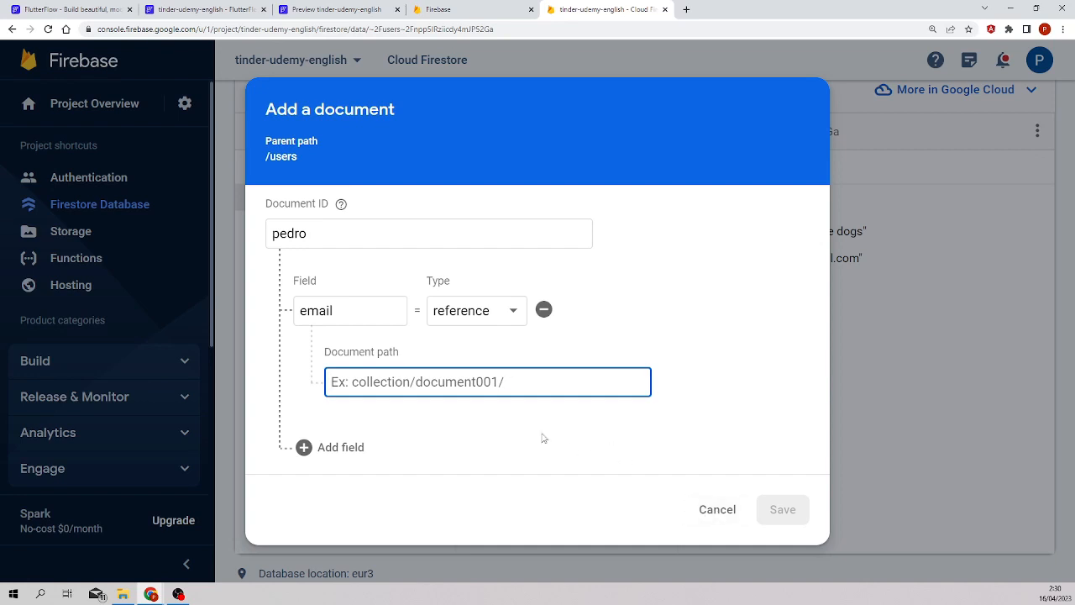
pyautogui.click(475, 309)
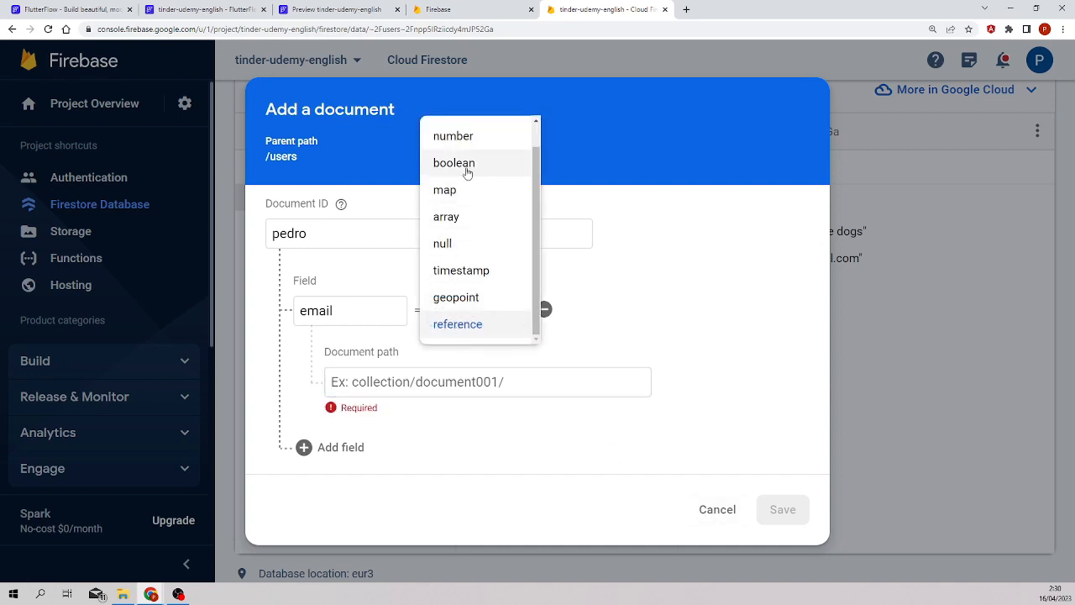
pyautogui.moveTo(476, 215)
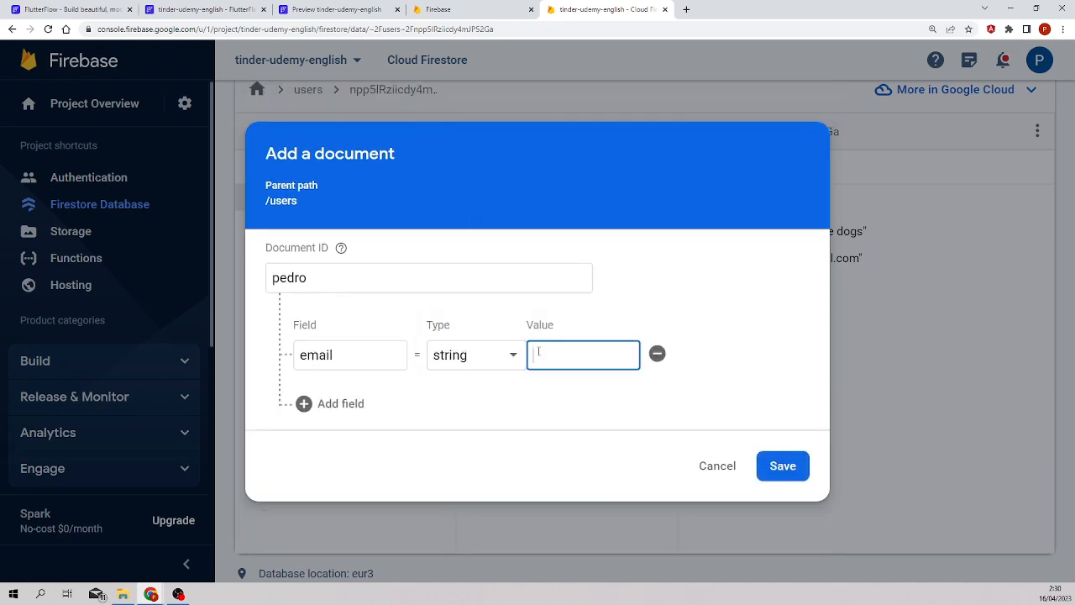
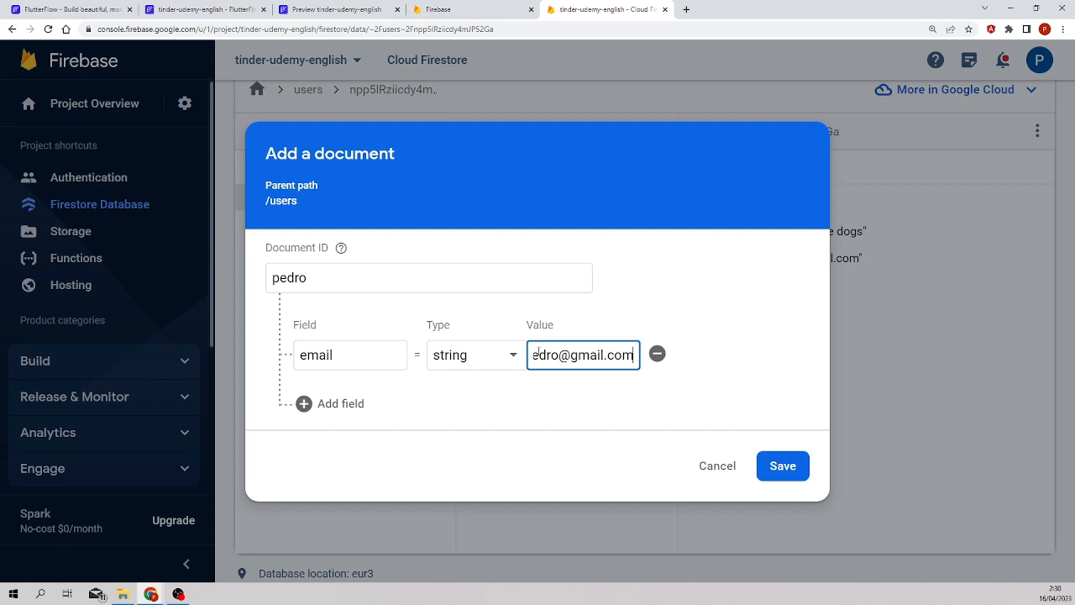
pyautogui.click(782, 465)
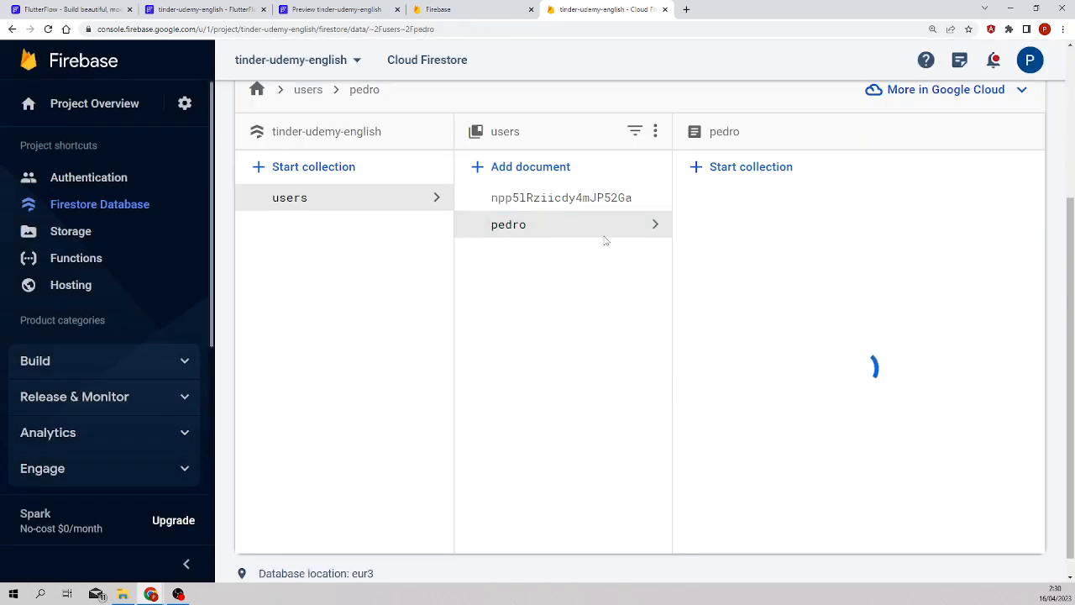
# - Copy the first document's ID and add a referenceToLaura reference field to pedro pointing at it
pyautogui.click(560, 198)
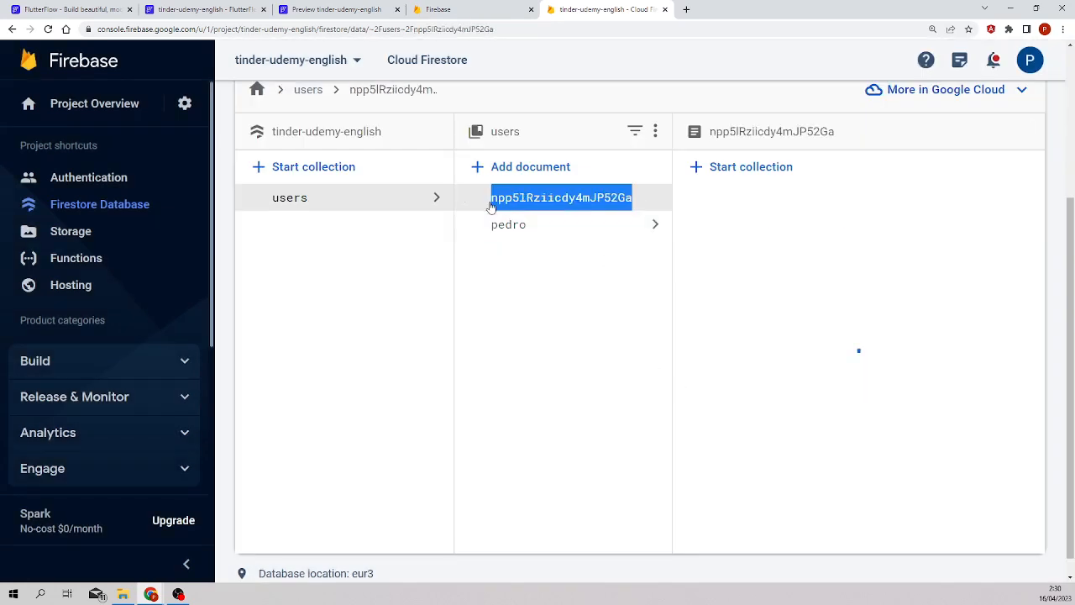
pyautogui.click(561, 198)
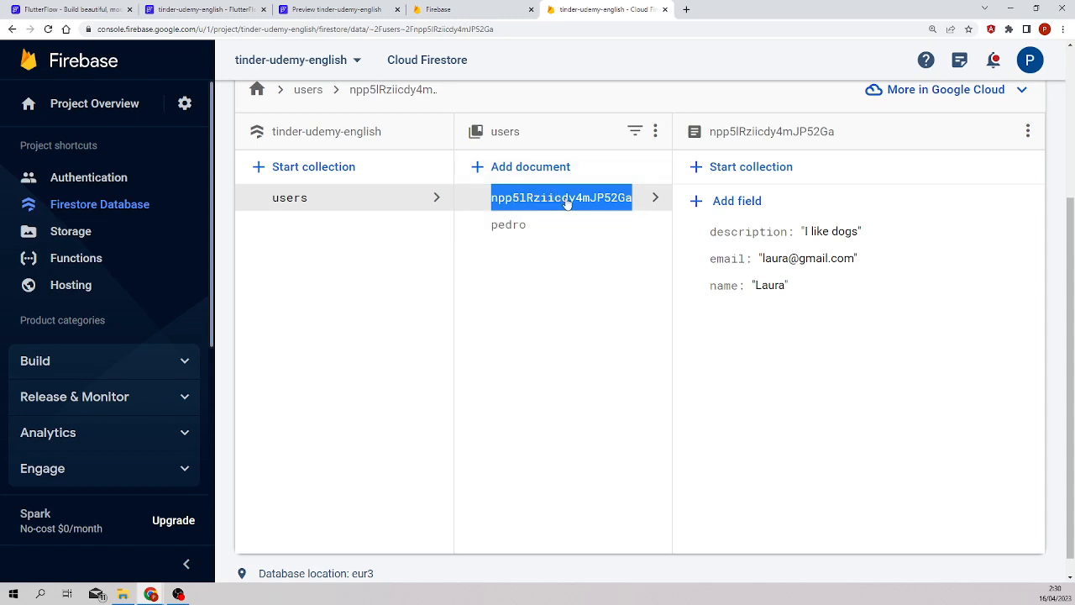
pyautogui.click(507, 225)
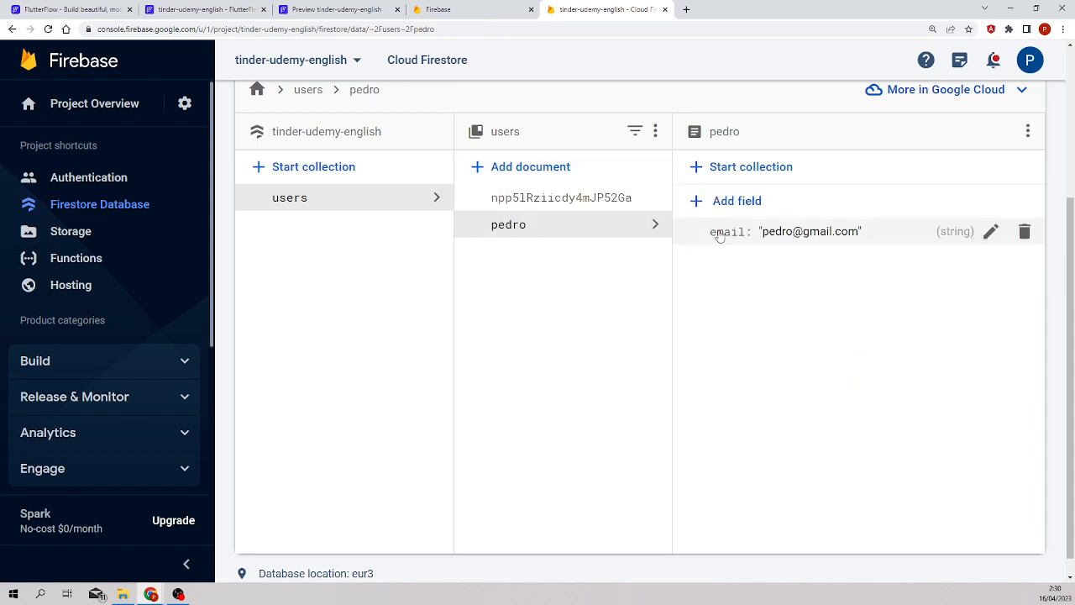
pyautogui.click(736, 201)
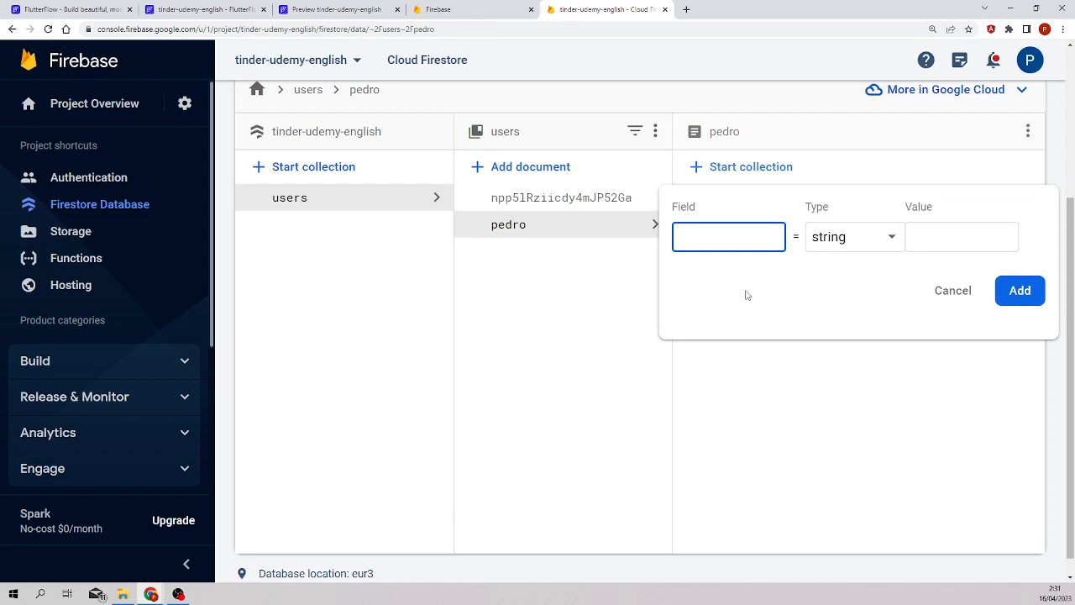
pyautogui.write('referenceToLaura')
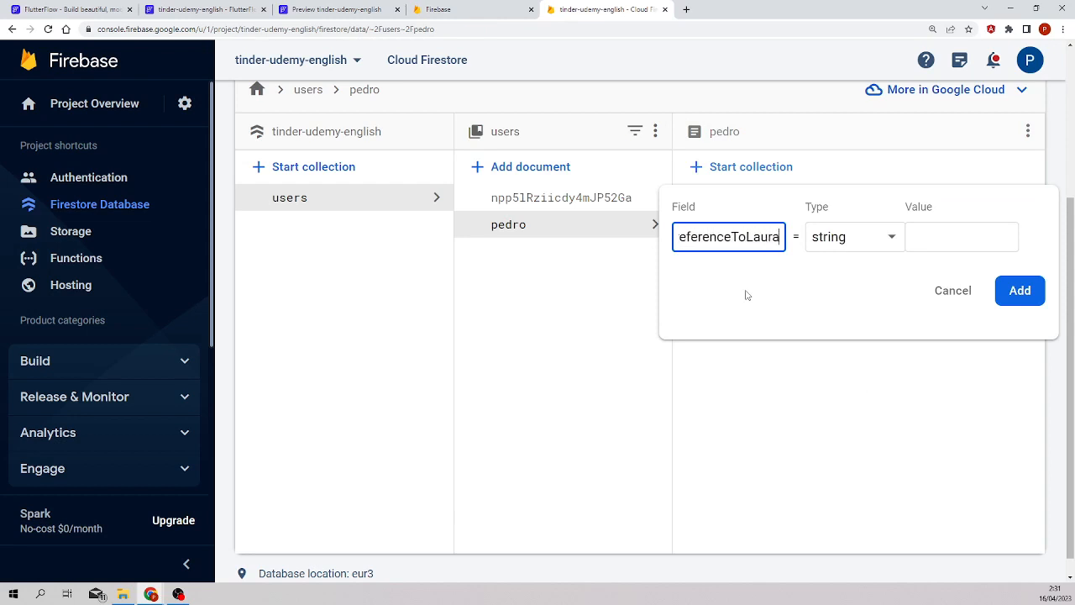
pyautogui.click(853, 235)
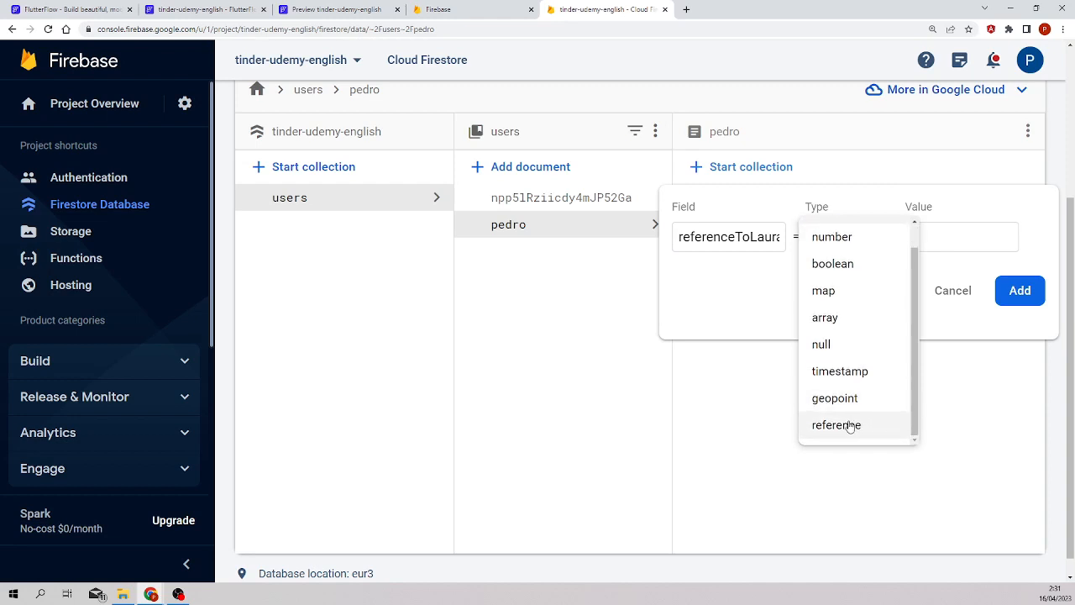
pyautogui.click(836, 424)
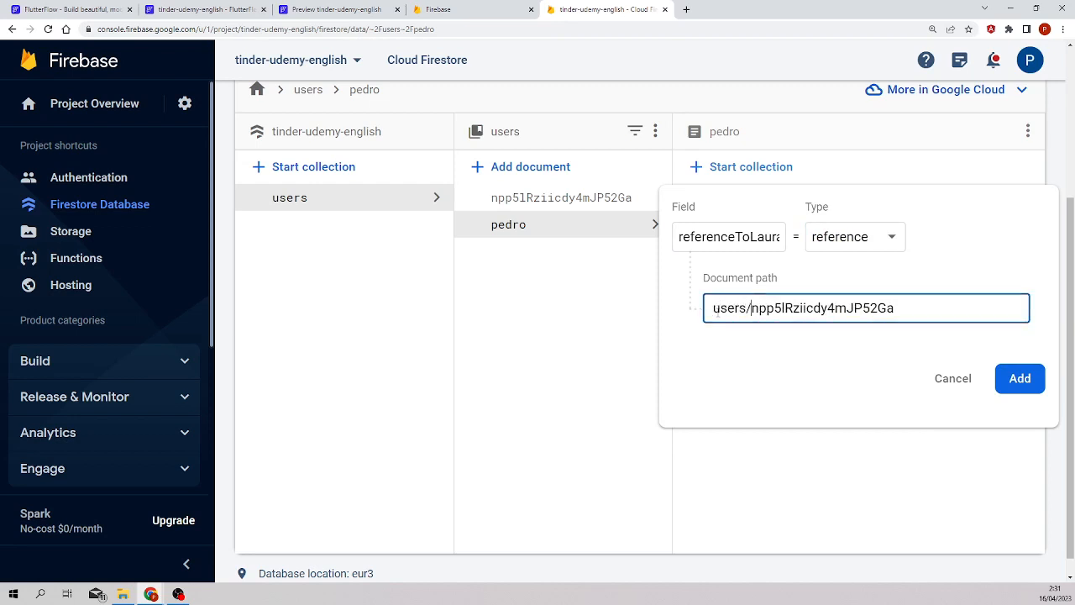
pyautogui.click(1022, 378)
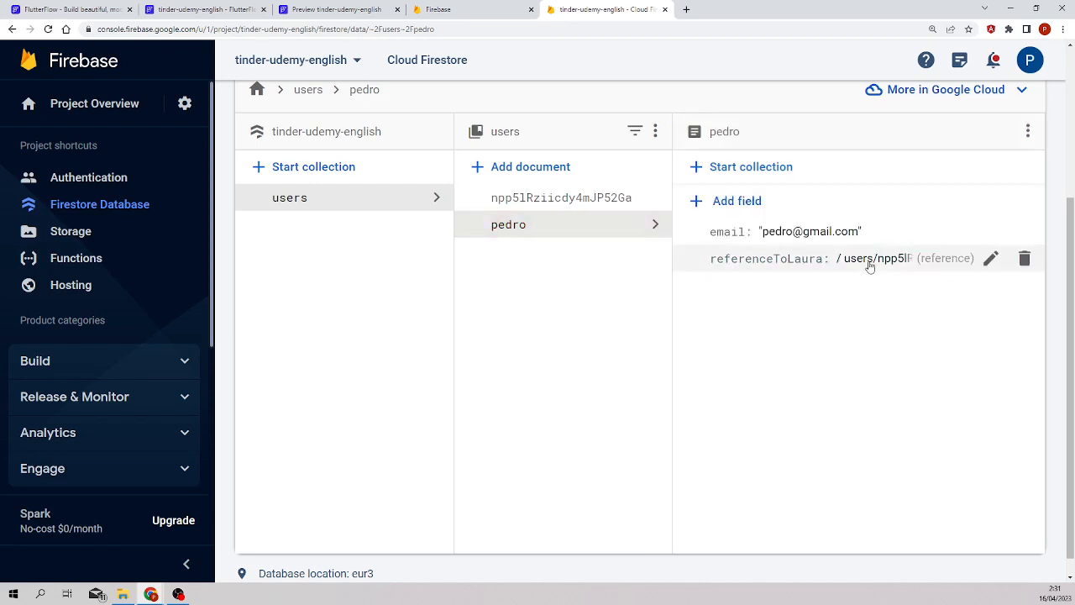
pyautogui.moveTo(857, 331)
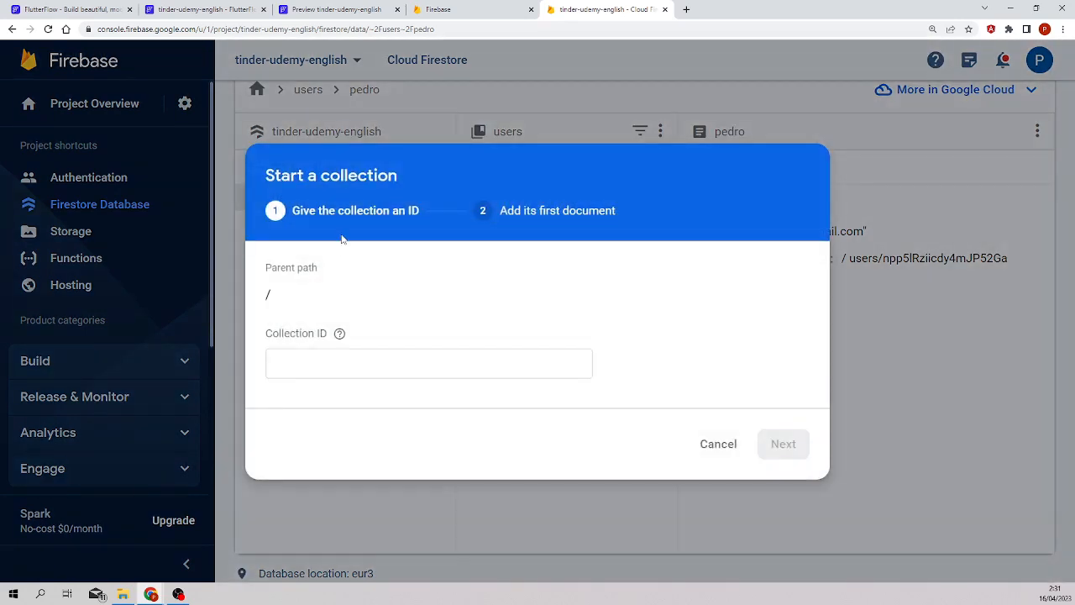
# - Create a chats collection with one auto-ID document holding an id field set to 1
pyautogui.click(428, 363)
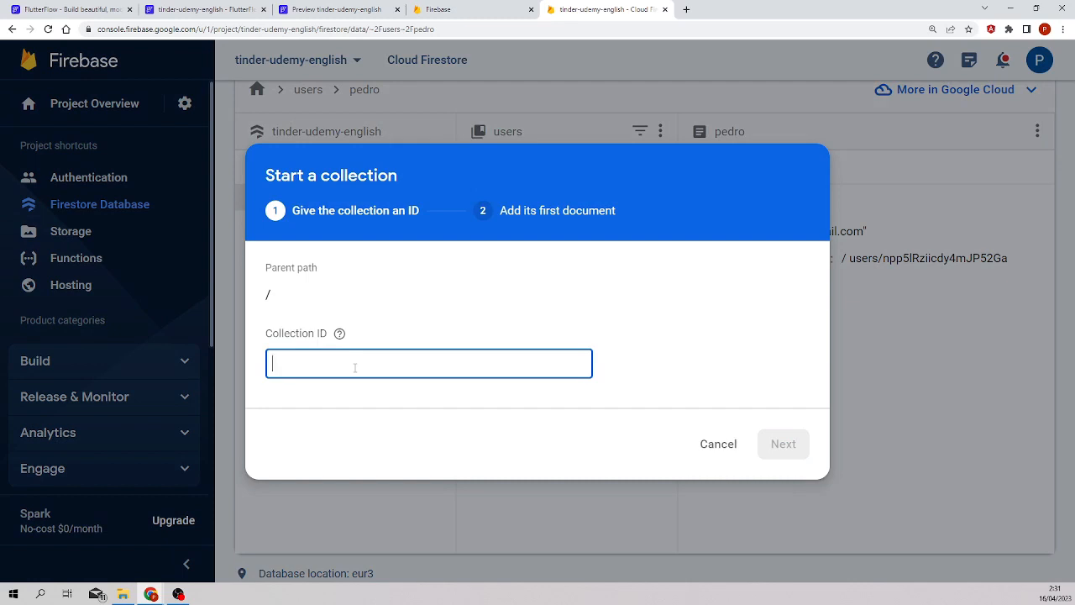
pyautogui.click(782, 443)
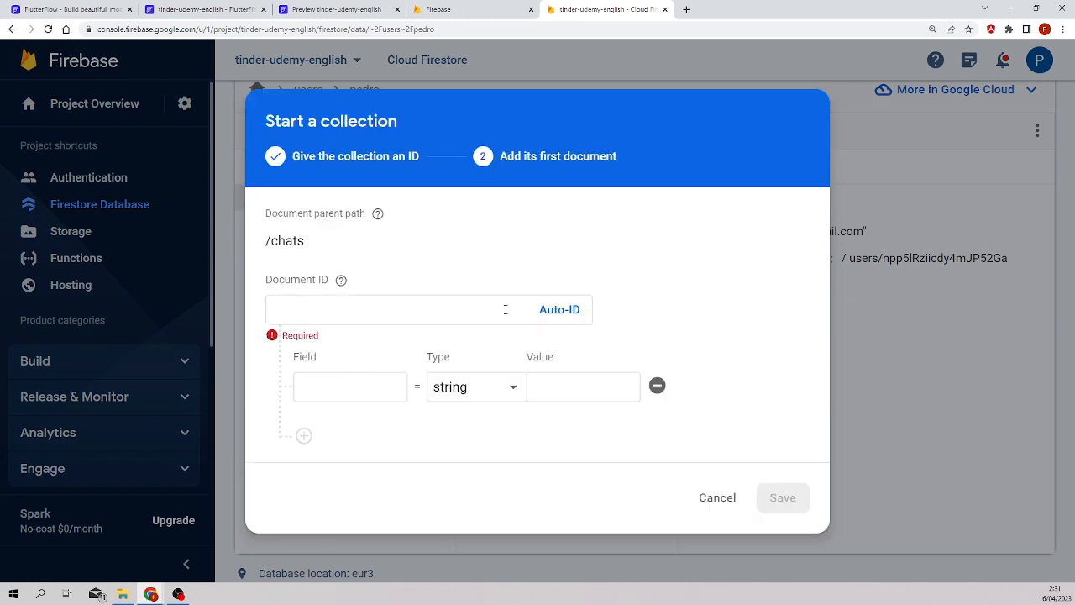
pyautogui.click(558, 309)
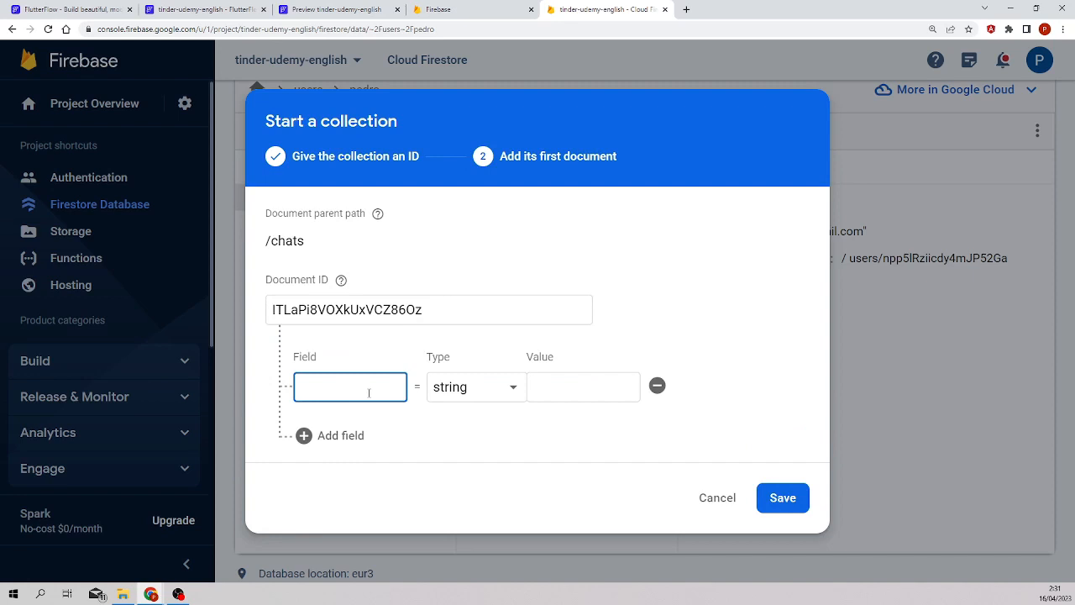
pyautogui.write('id')
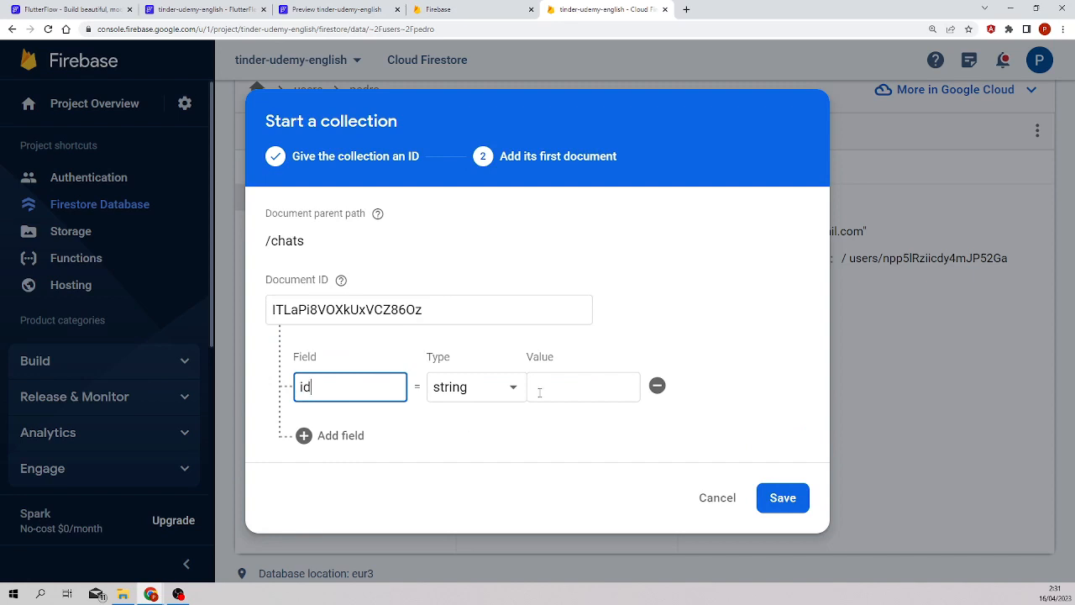
pyautogui.click(782, 497)
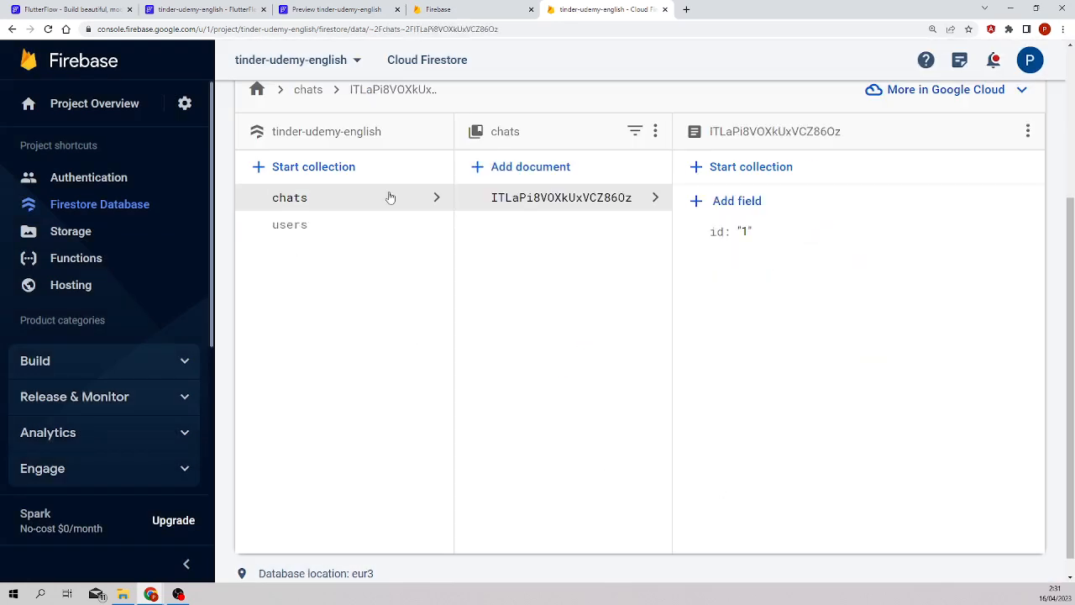
pyautogui.click(289, 225)
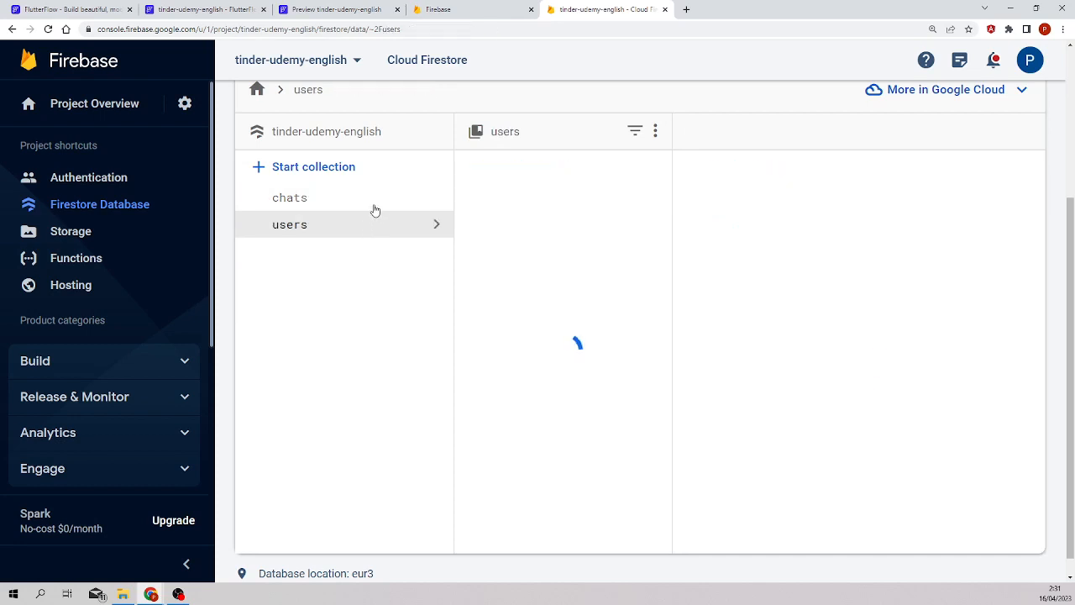
# - Delete the id field from the chats document, leaving it empty
pyautogui.click(289, 198)
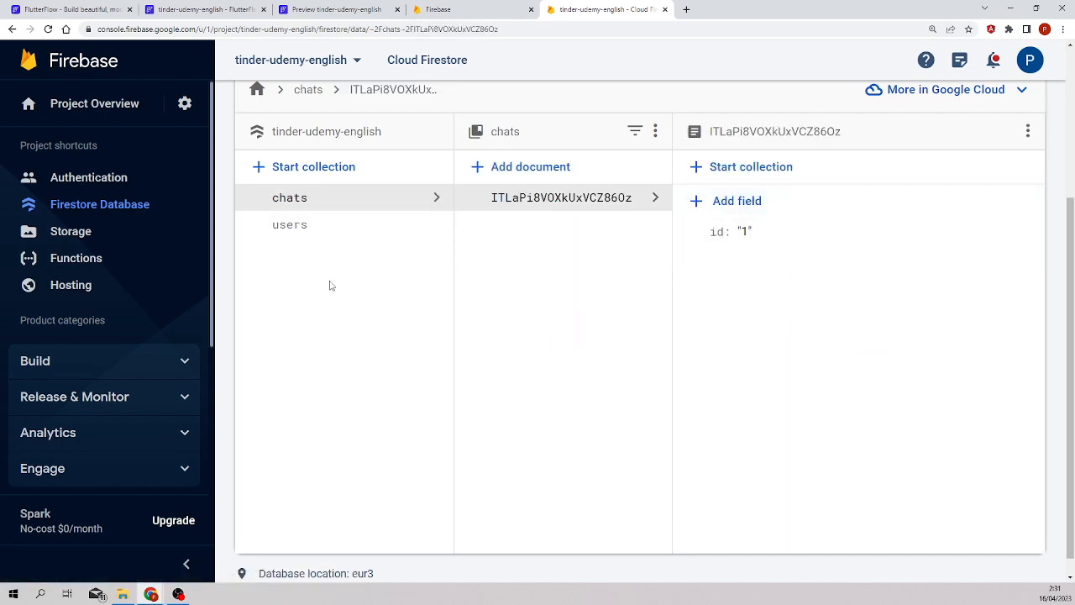
pyautogui.moveTo(710, 274)
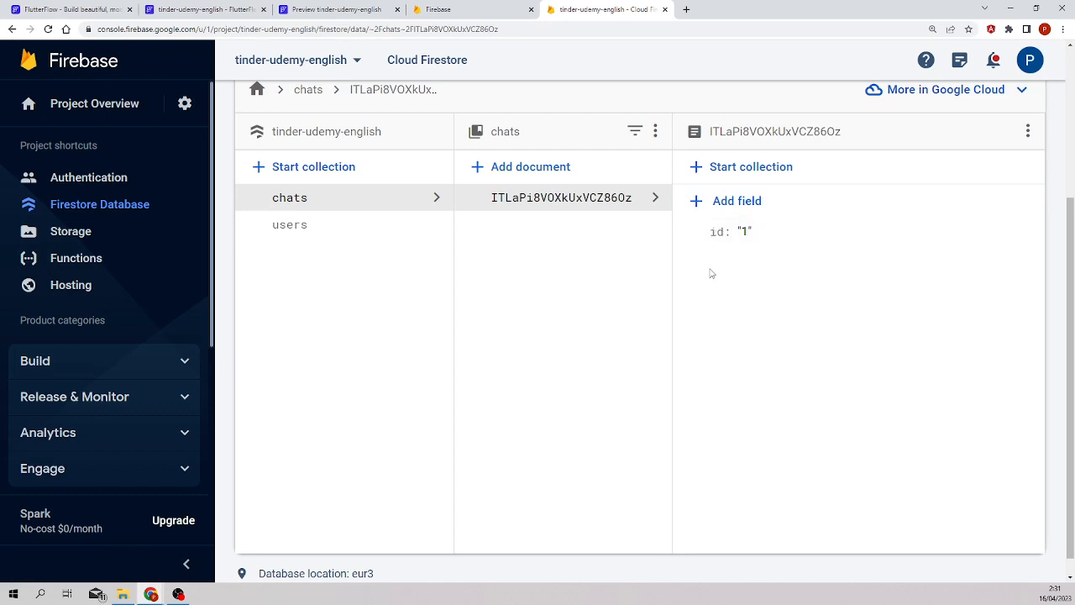
pyautogui.moveTo(758, 232)
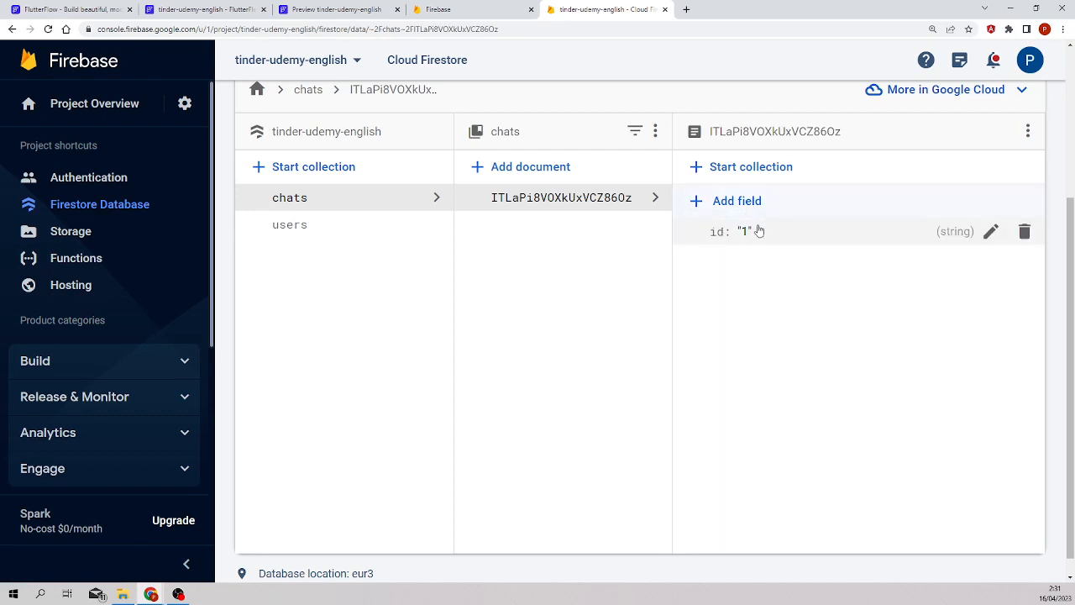
pyautogui.moveTo(1025, 232)
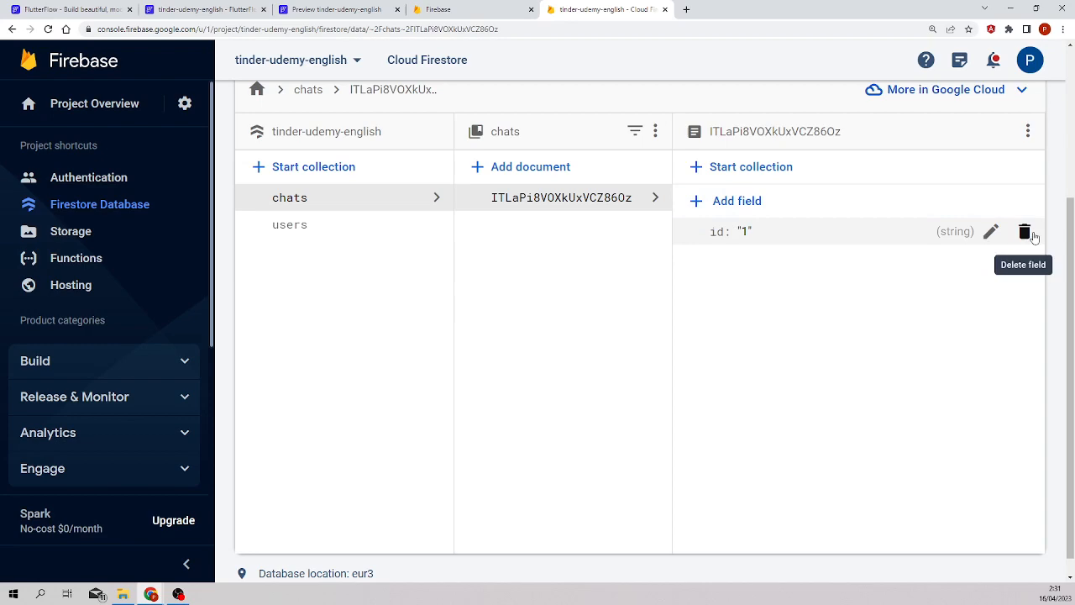
pyautogui.click(1025, 231)
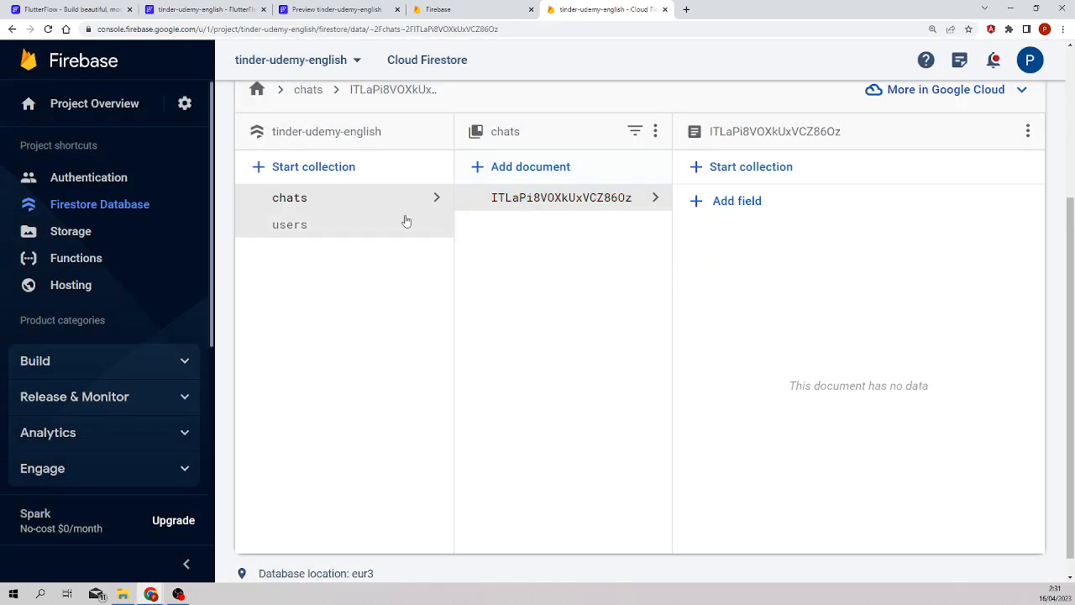
pyautogui.click(289, 225)
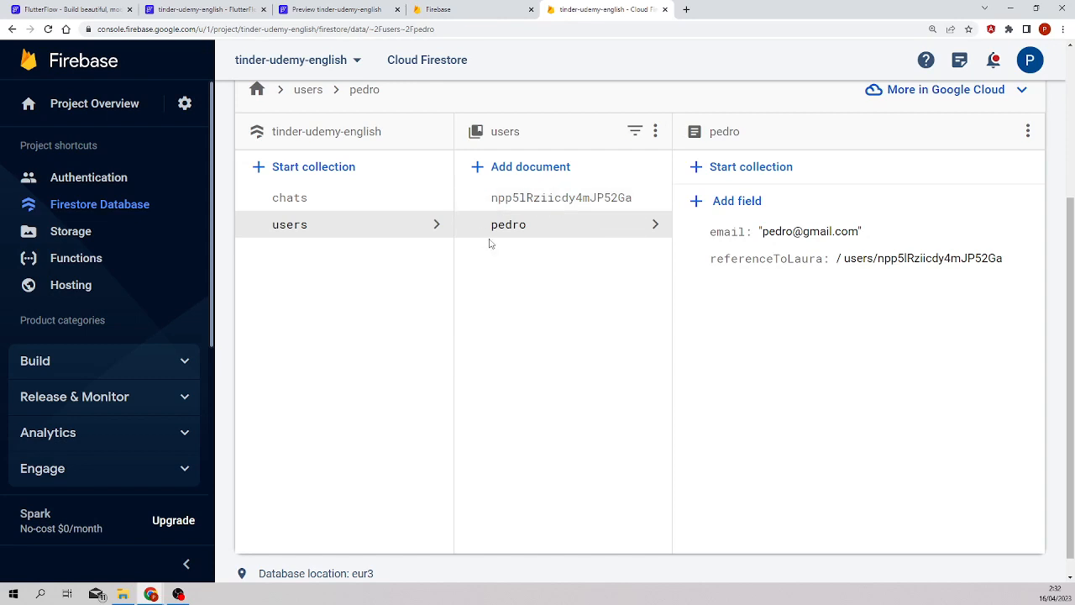
pyautogui.moveTo(529, 209)
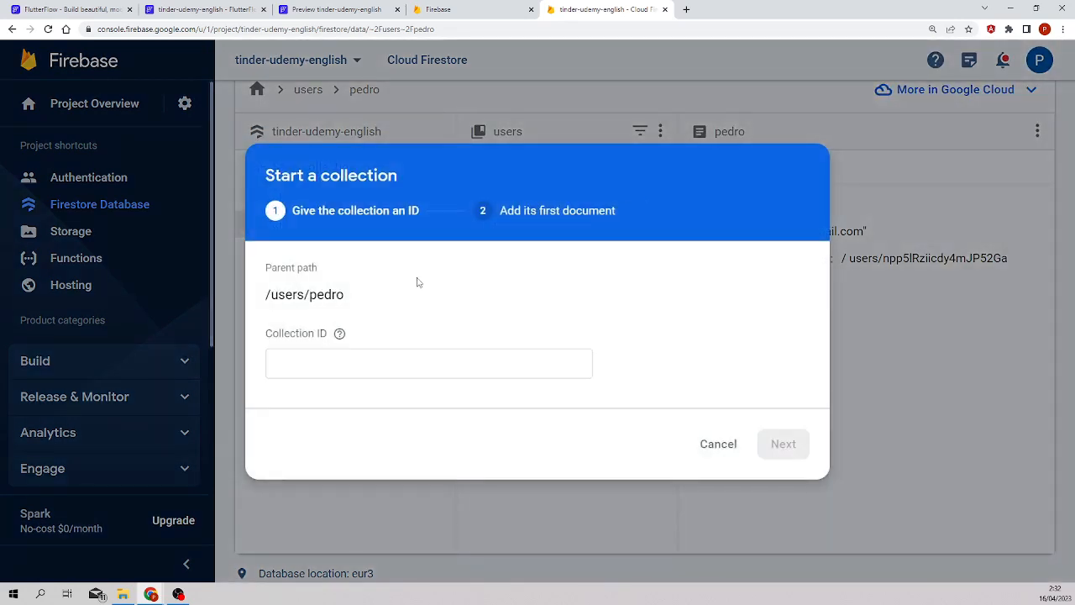
# - Create the peopleILIke subcollection under pedro with an auto-ID document whose id field is 123
pyautogui.write('p')
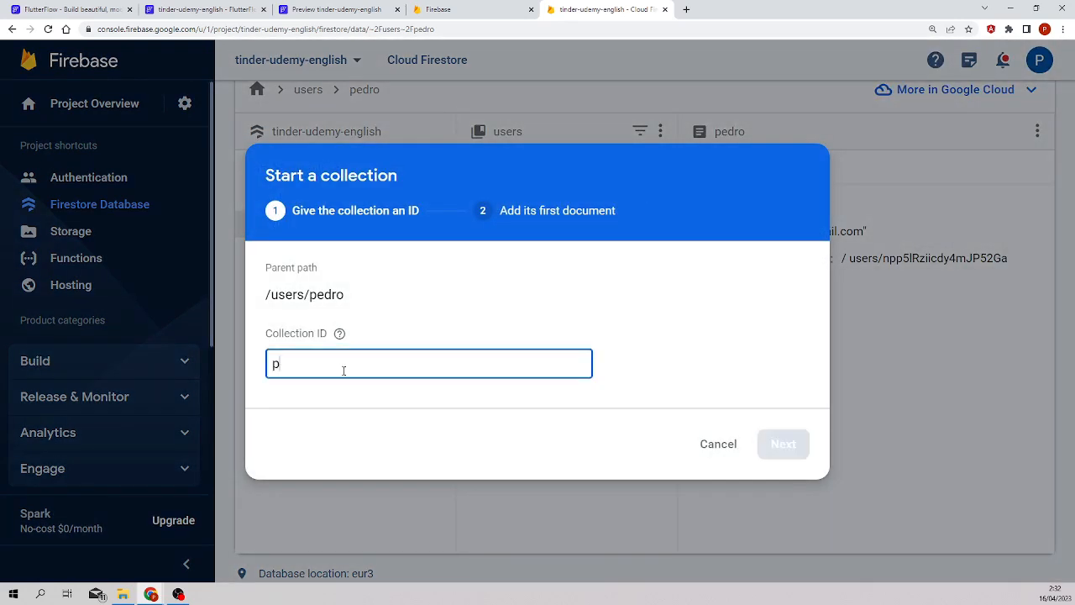
pyautogui.write('eopleILIke')
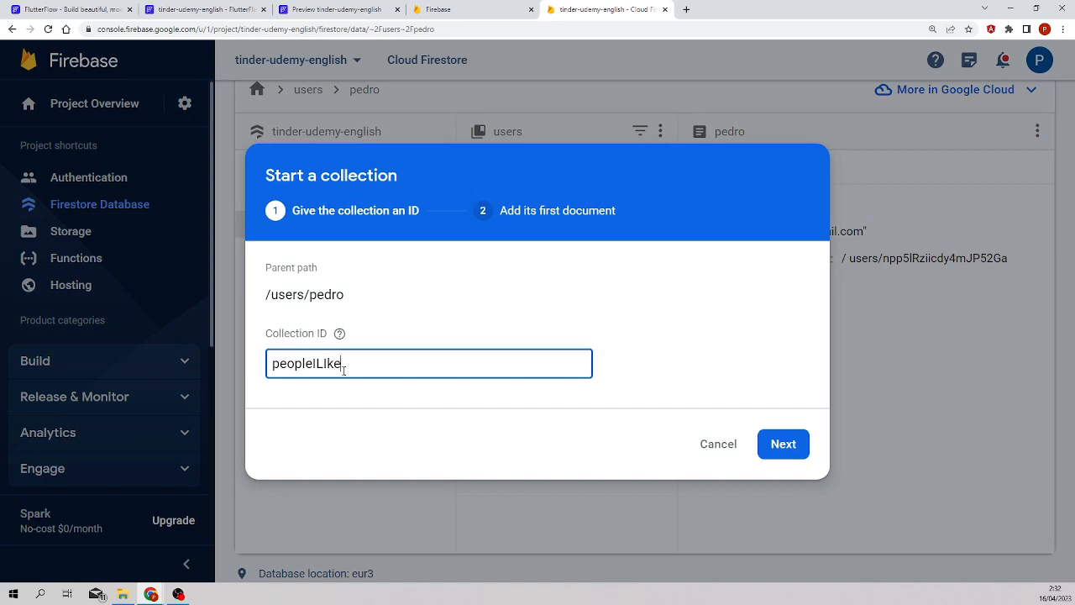
pyautogui.click(783, 443)
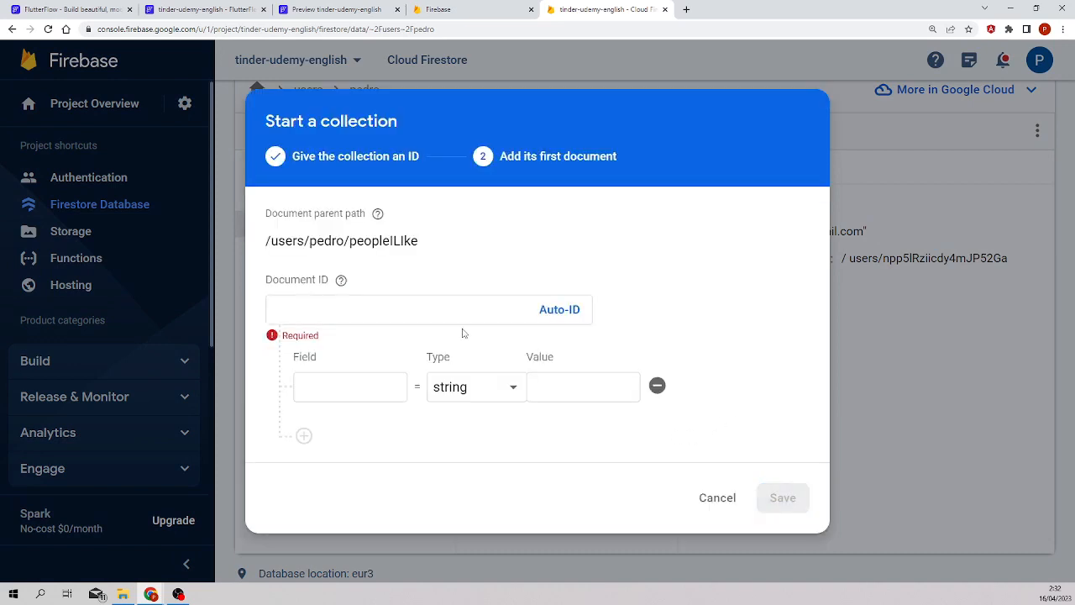
pyautogui.click(428, 309)
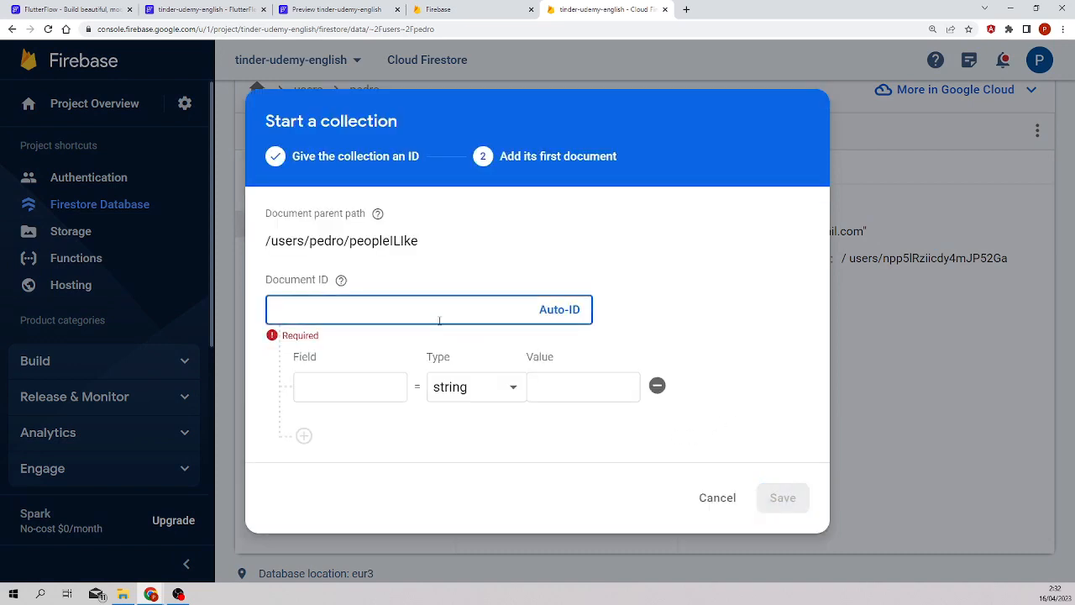
pyautogui.click(561, 309)
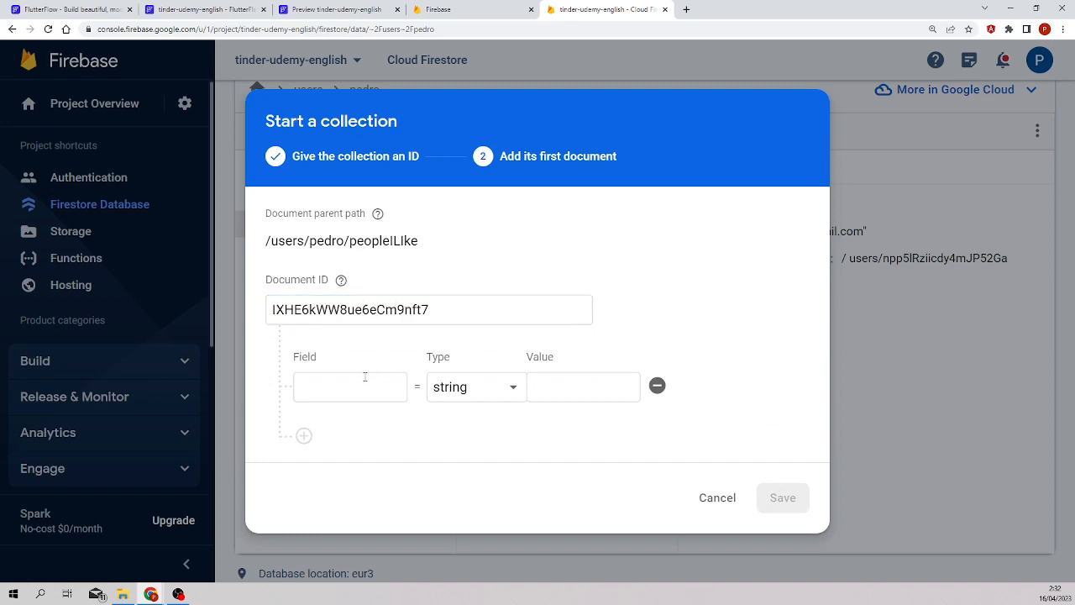
pyautogui.write('12')
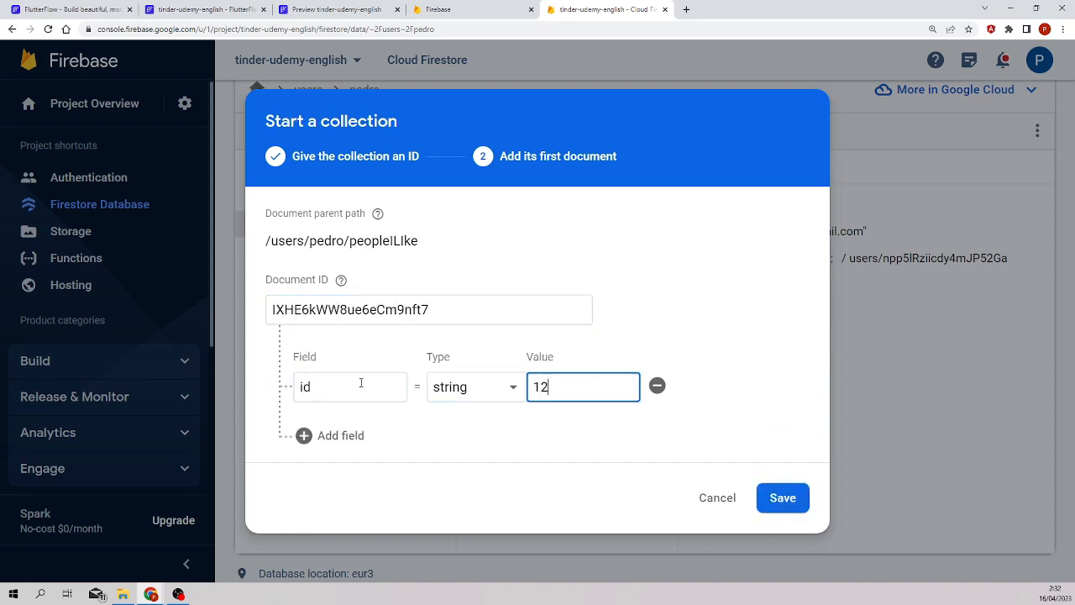
pyautogui.click(782, 497)
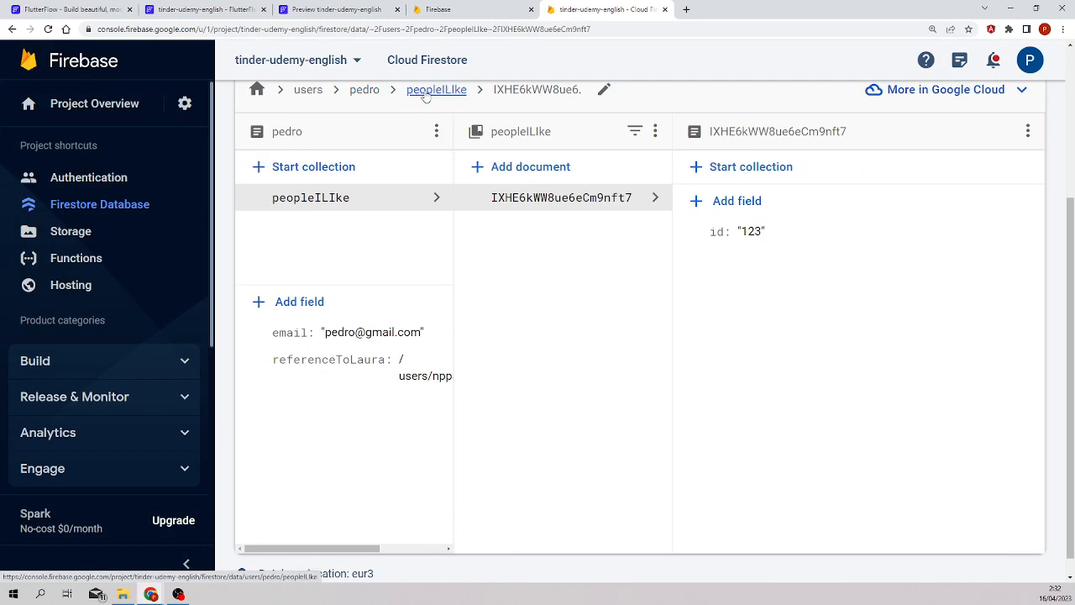
pyautogui.moveTo(436, 92)
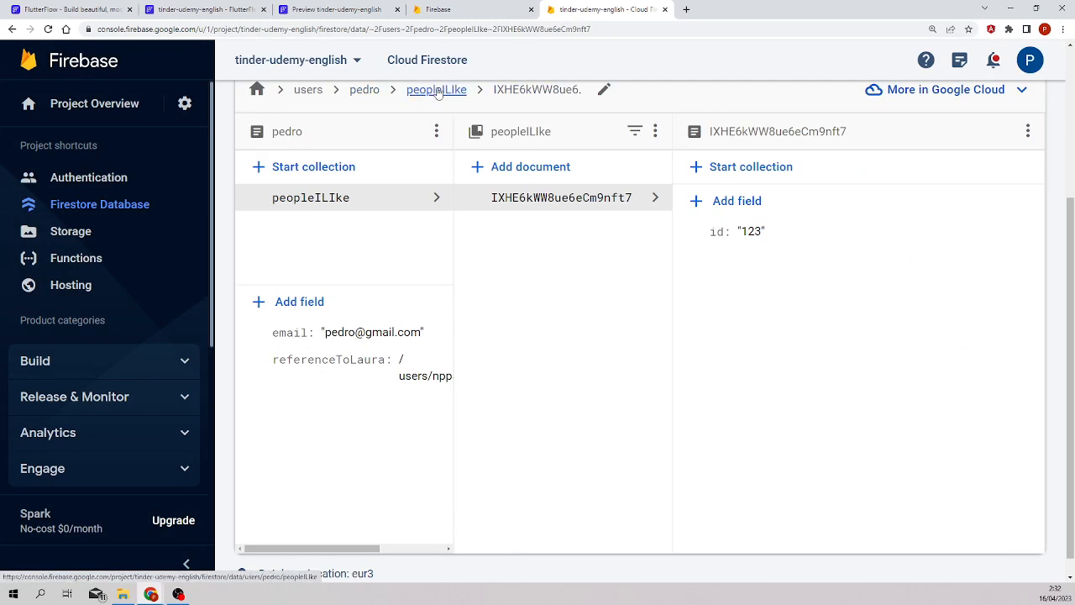
pyautogui.moveTo(442, 100)
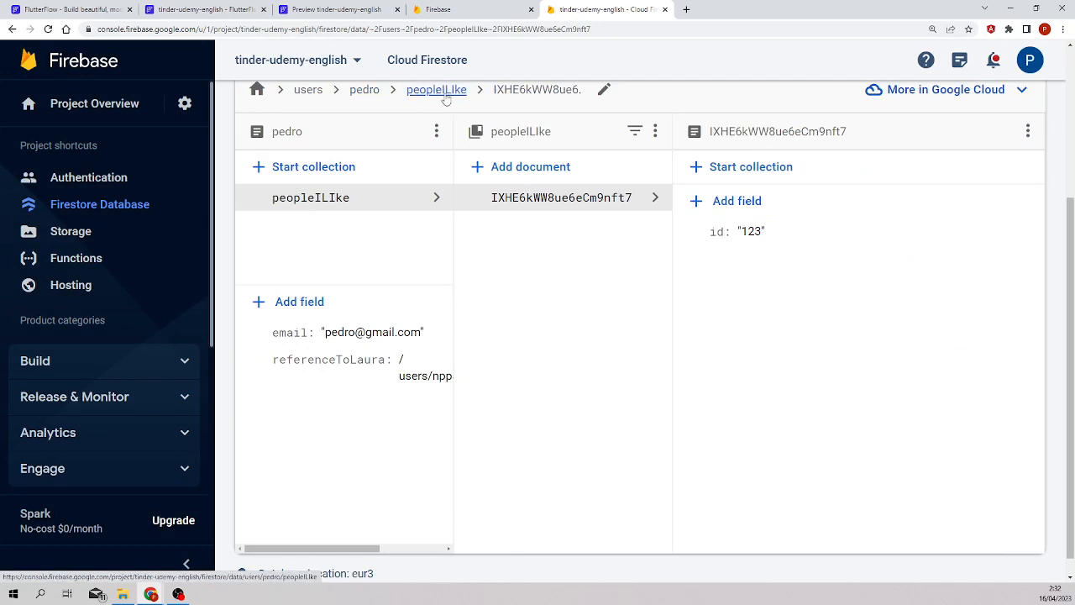
pyautogui.moveTo(365, 91)
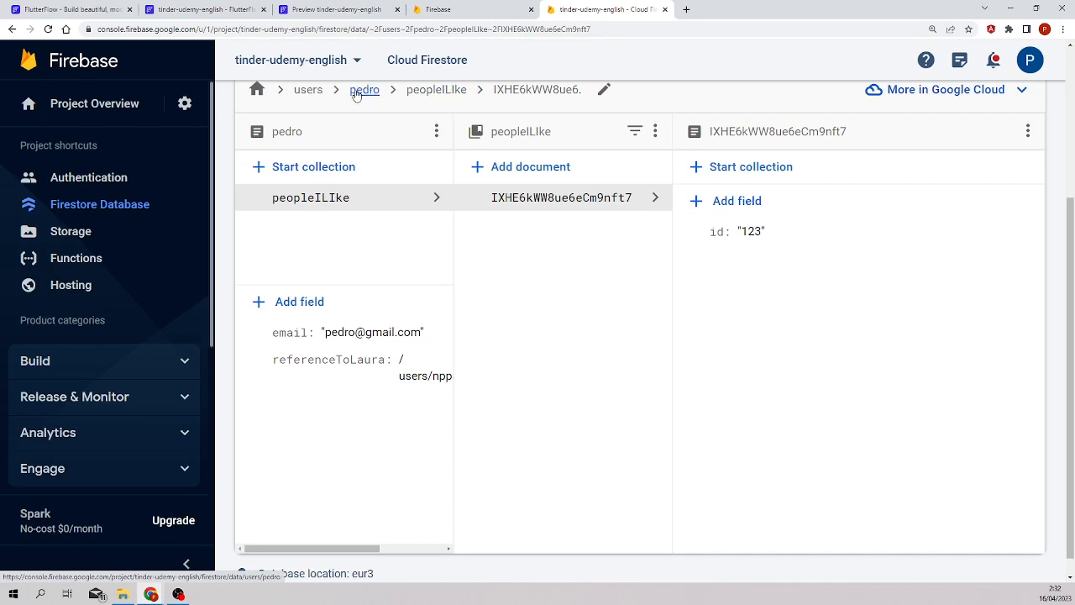
pyautogui.moveTo(436, 94)
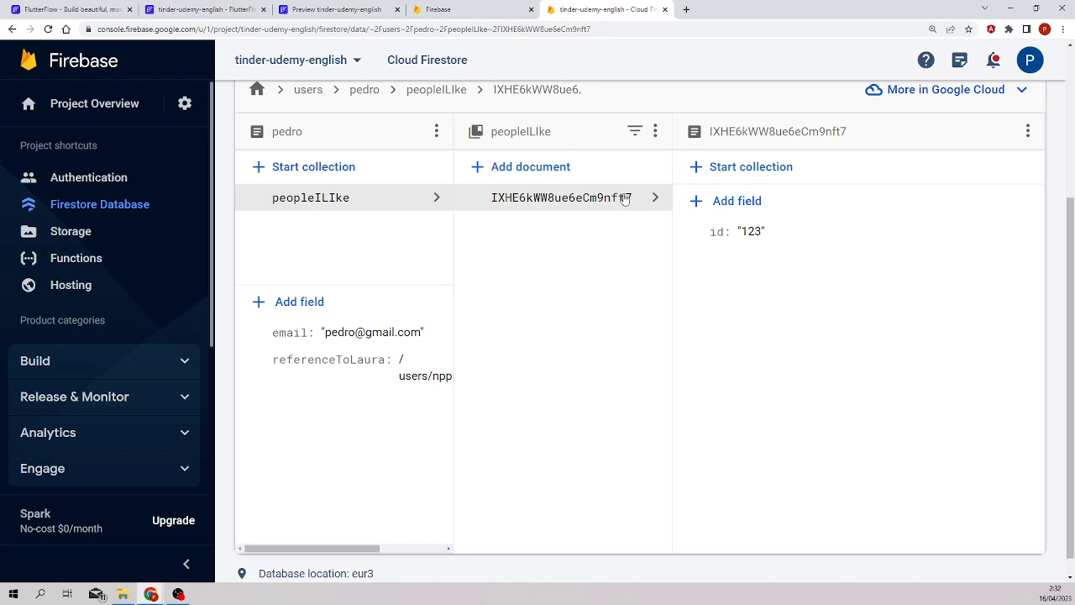
pyautogui.moveTo(537, 166)
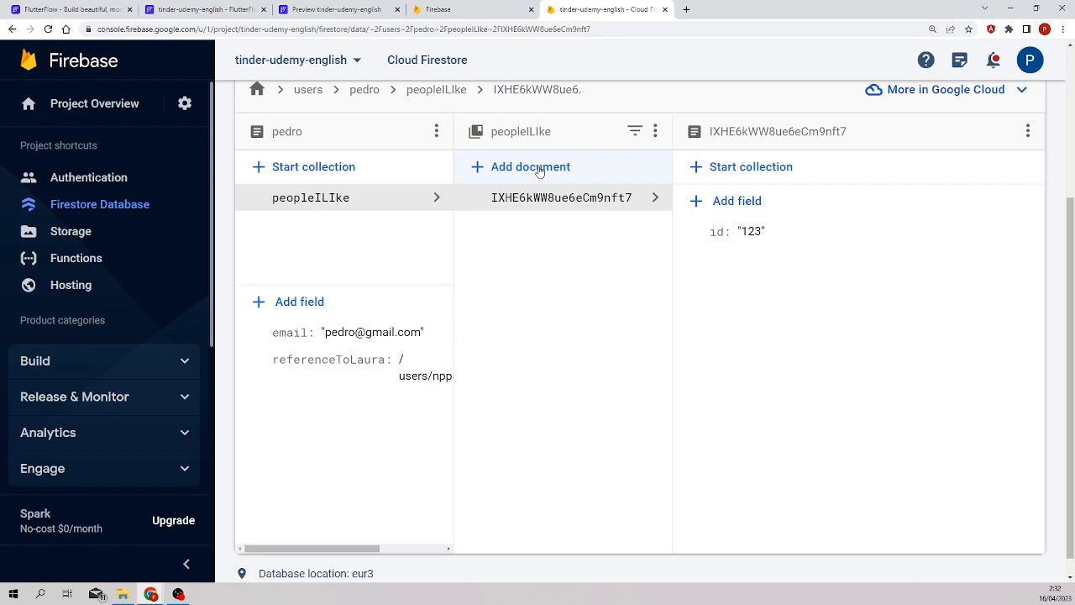
# - Start another subcollection under the user document and cancel it
pyautogui.click(309, 166)
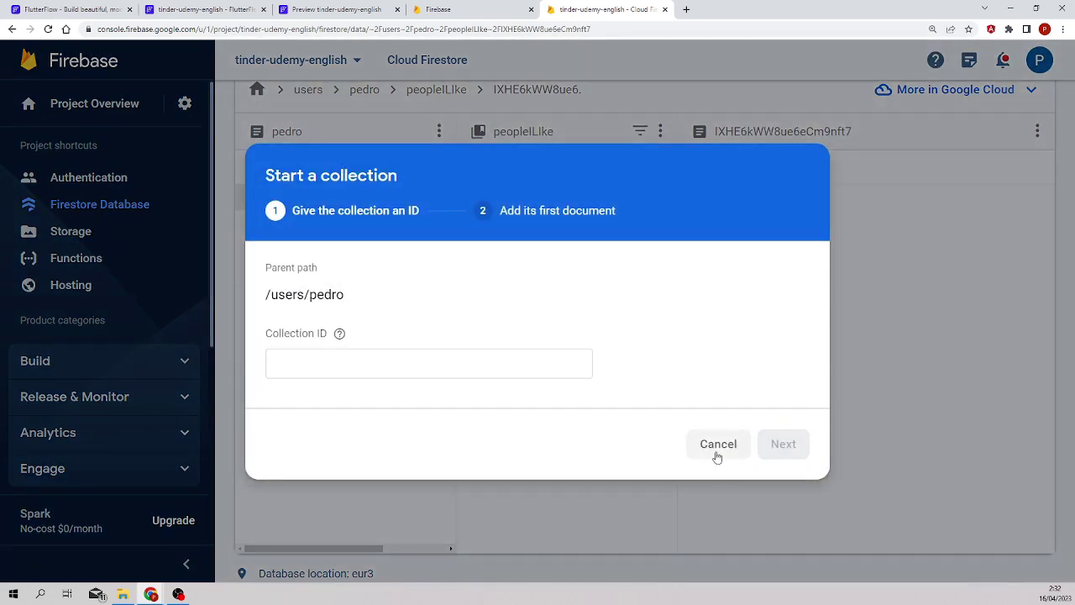
pyautogui.click(717, 443)
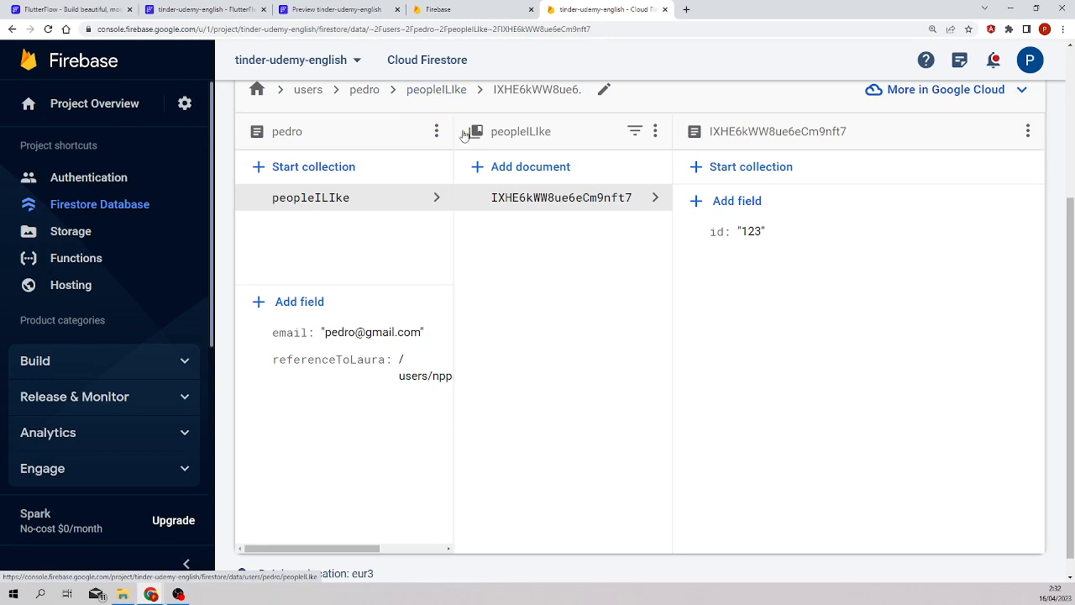
pyautogui.moveTo(305, 108)
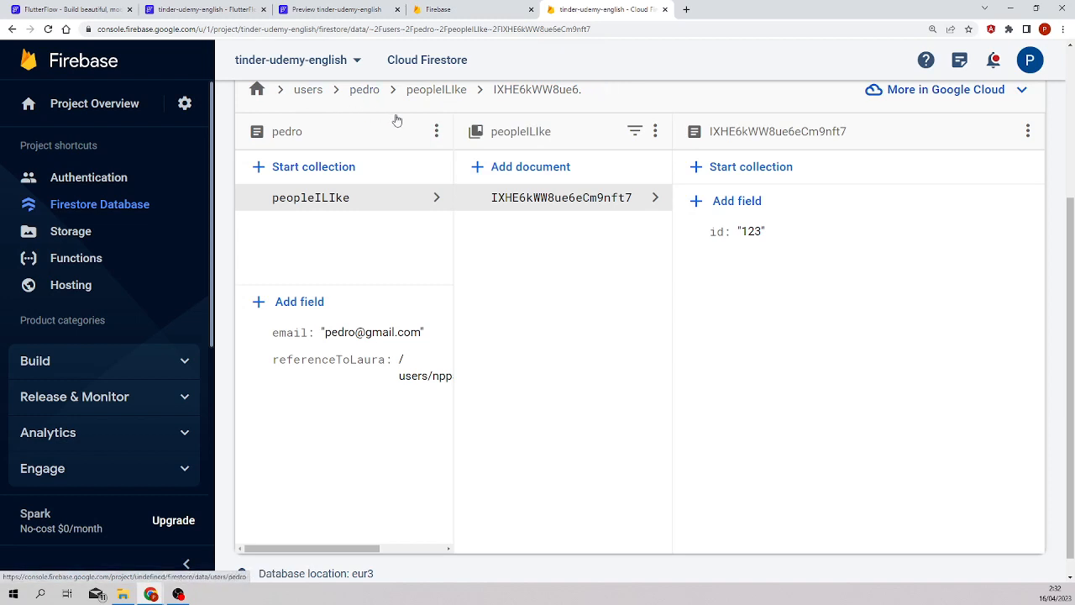
pyautogui.moveTo(786, 141)
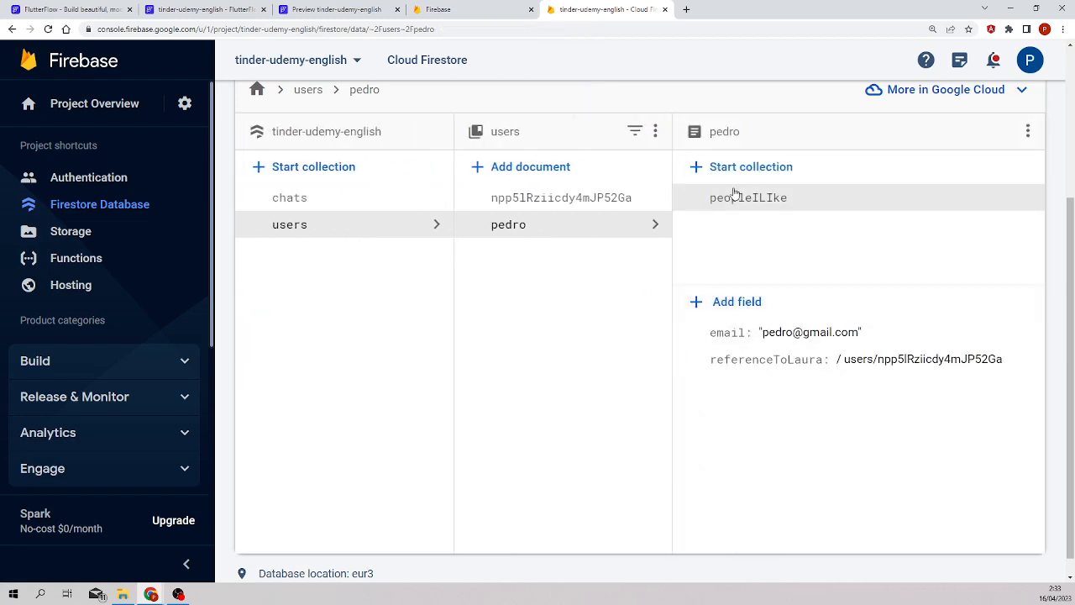
pyautogui.moveTo(1010, 370)
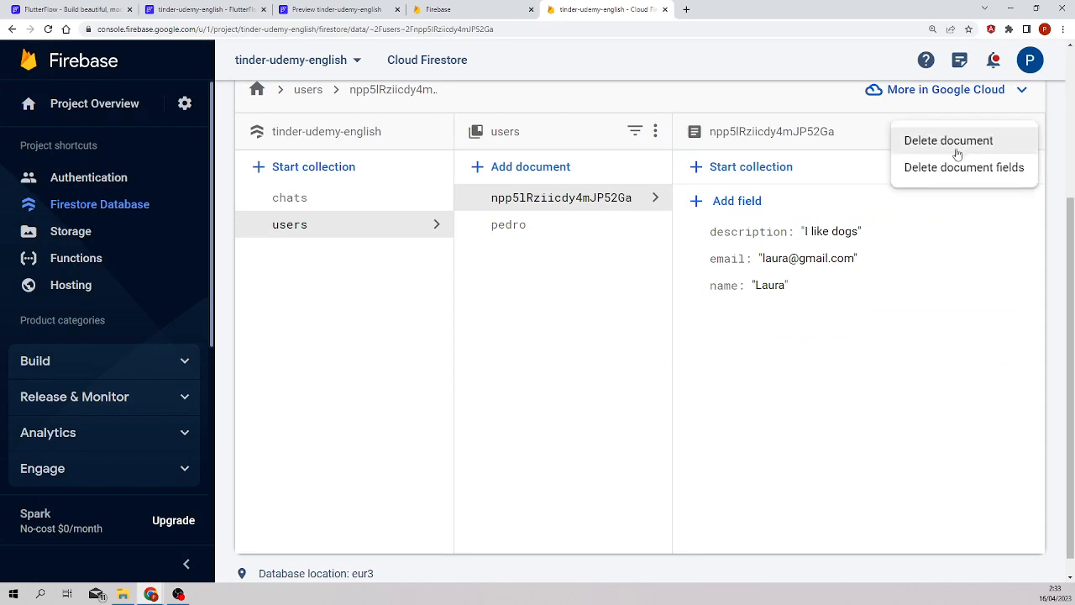
# - Permanently delete Laura's user document, leaving only pedro, then go to Storage
pyautogui.click(948, 141)
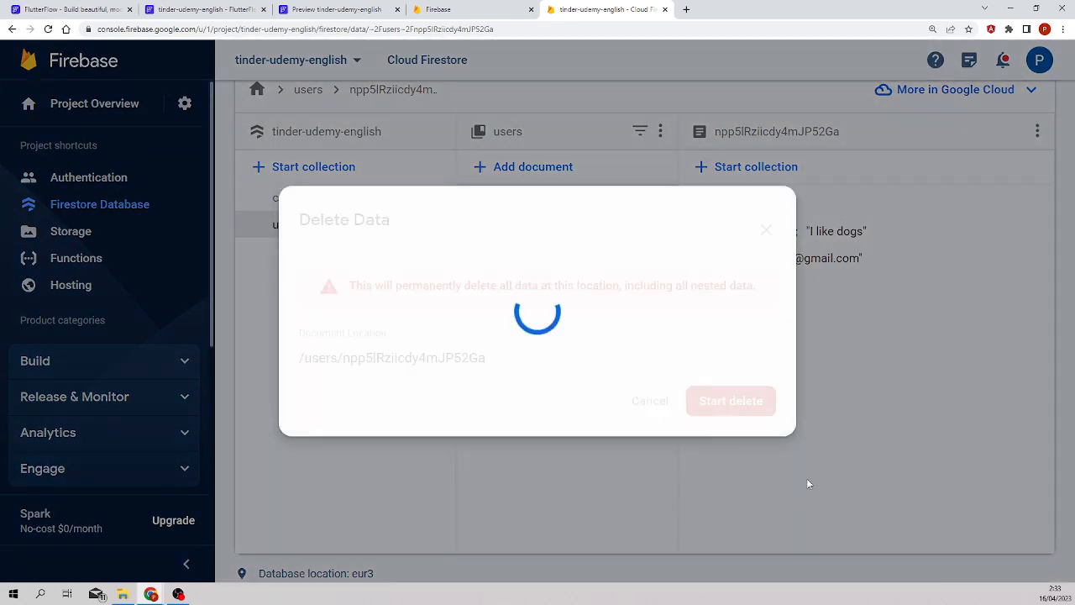
pyautogui.click(731, 400)
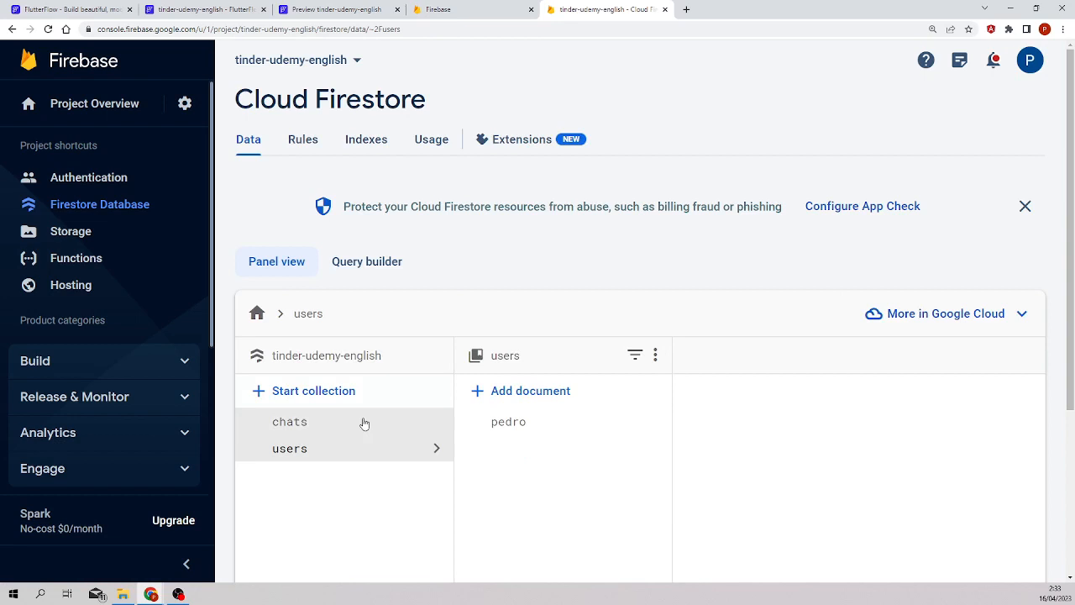
pyautogui.moveTo(393, 431)
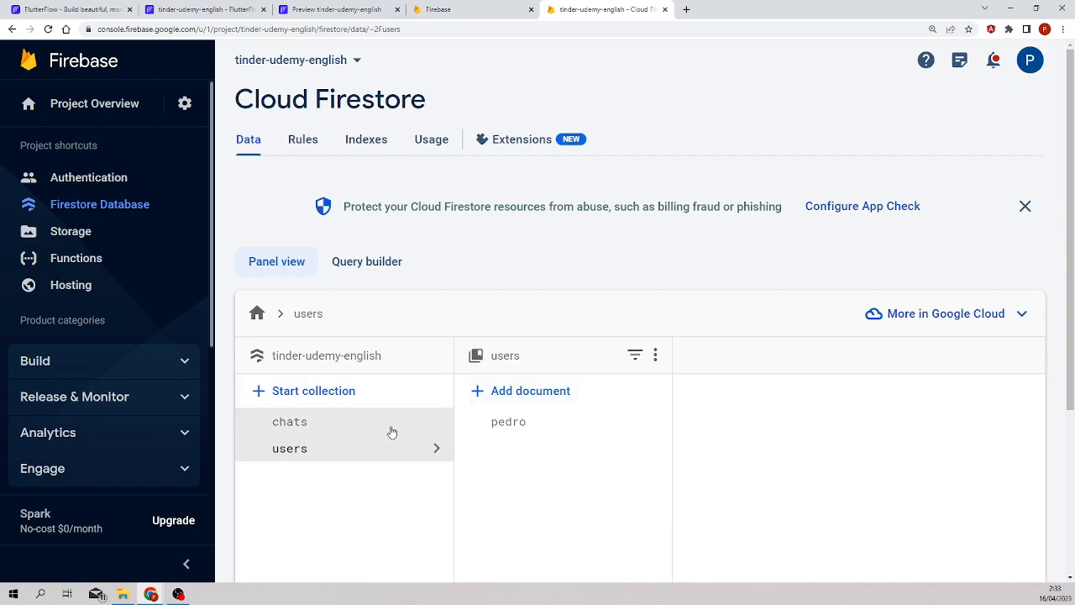
pyautogui.moveTo(411, 430)
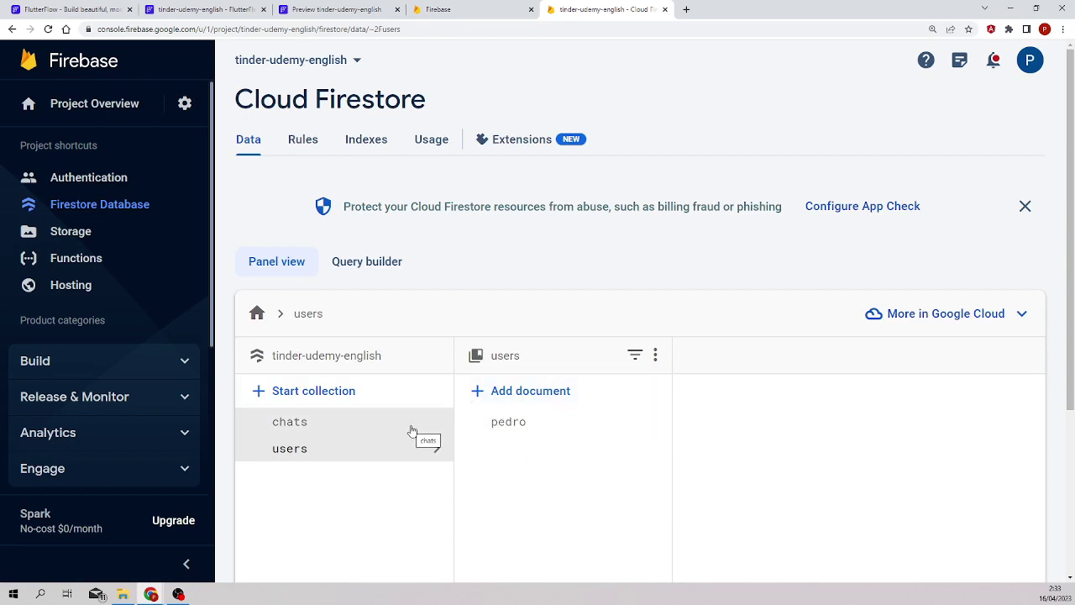
pyautogui.click(289, 447)
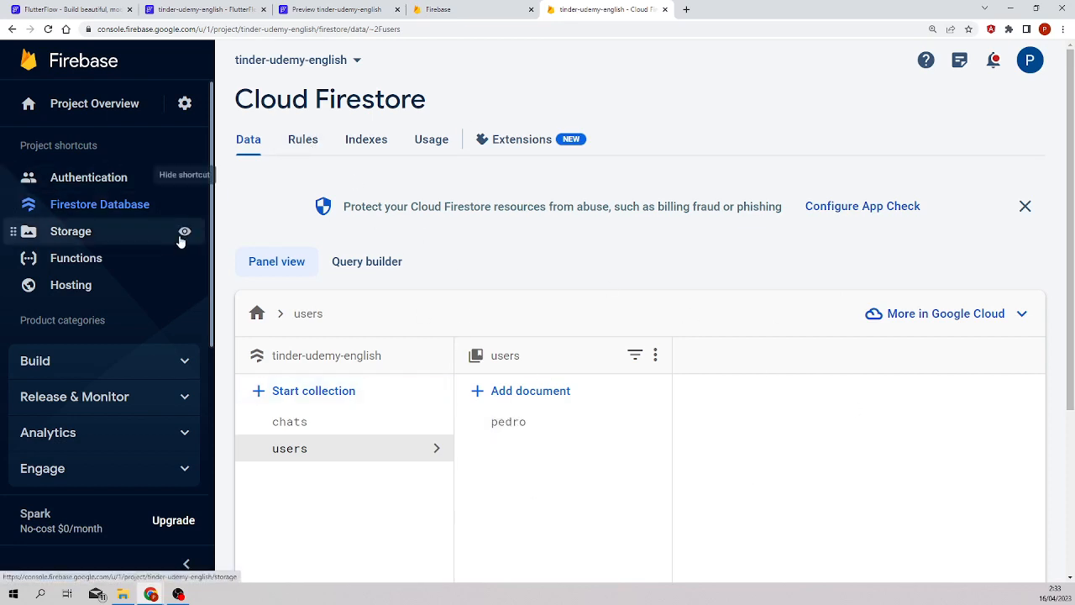
pyautogui.moveTo(105, 234)
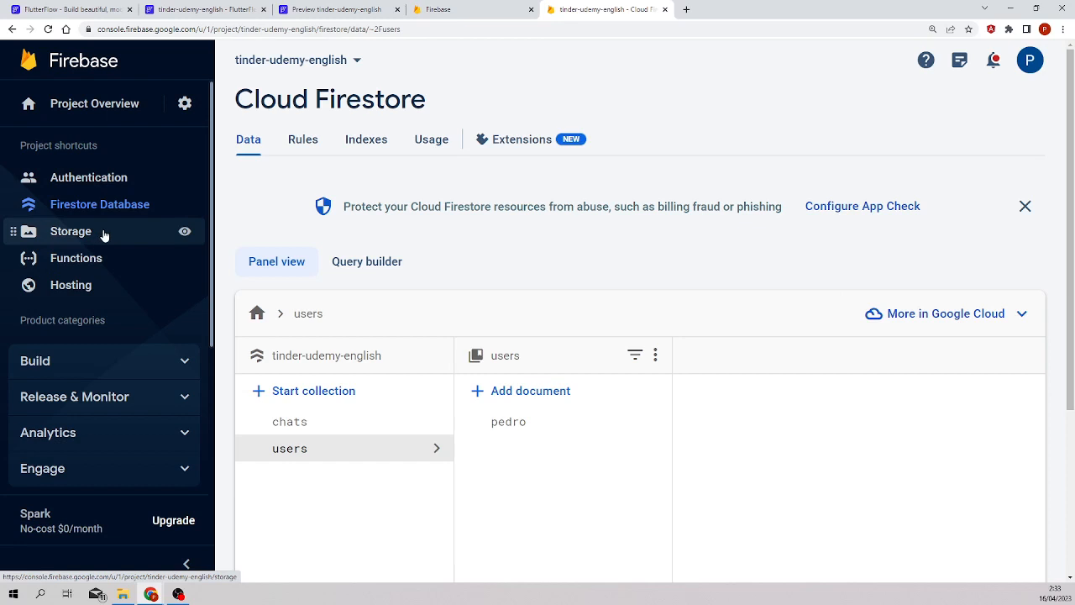
pyautogui.click(70, 232)
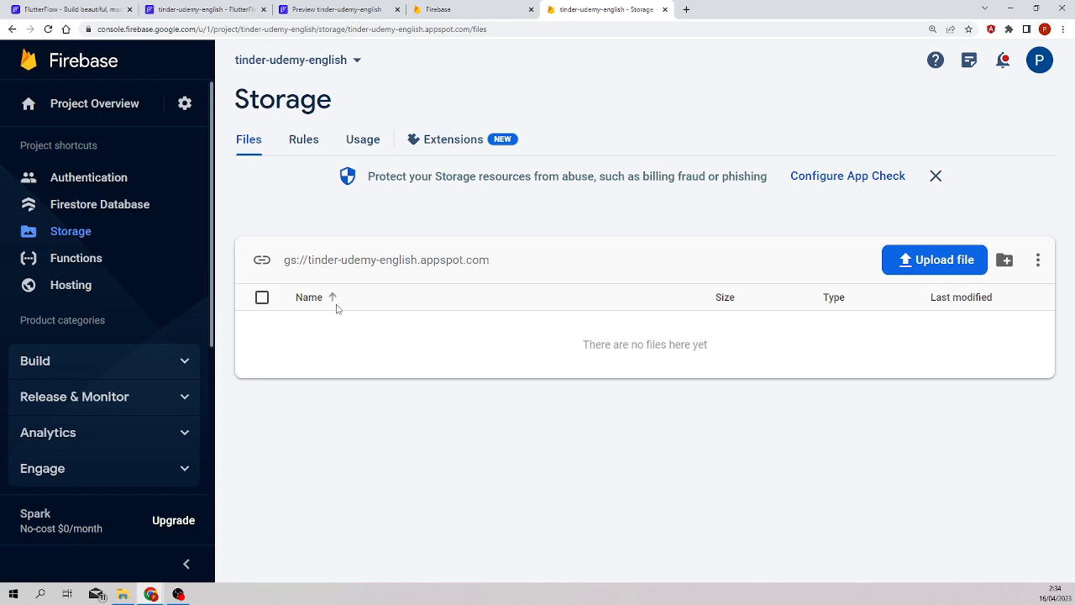
pyautogui.moveTo(899, 279)
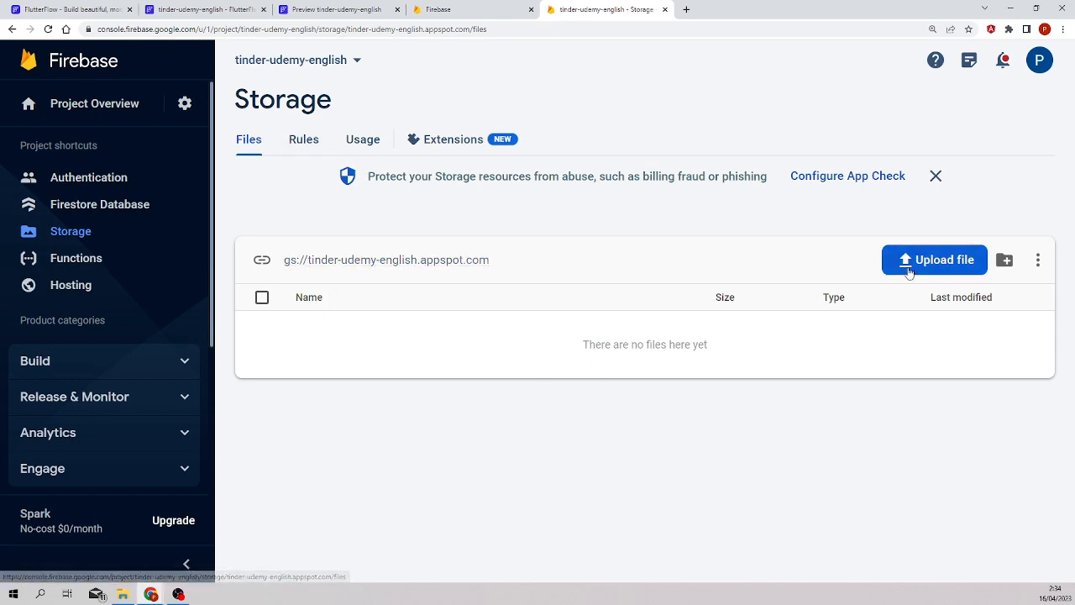
pyautogui.moveTo(1004, 259)
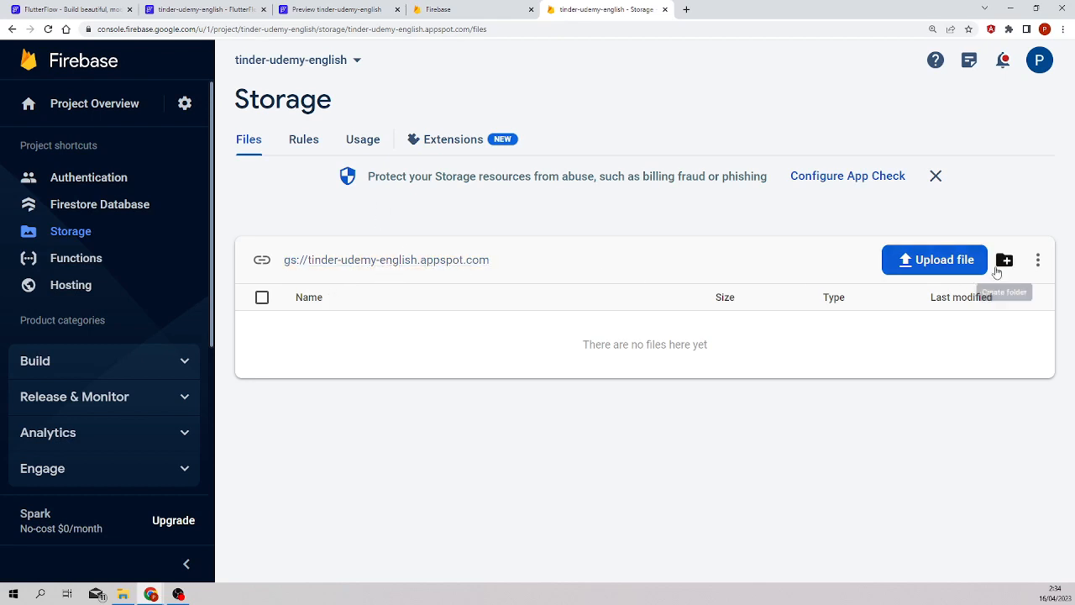
# - Create a users folder in Storage and a nested pictures folder inside it
pyautogui.write('user')
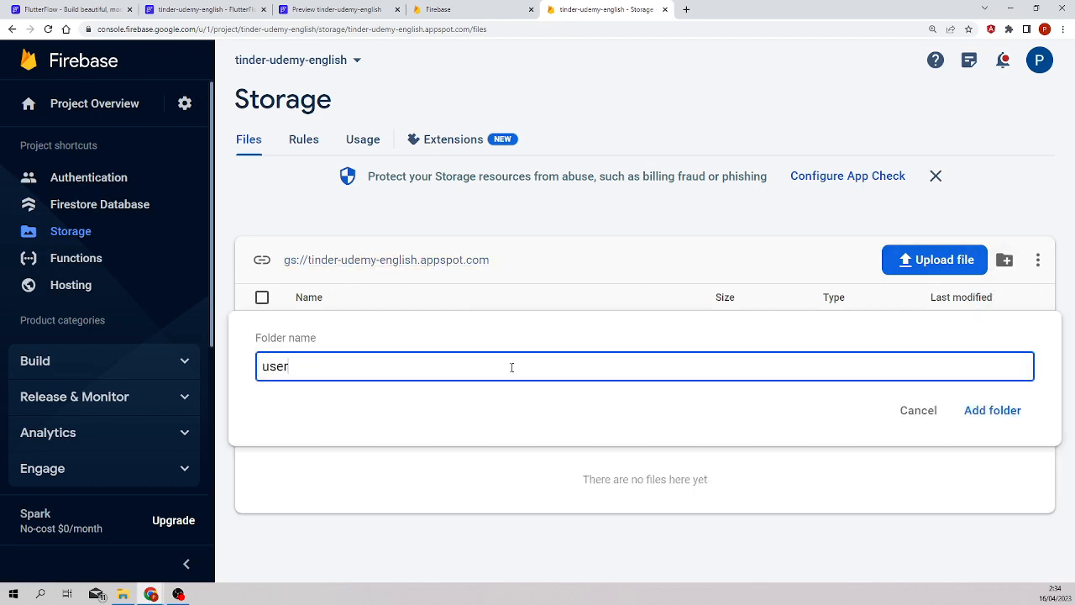
pyautogui.click(991, 409)
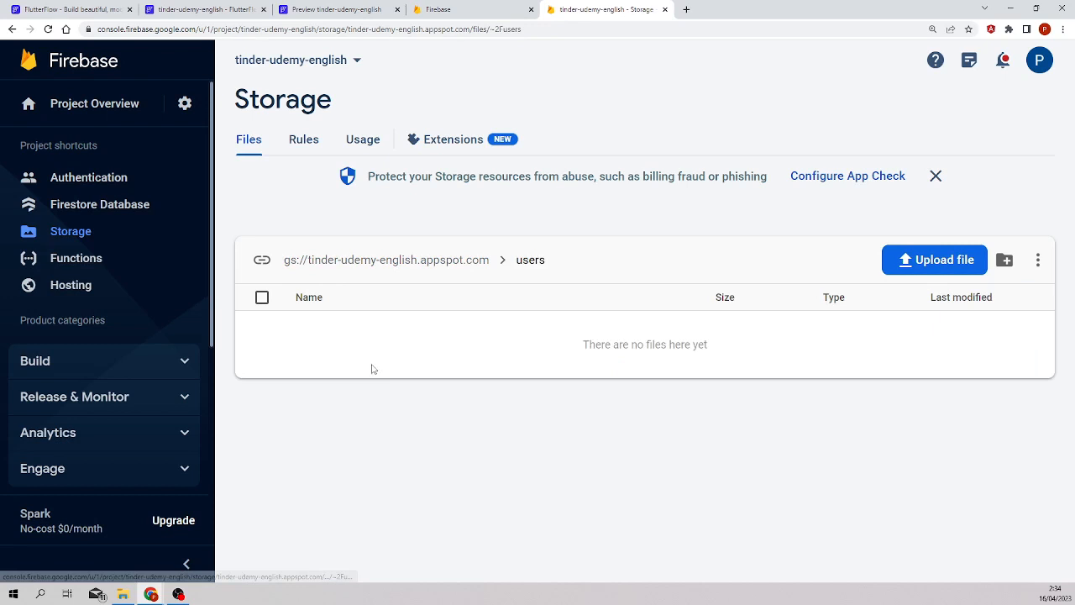
pyautogui.click(1004, 258)
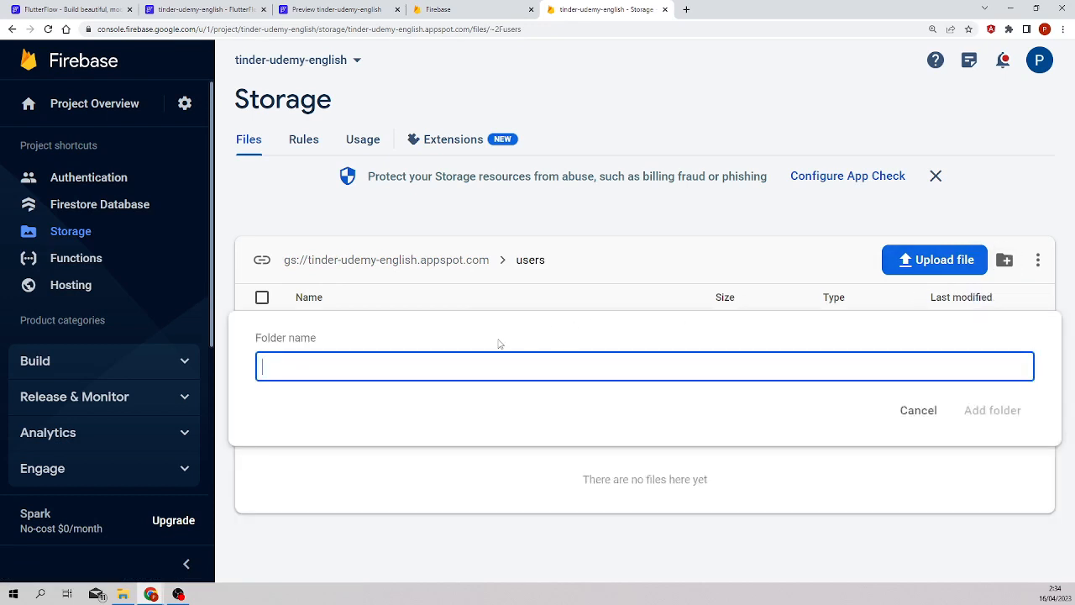
pyautogui.write('pi')
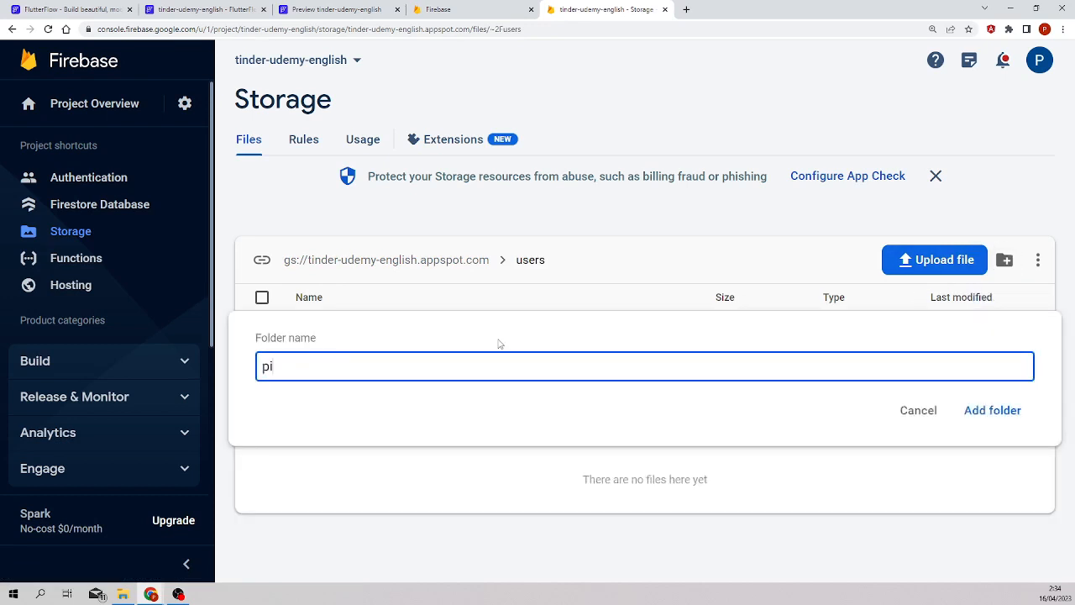
pyautogui.click(991, 410)
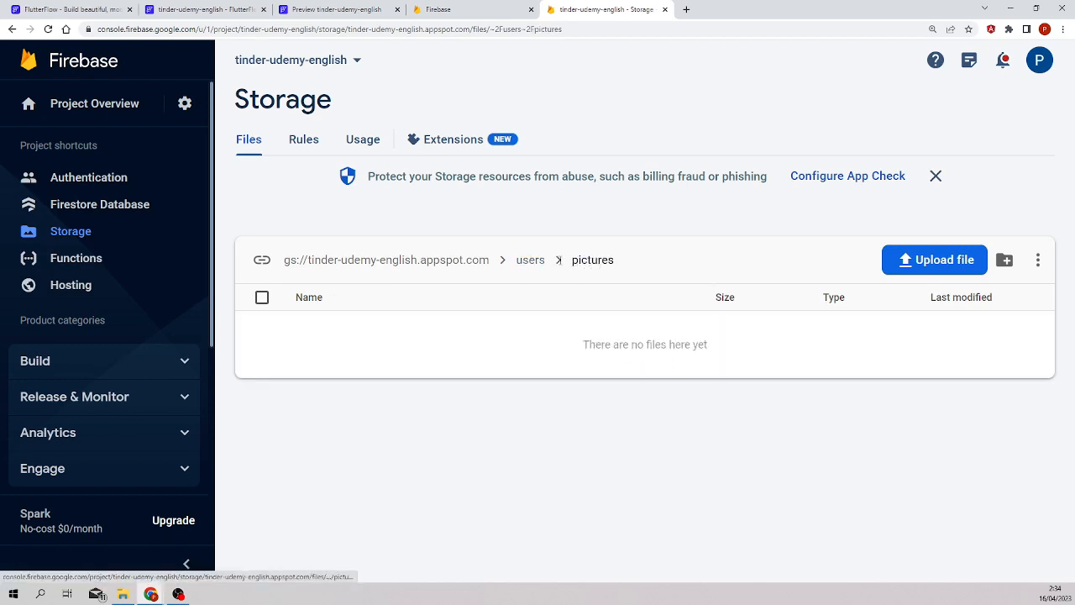
pyautogui.moveTo(531, 259)
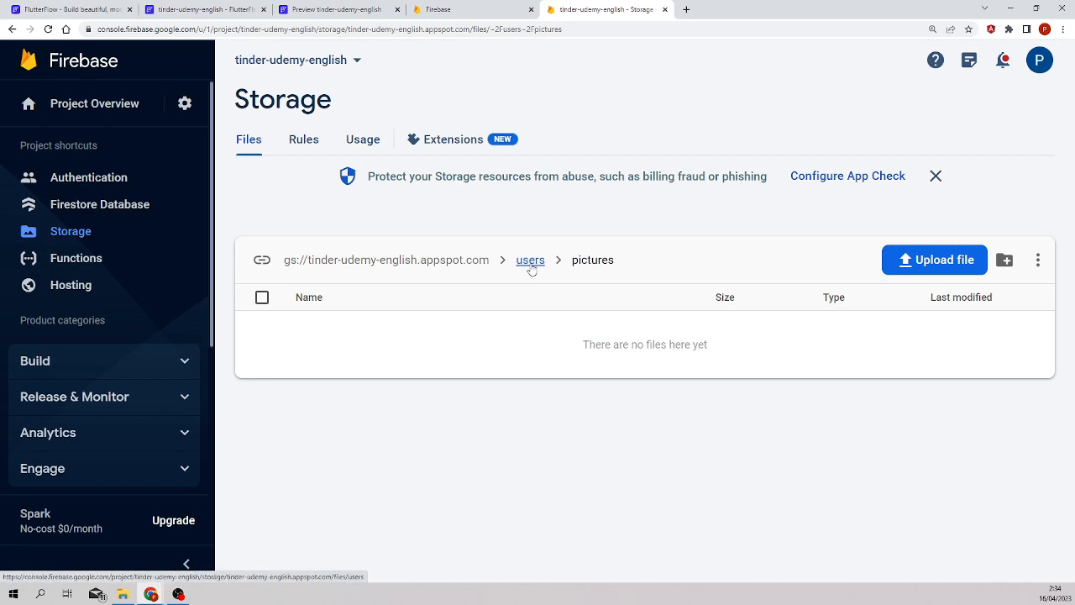
pyautogui.moveTo(610, 272)
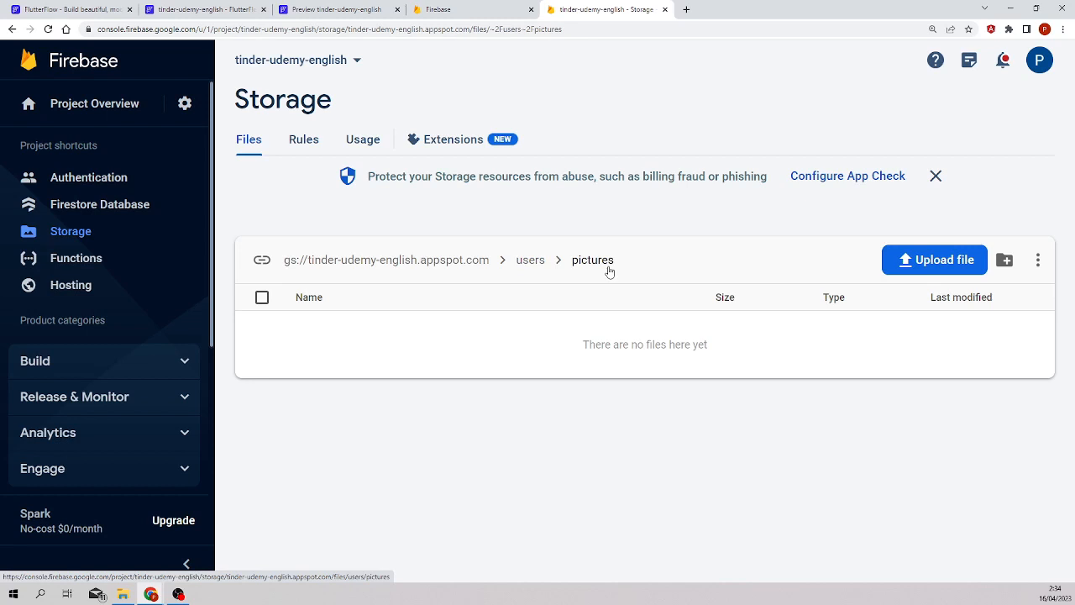
pyautogui.moveTo(606, 267)
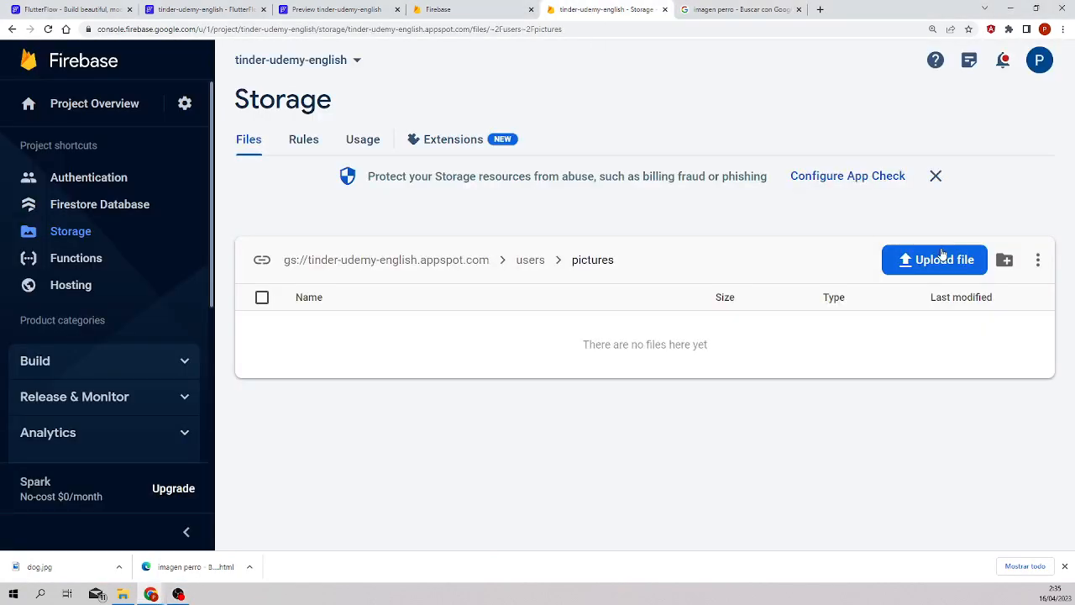
# - Upload dog.jpg from the Desktop into users/pictures and show its details preview
pyautogui.click(934, 259)
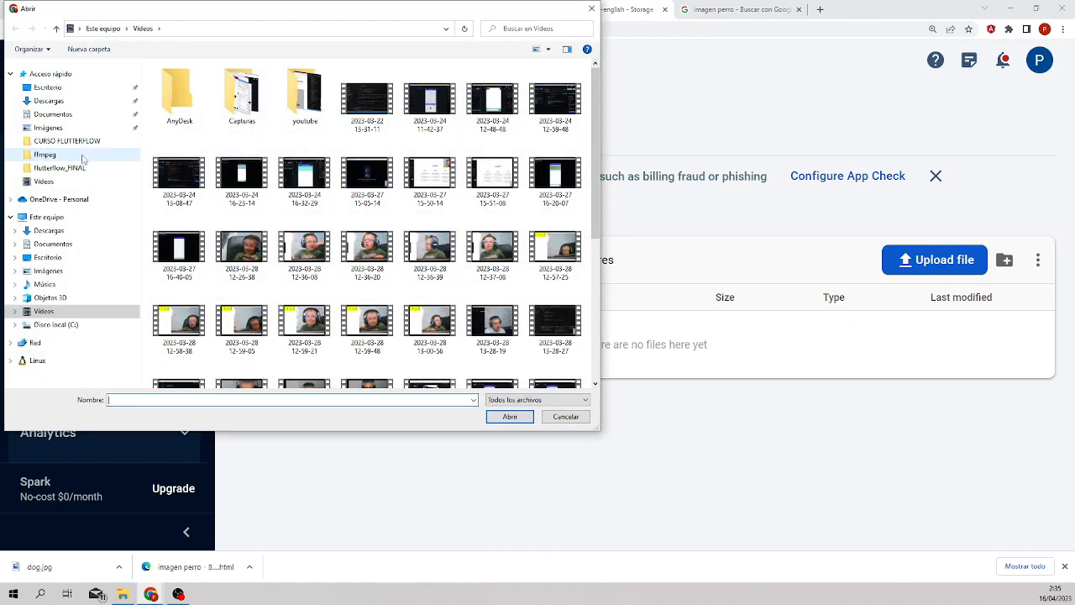
pyautogui.click(49, 87)
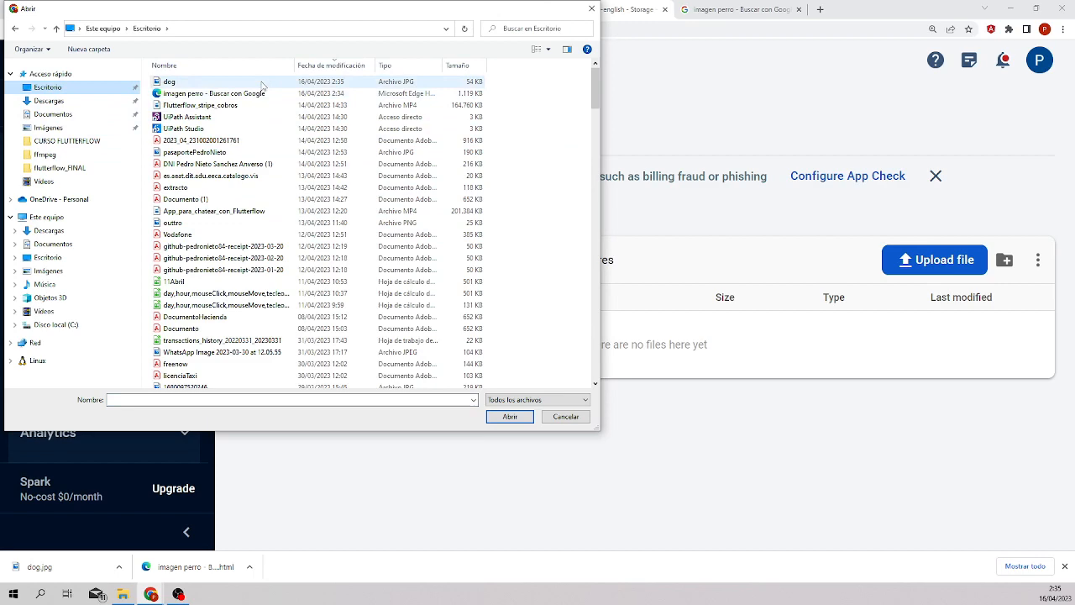
pyautogui.click(170, 84)
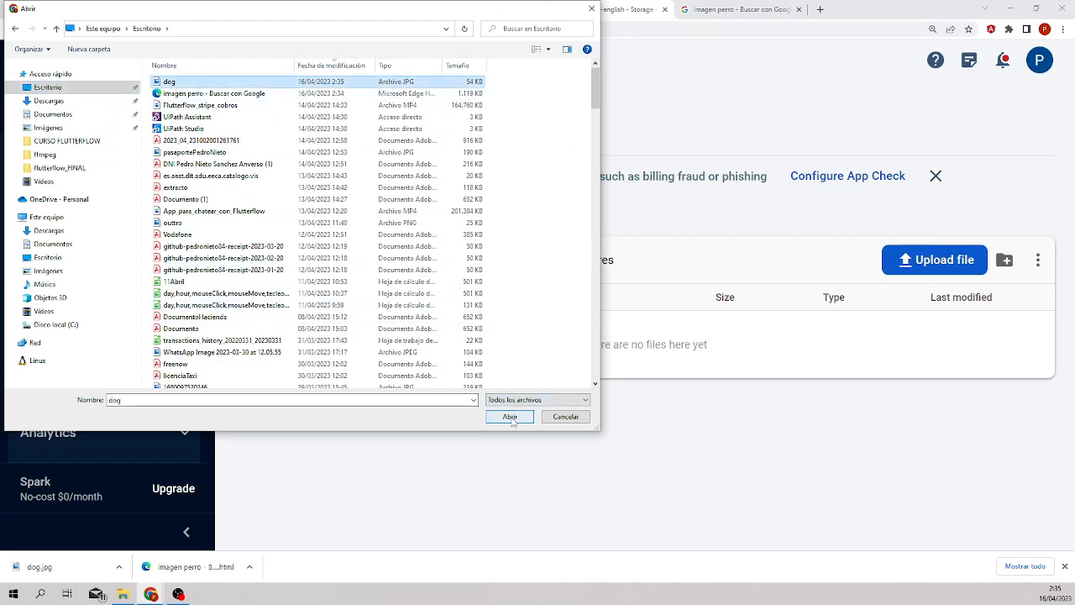
pyautogui.click(509, 417)
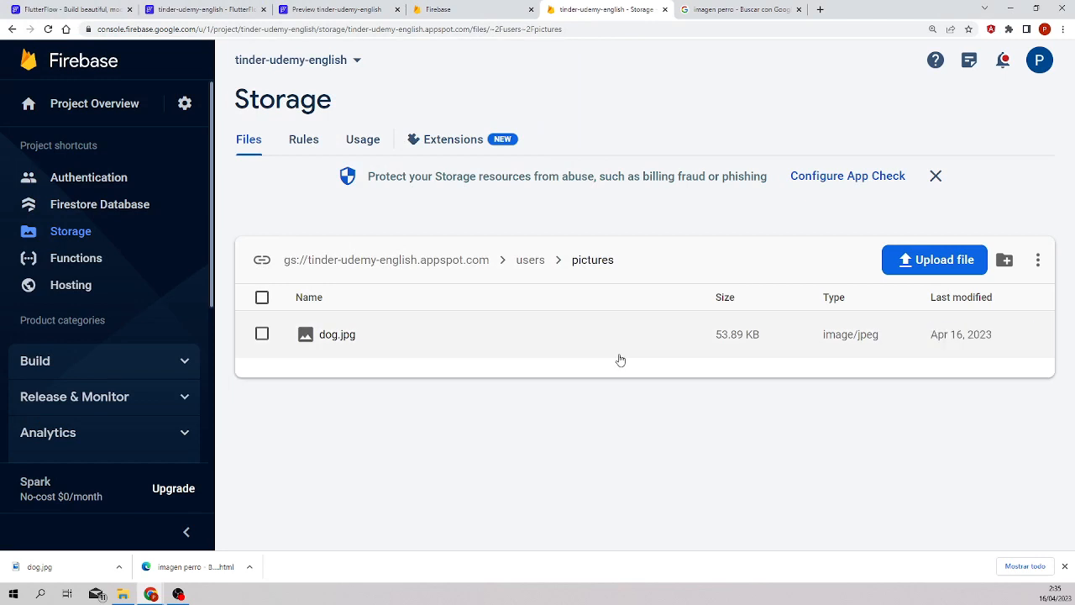
pyautogui.click(335, 334)
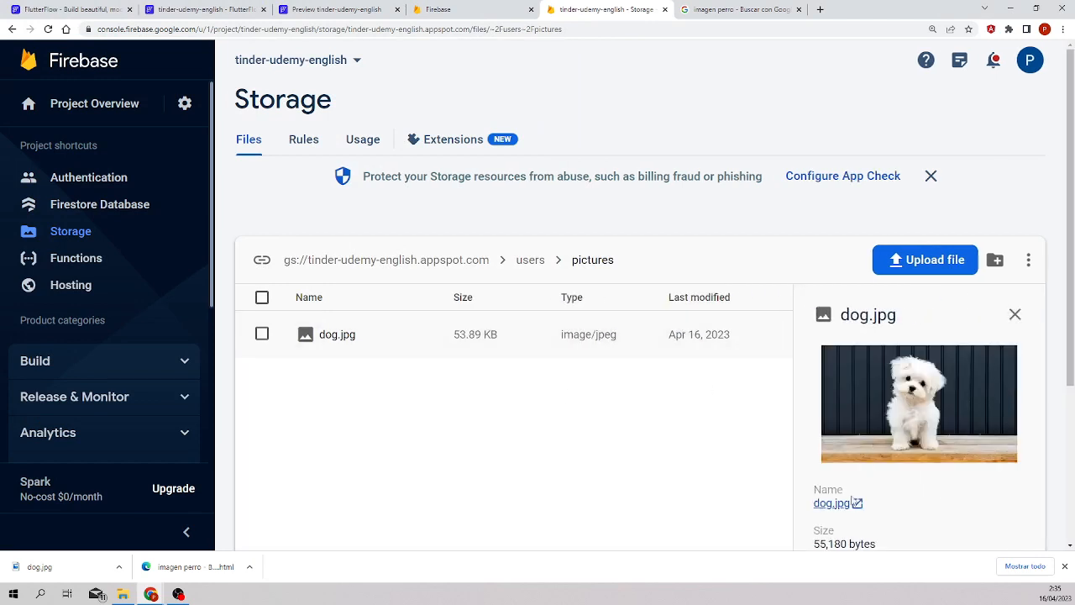
pyautogui.click(833, 504)
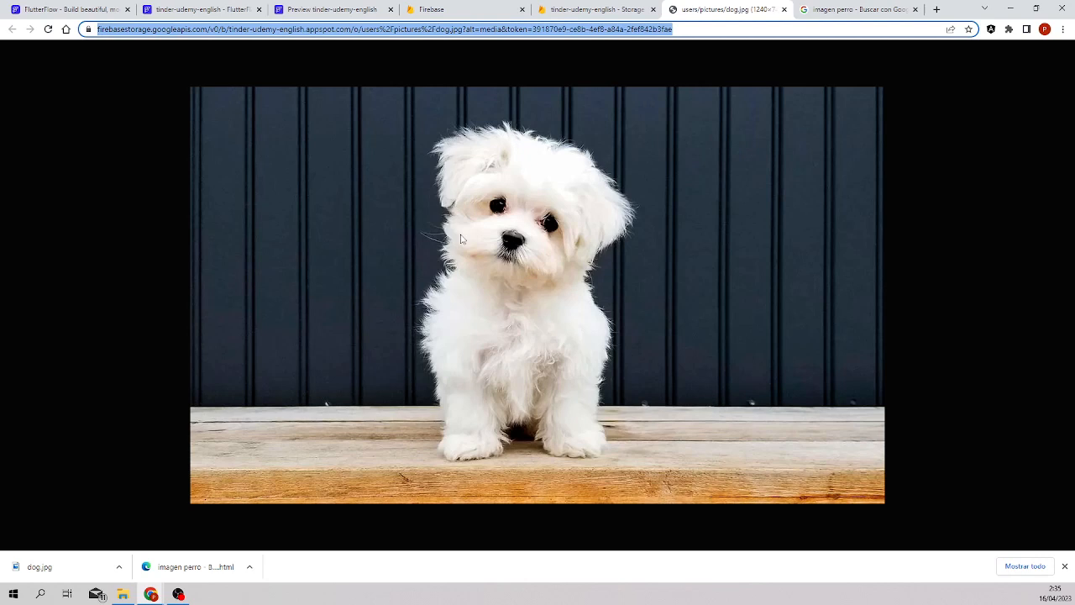
pyautogui.moveTo(507, 288)
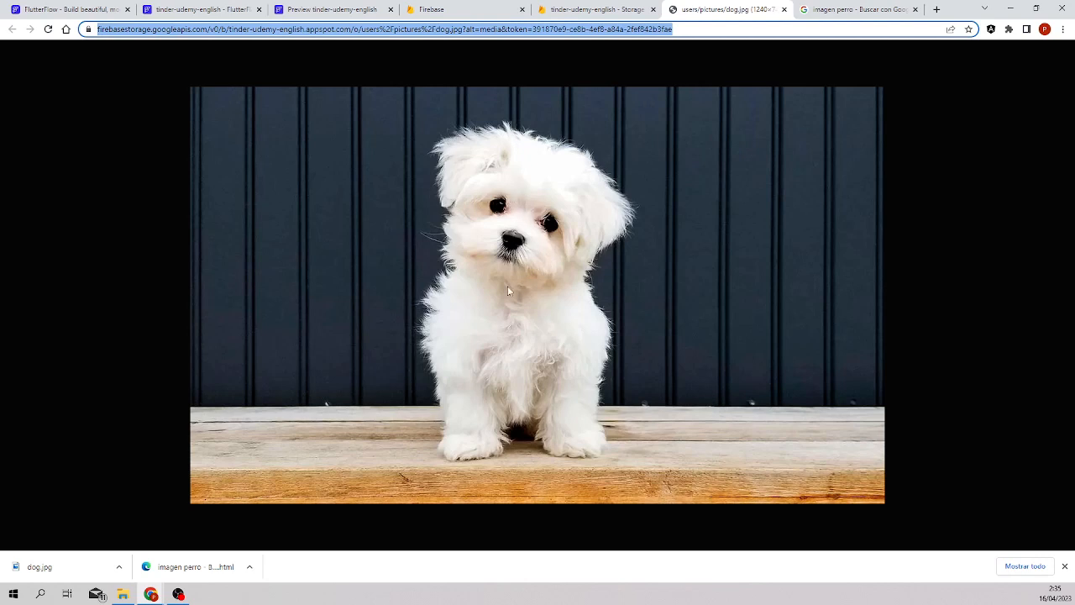
pyautogui.moveTo(585, 176)
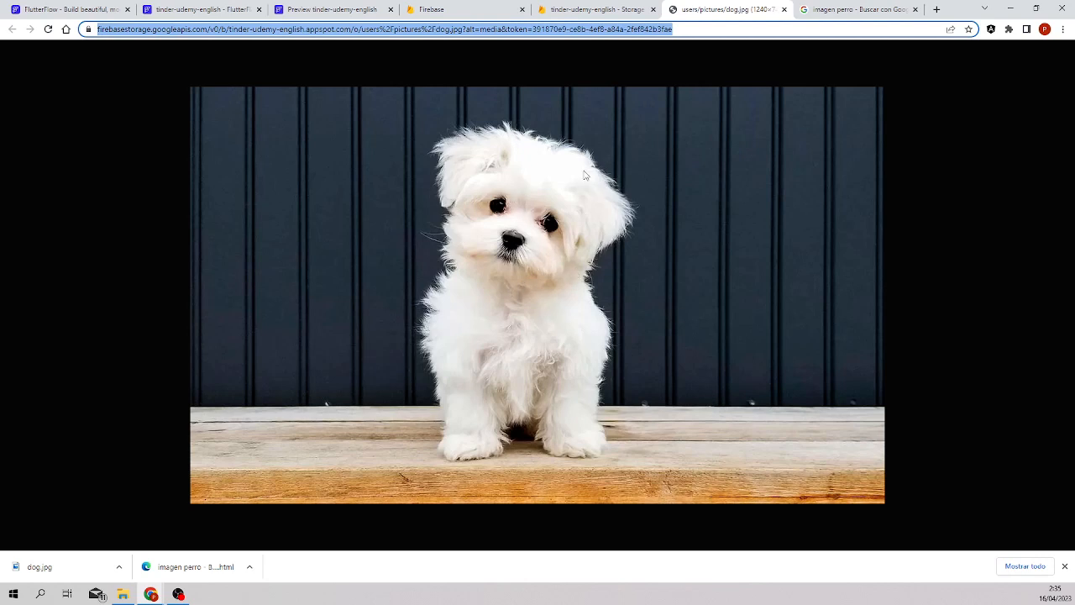
pyautogui.moveTo(420, 144)
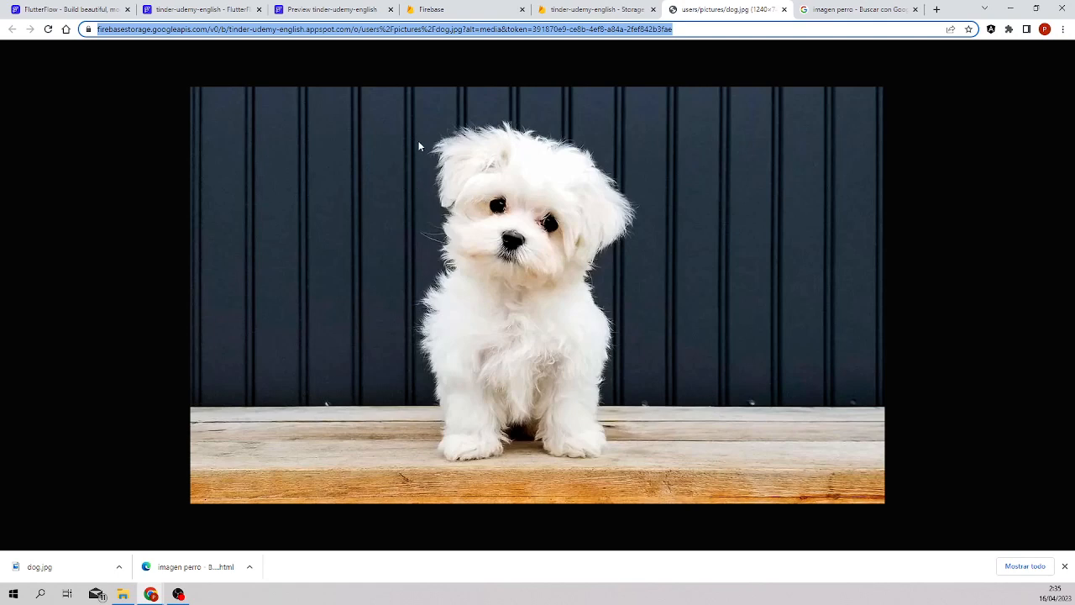
# - Return from the full-size dog.jpg tab to the Storage page
pyautogui.click(596, 10)
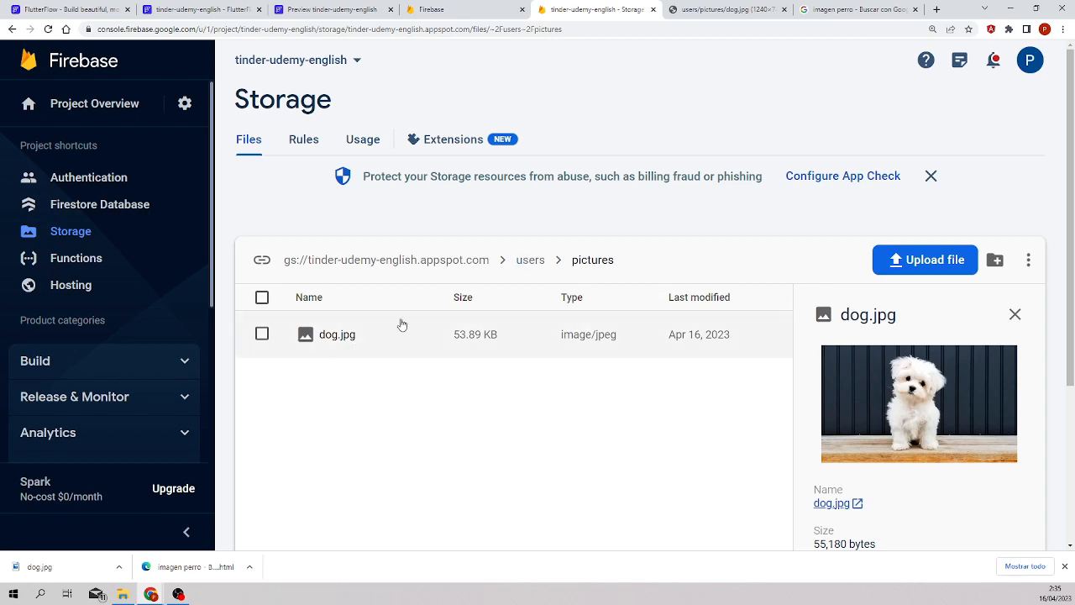
pyautogui.moveTo(339, 379)
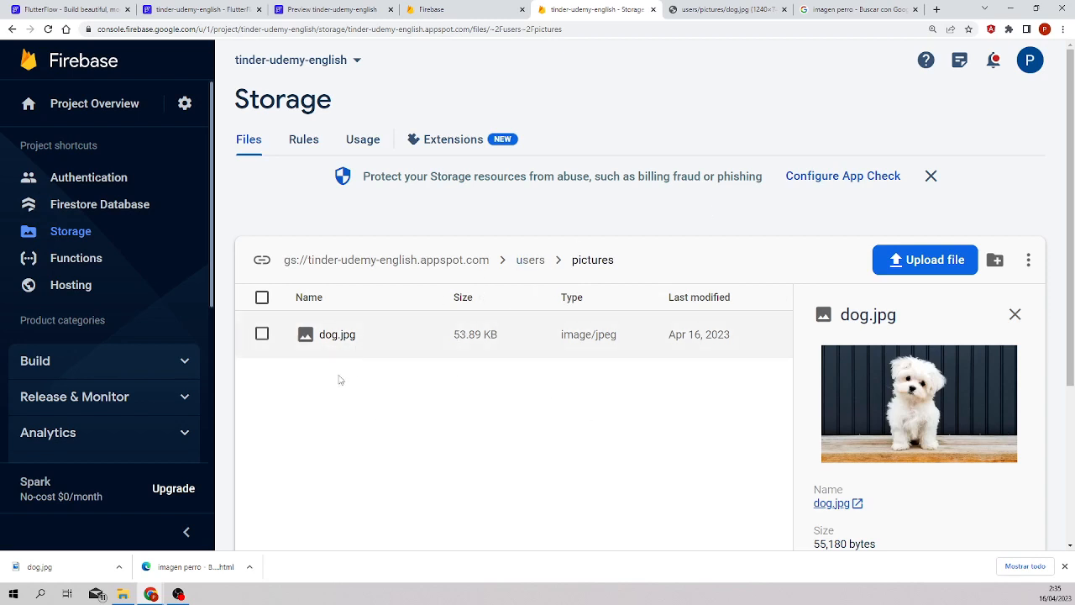
pyautogui.moveTo(463, 299)
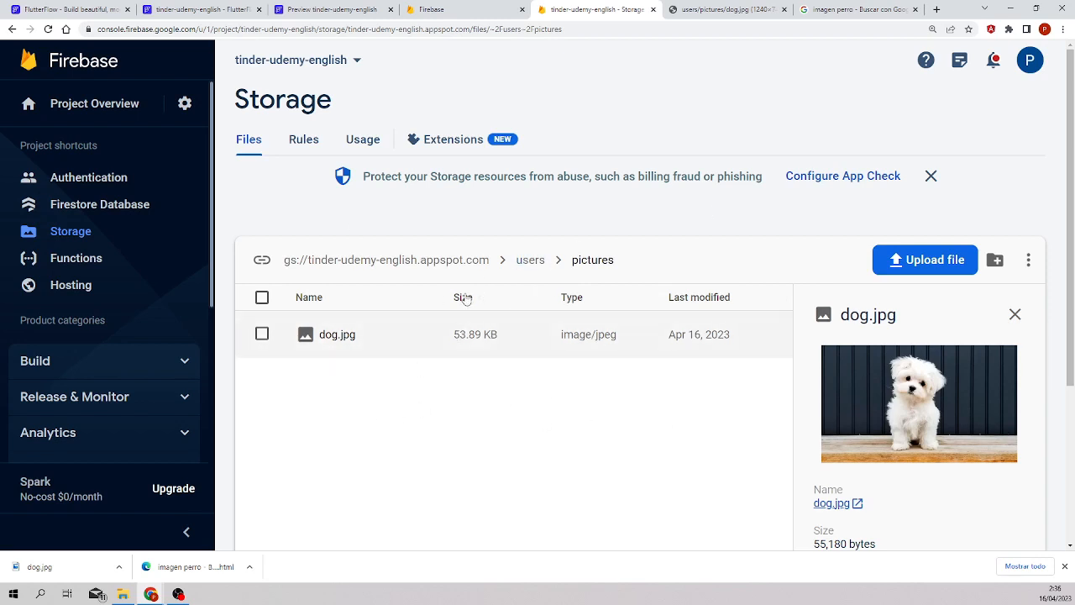
# - Visit the Functions section, then return to Storage's bucket root listing users/
pyautogui.click(76, 258)
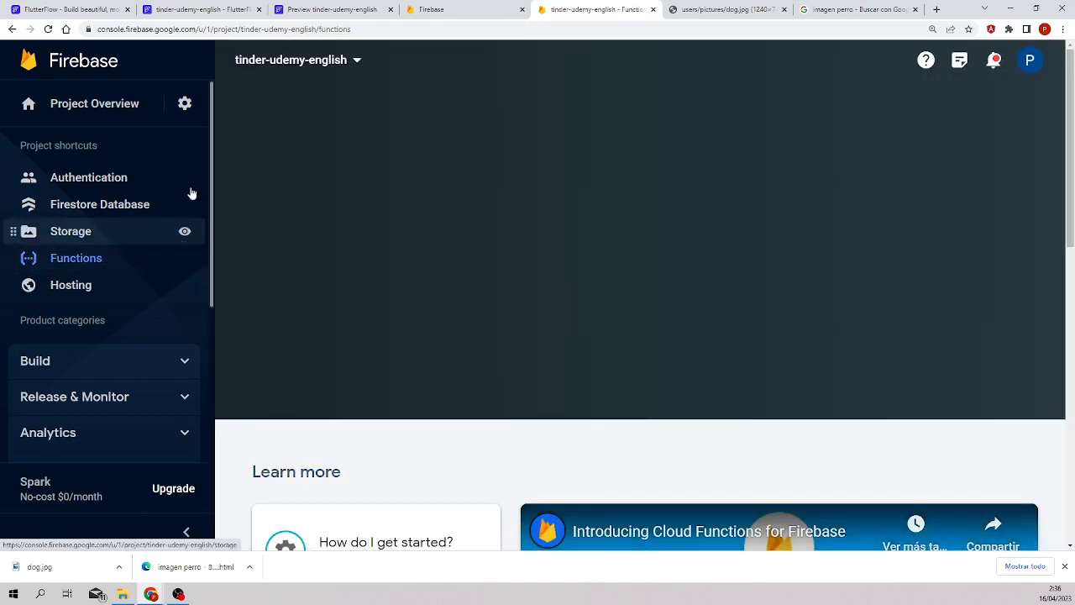
pyautogui.click(70, 232)
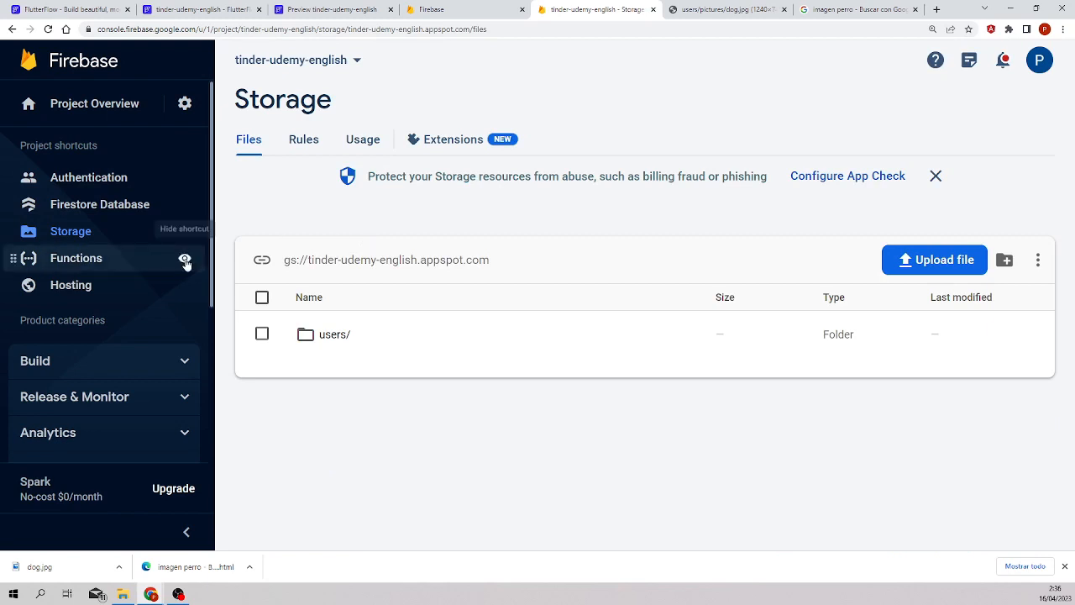
pyautogui.moveTo(208, 252)
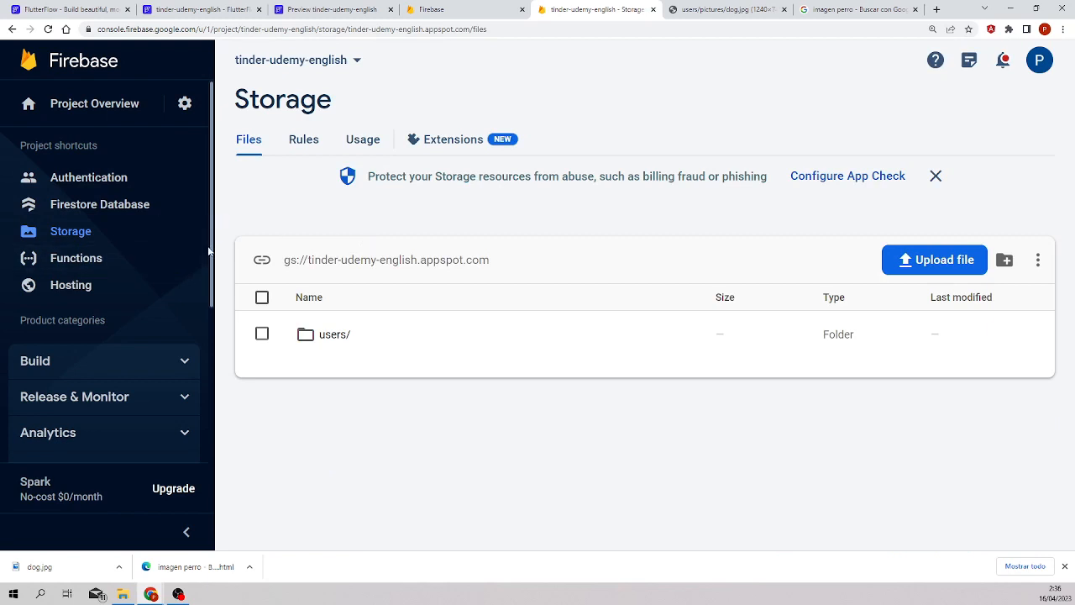